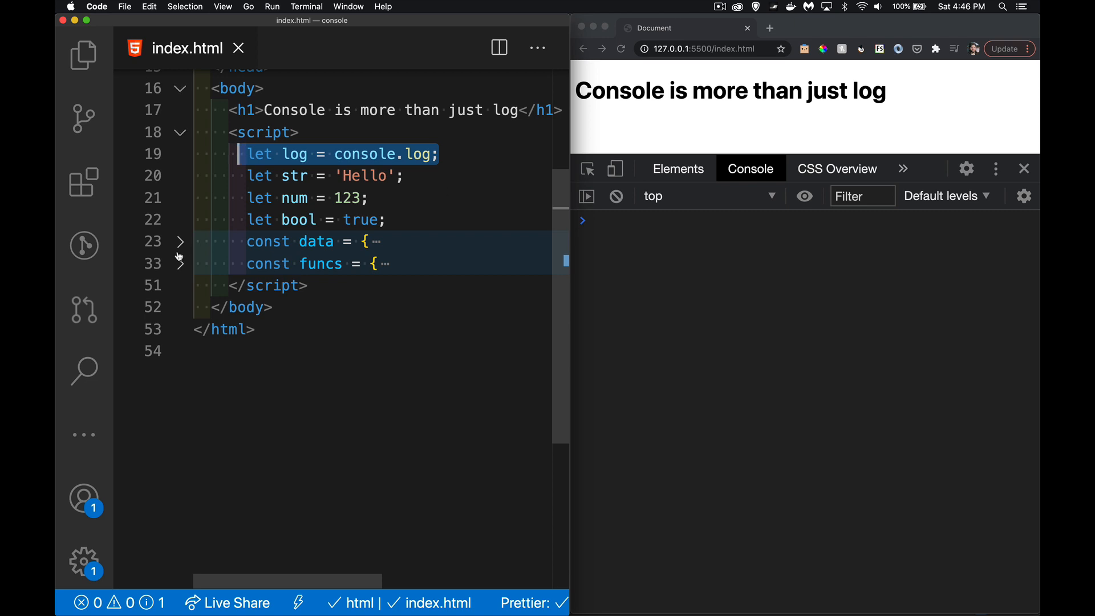
# Peek at the data object's contents, then fold data and funcs away.
pyautogui.click(180, 241)
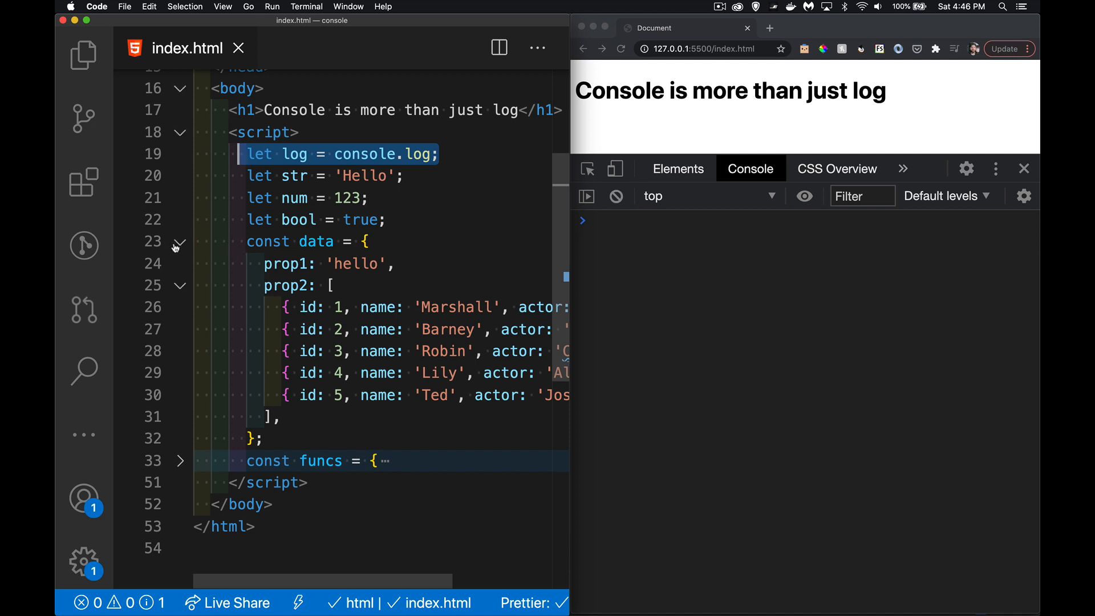
pyautogui.click(180, 240)
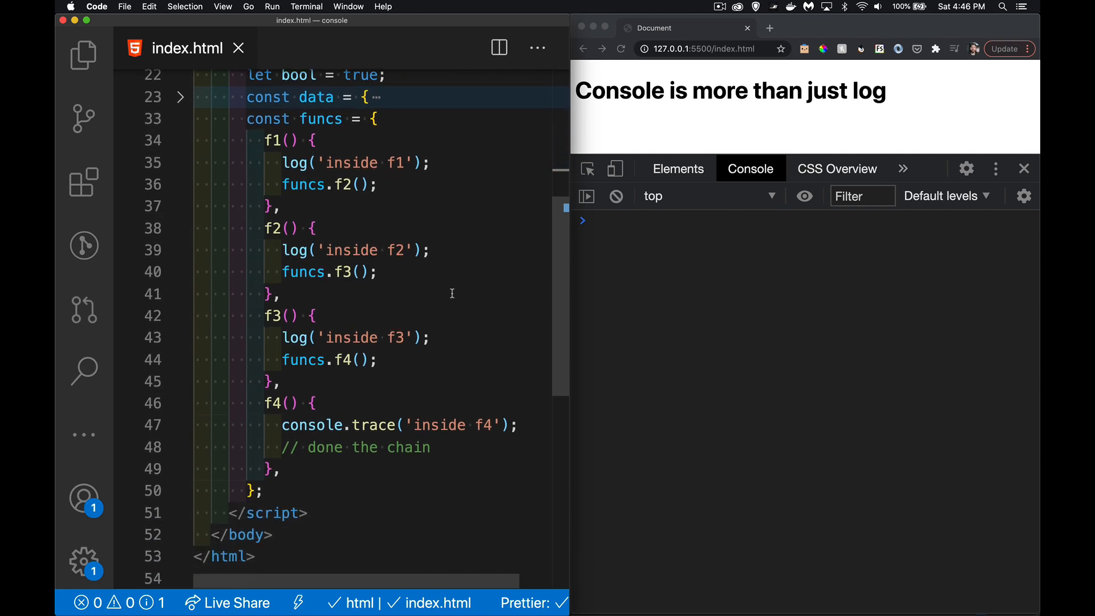
pyautogui.moveTo(459, 373)
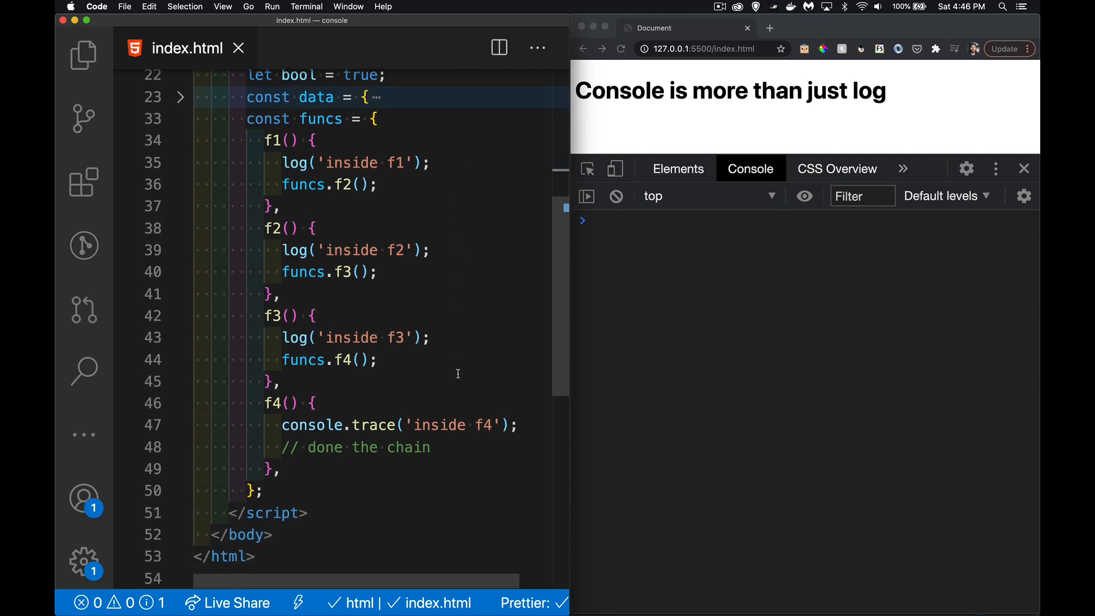
pyautogui.moveTo(474, 351)
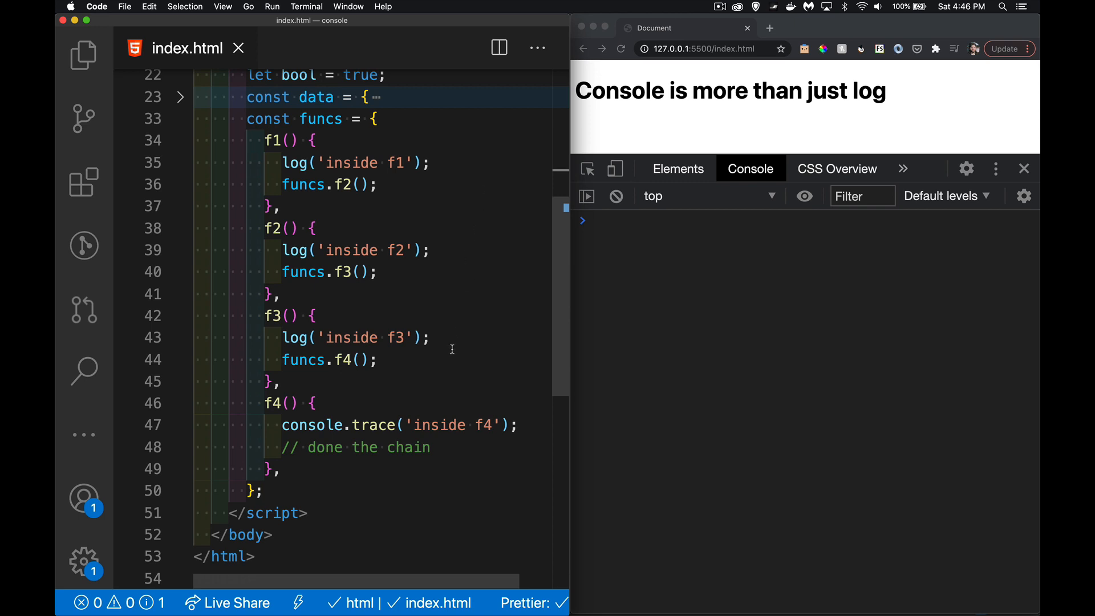
pyautogui.moveTo(446, 448)
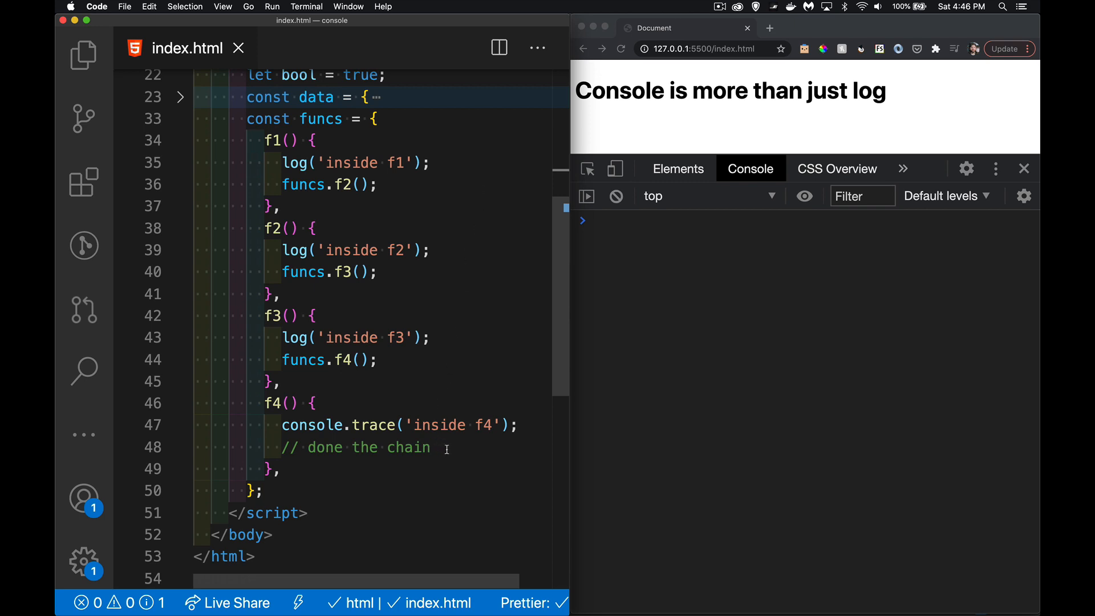
pyautogui.moveTo(418, 229)
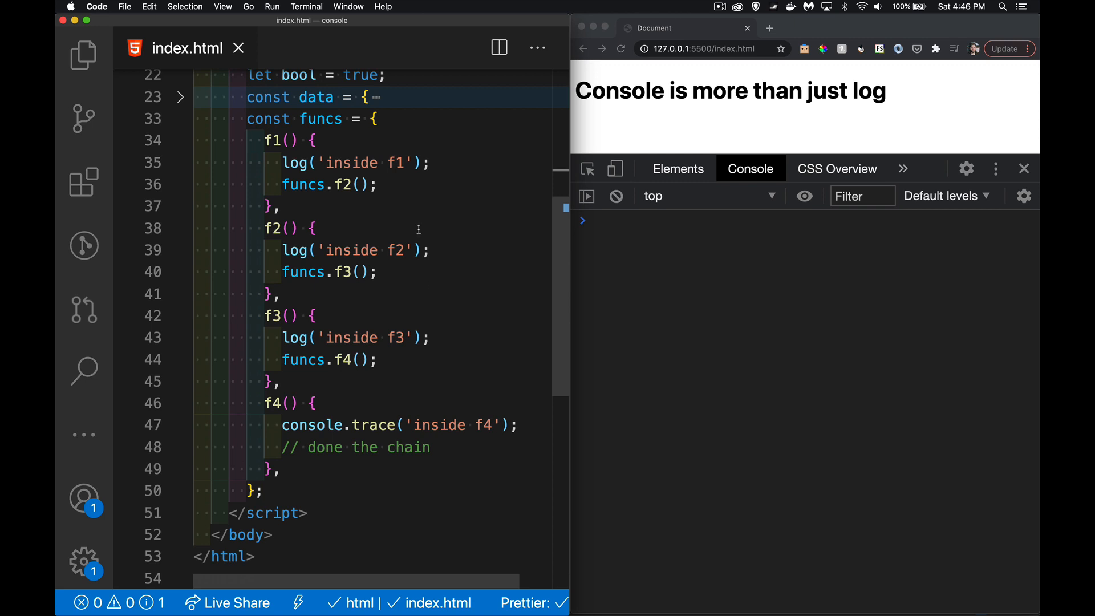
pyautogui.click(179, 118)
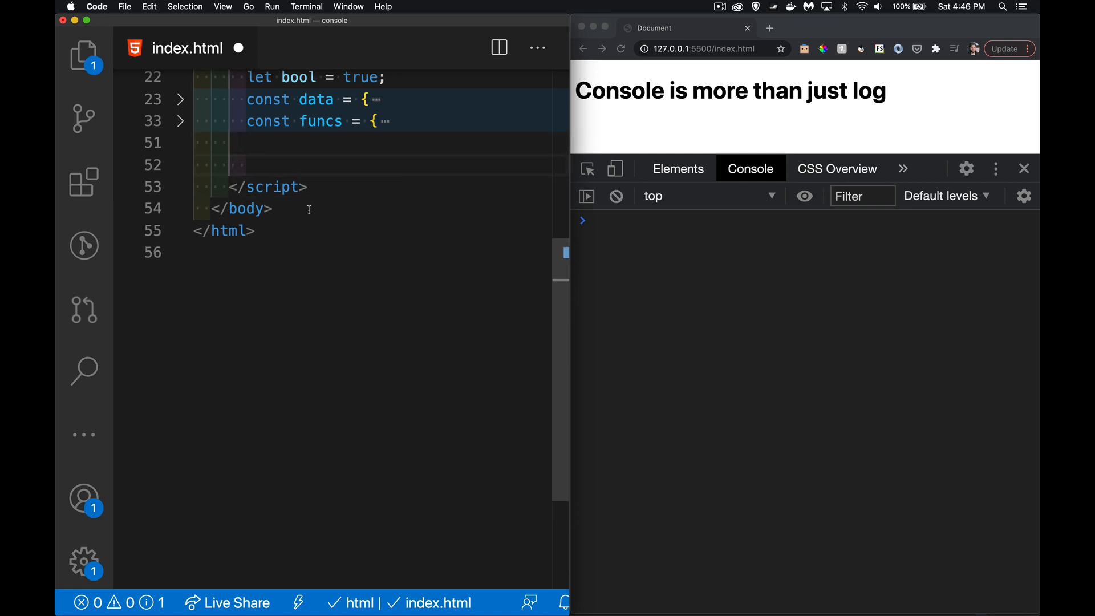
# Write log('1st: ', str, num, bool); so the console prints 1st: Hello 123 true.
pyautogui.write('log(')
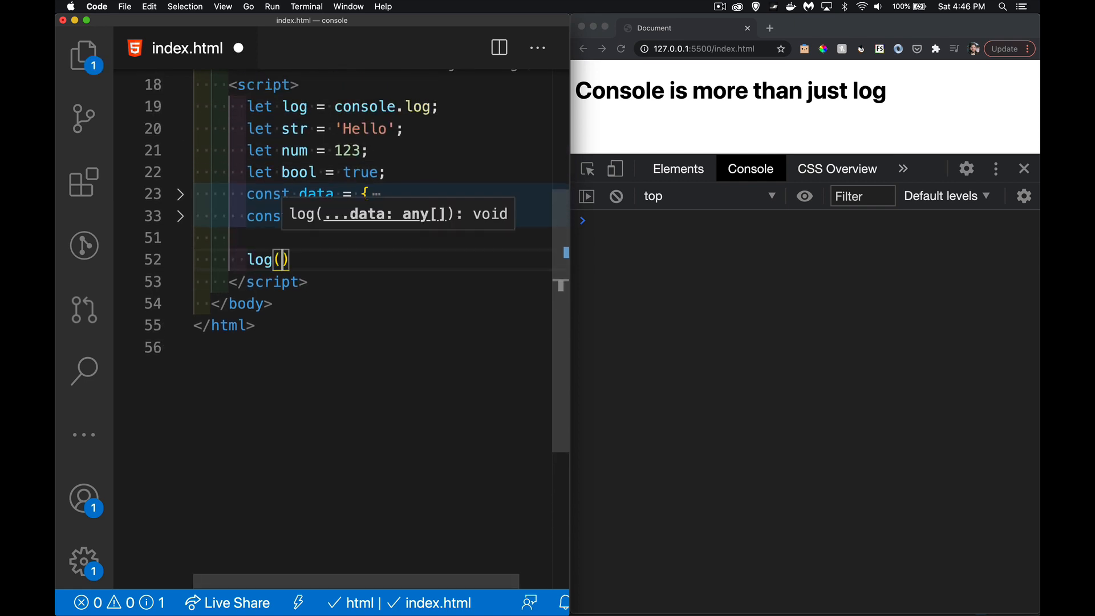
pyautogui.write("''")
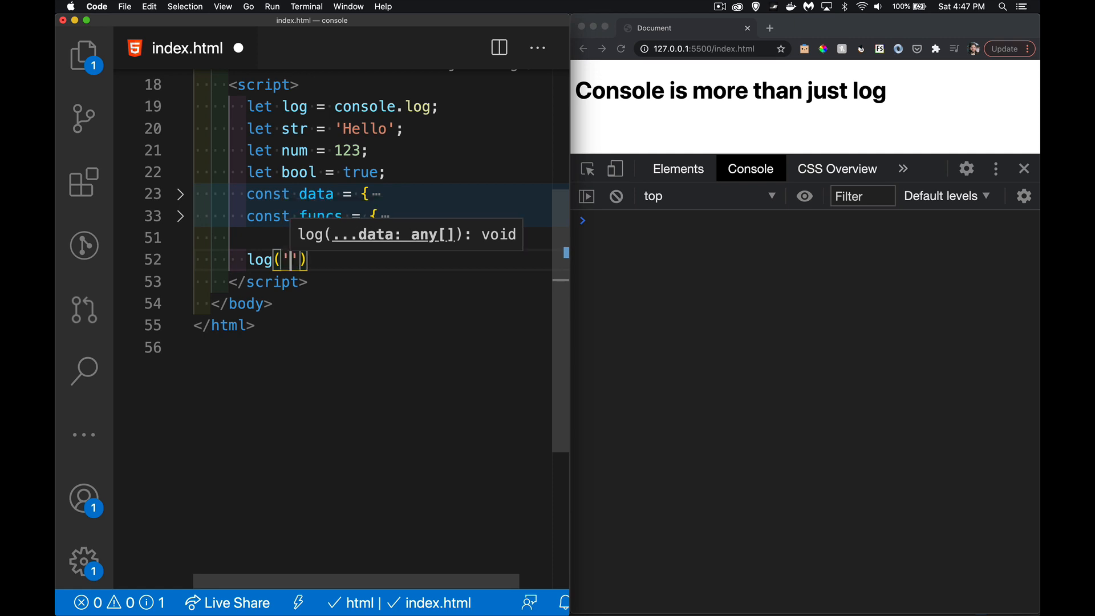
pyautogui.write('1st:')
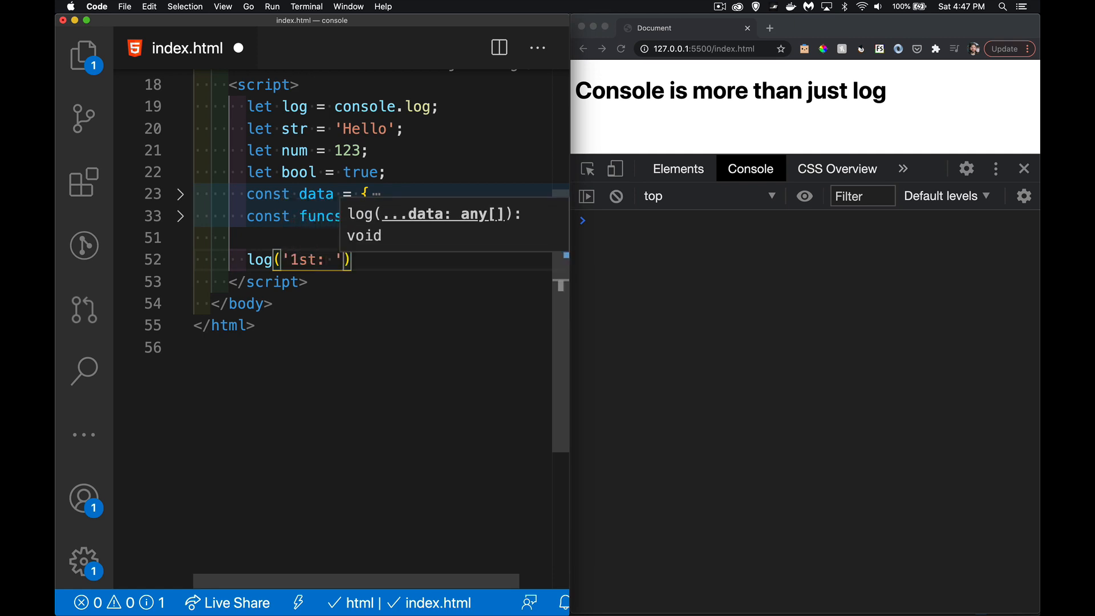
pyautogui.write(',')
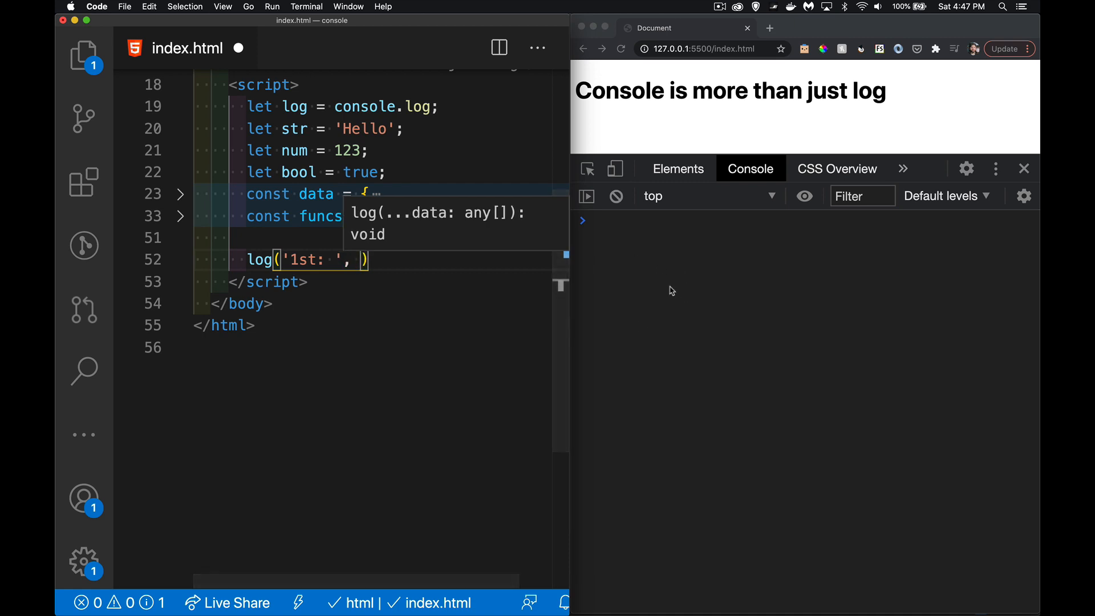
pyautogui.write('str.')
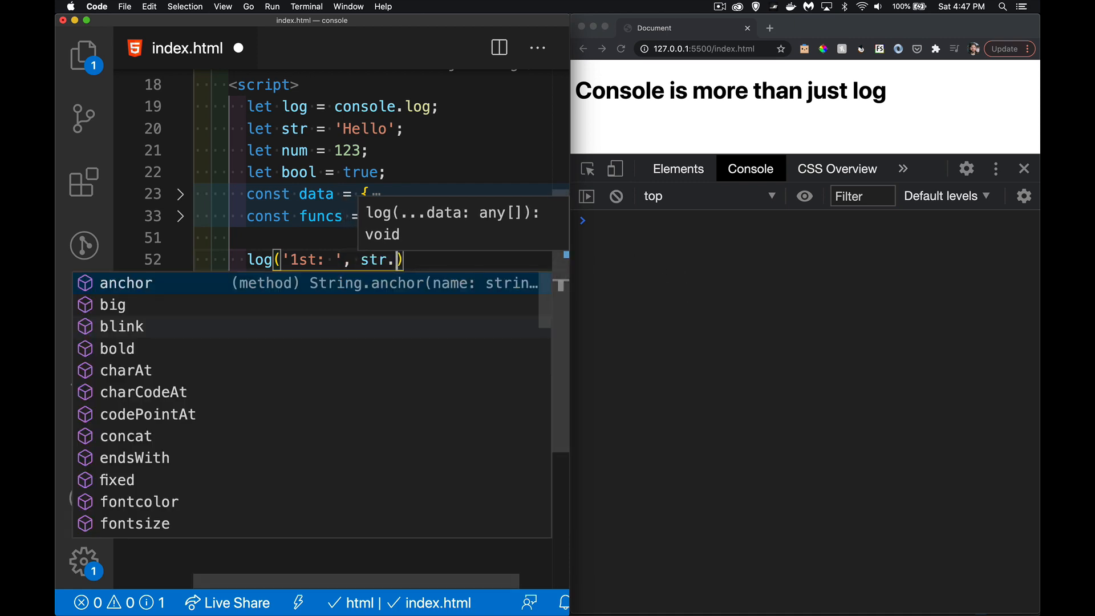
pyautogui.write(', num, bool')
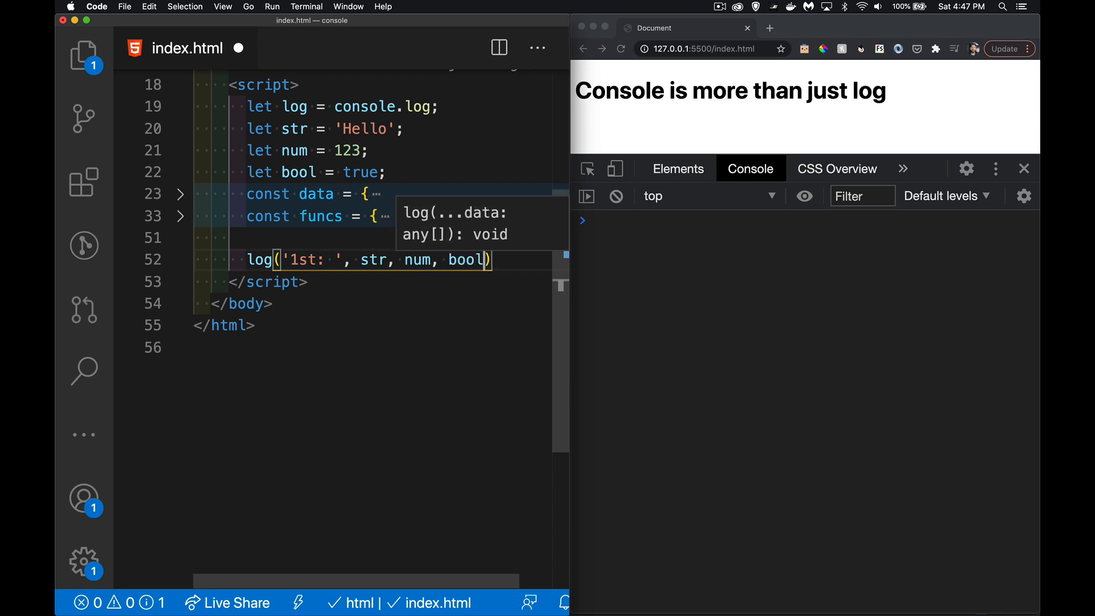
pyautogui.write(';')
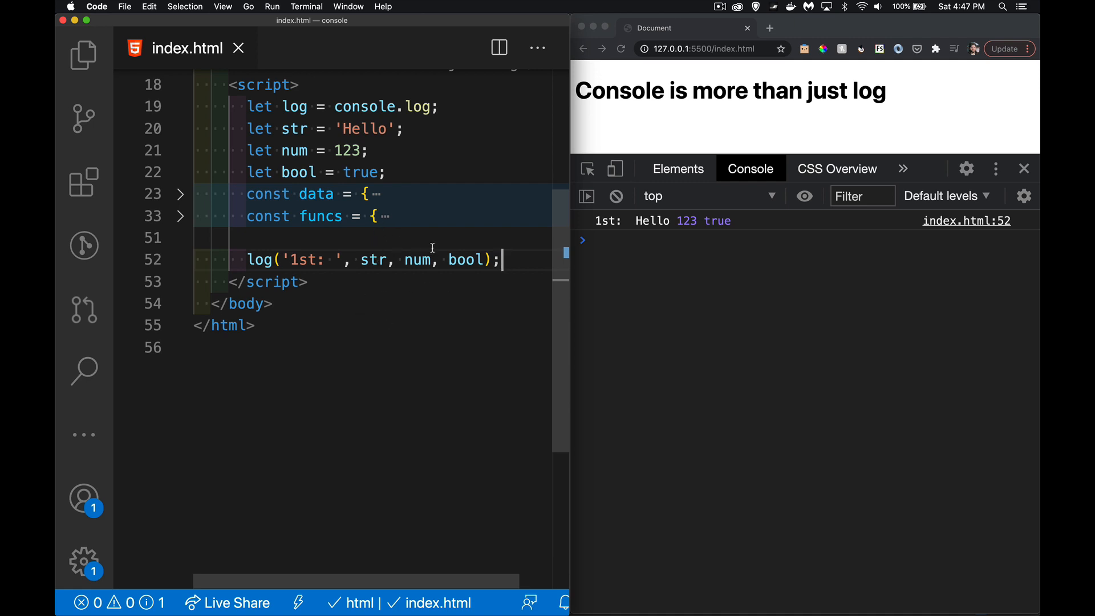
pyautogui.moveTo(359, 295)
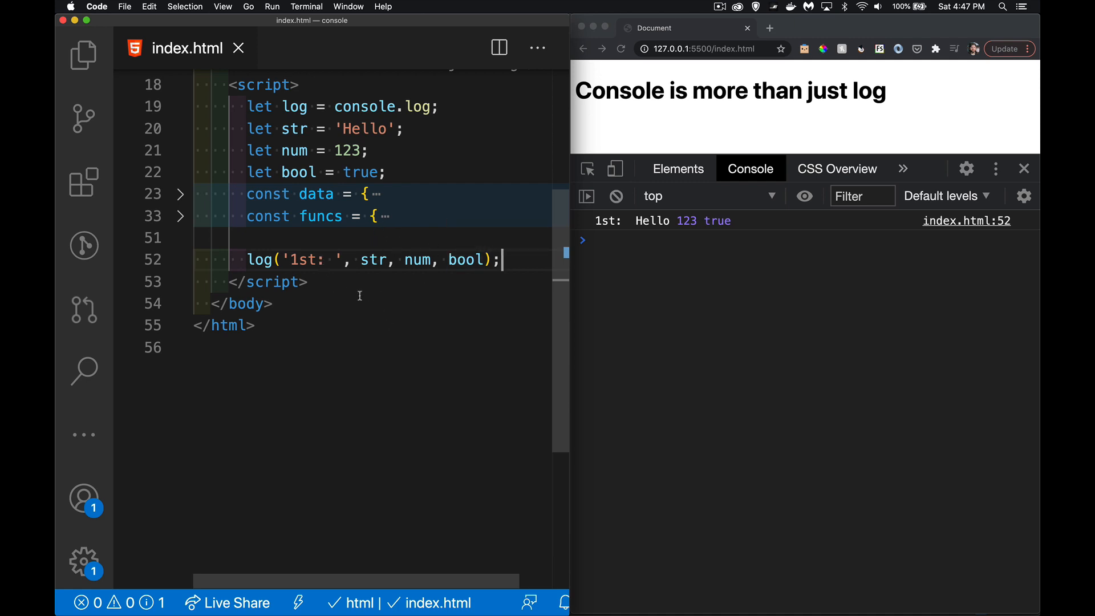
pyautogui.moveTo(608, 310)
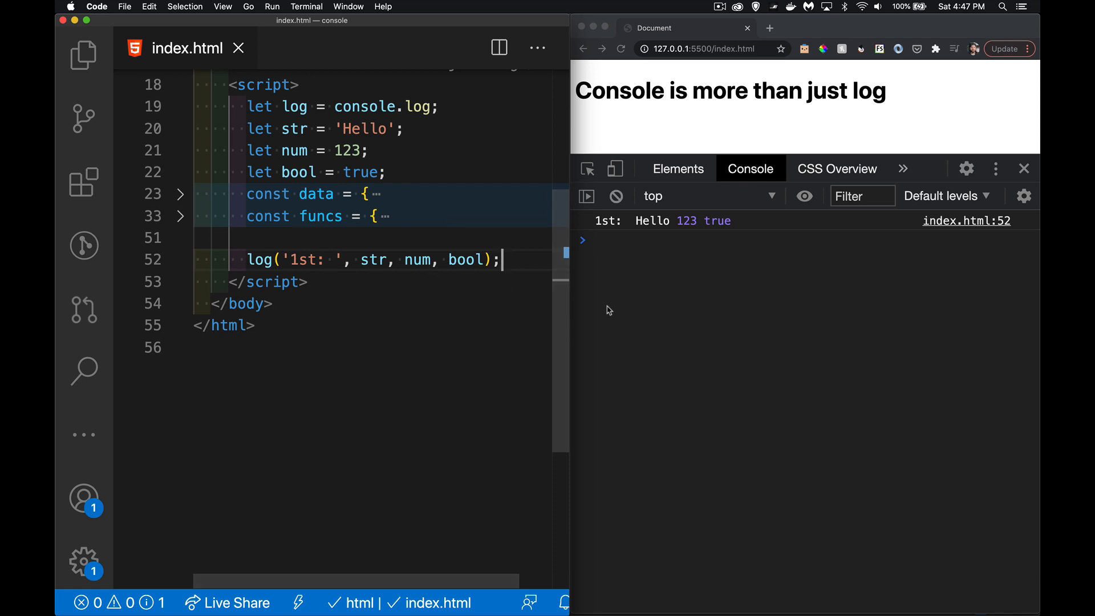
pyautogui.moveTo(646, 223)
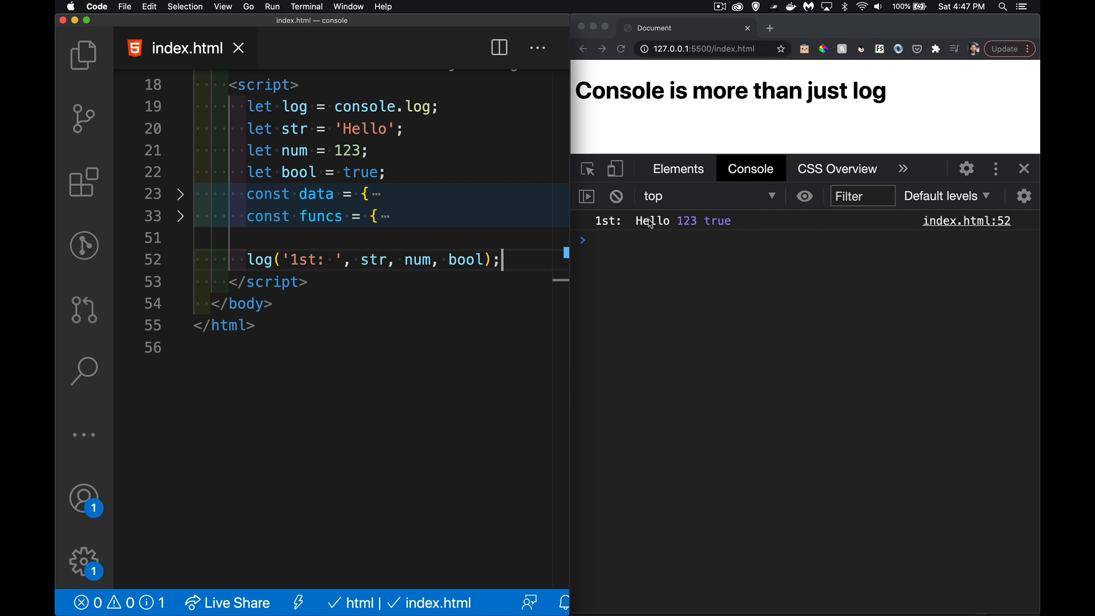
pyautogui.moveTo(718, 240)
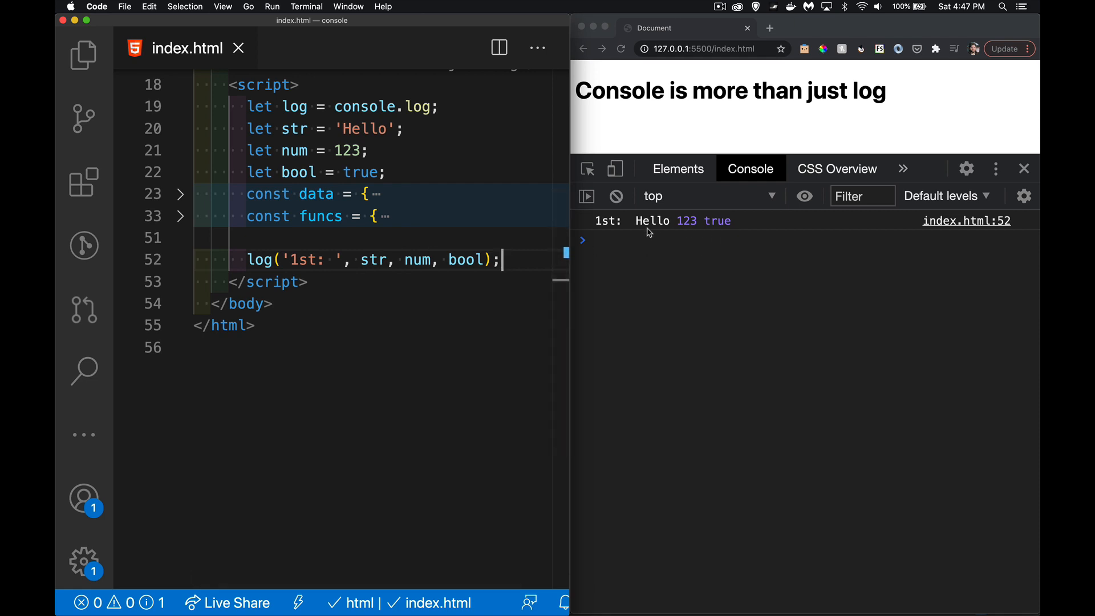
pyautogui.press('enter')
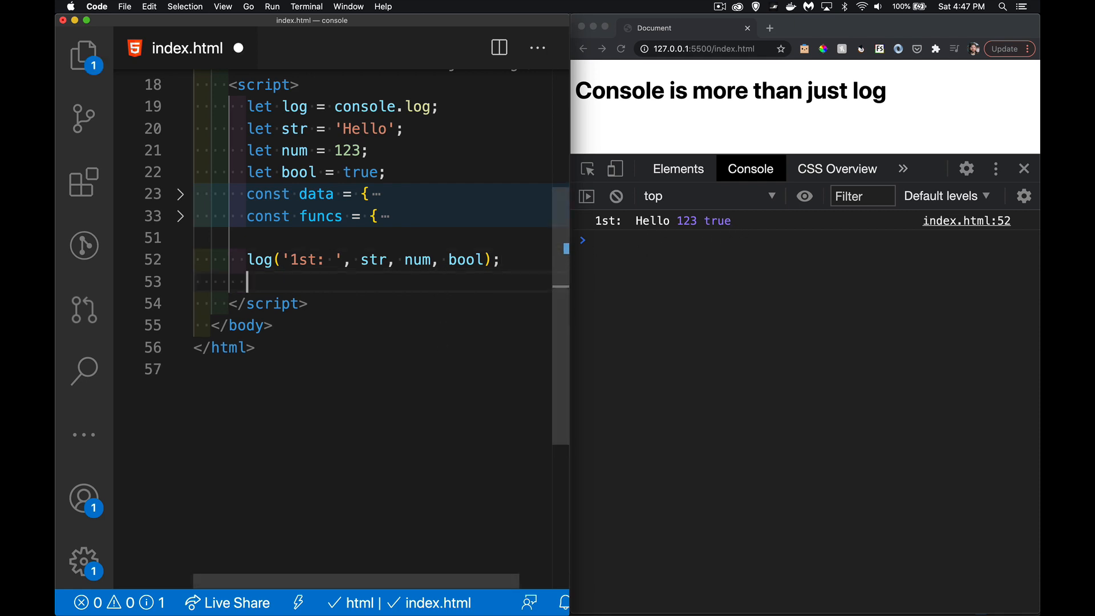
pyautogui.write('log')
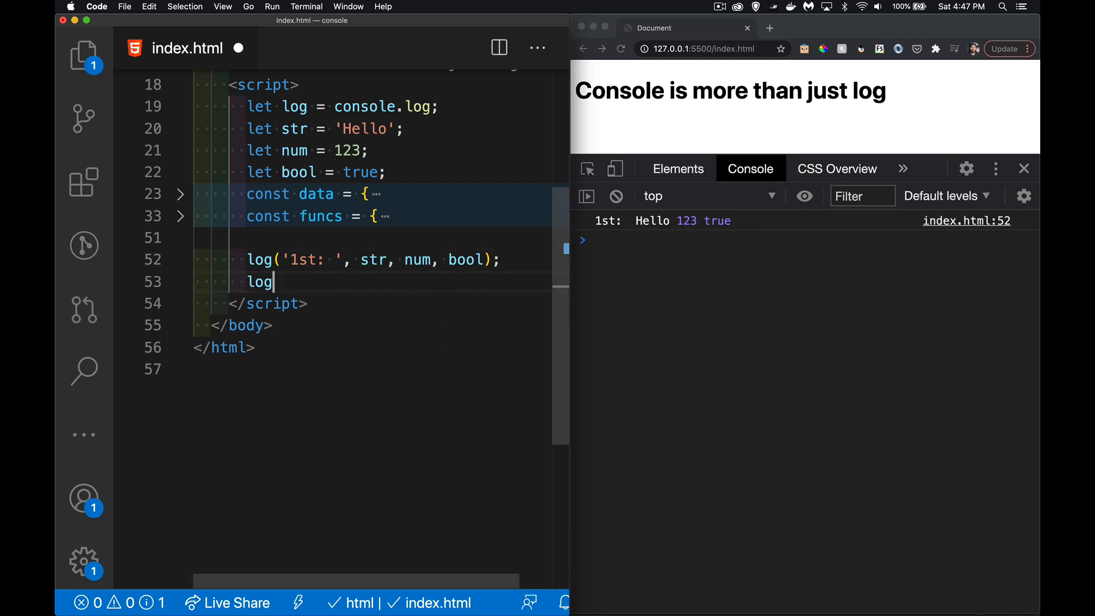
pyautogui.write("('2')")
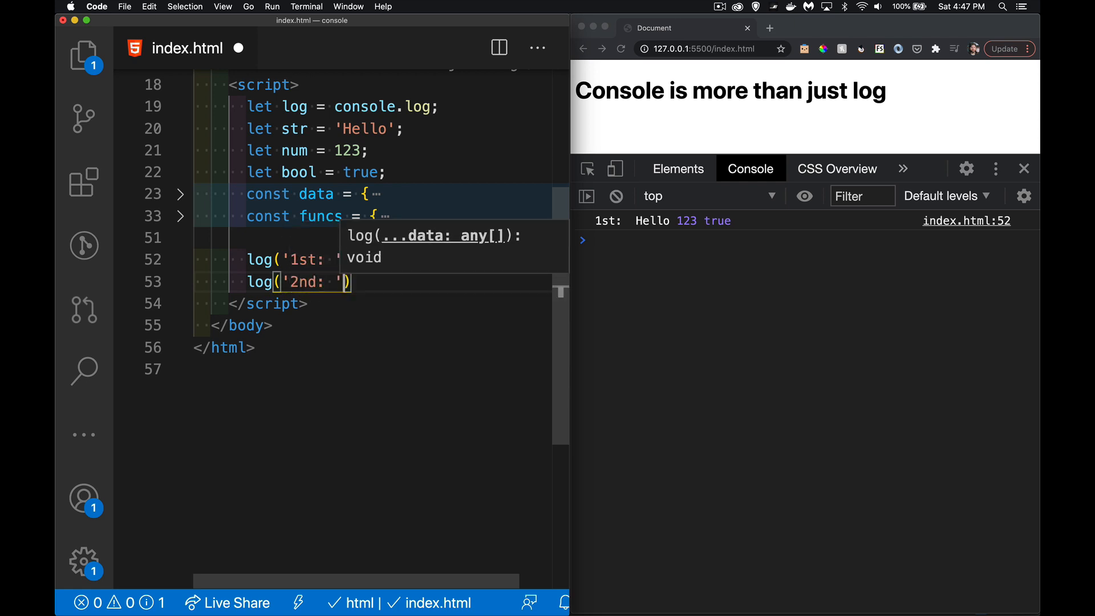
pyautogui.write('+')
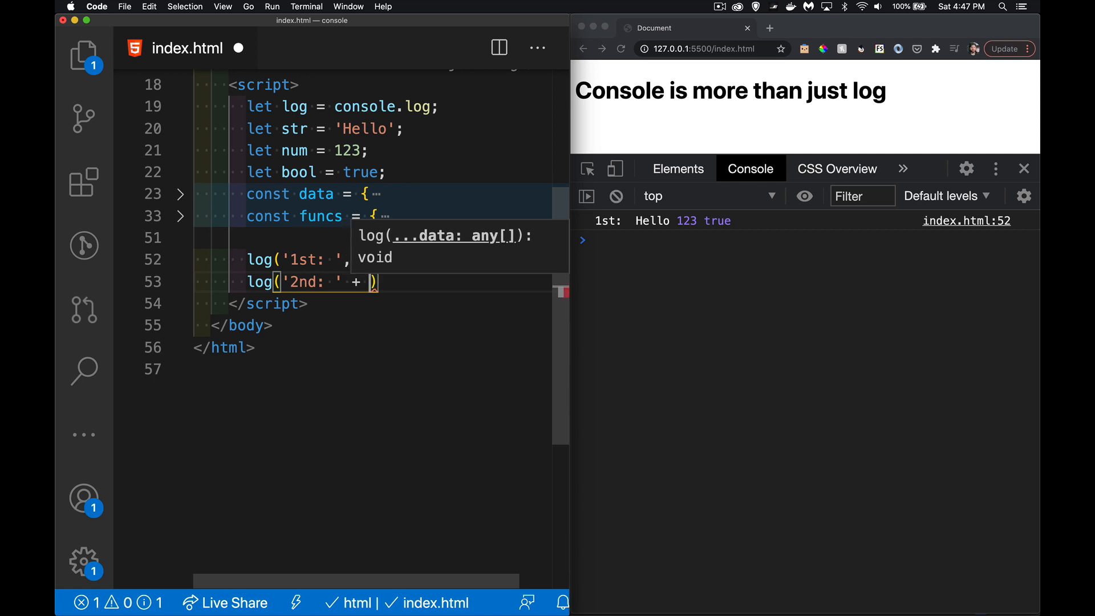
pyautogui.write('str')
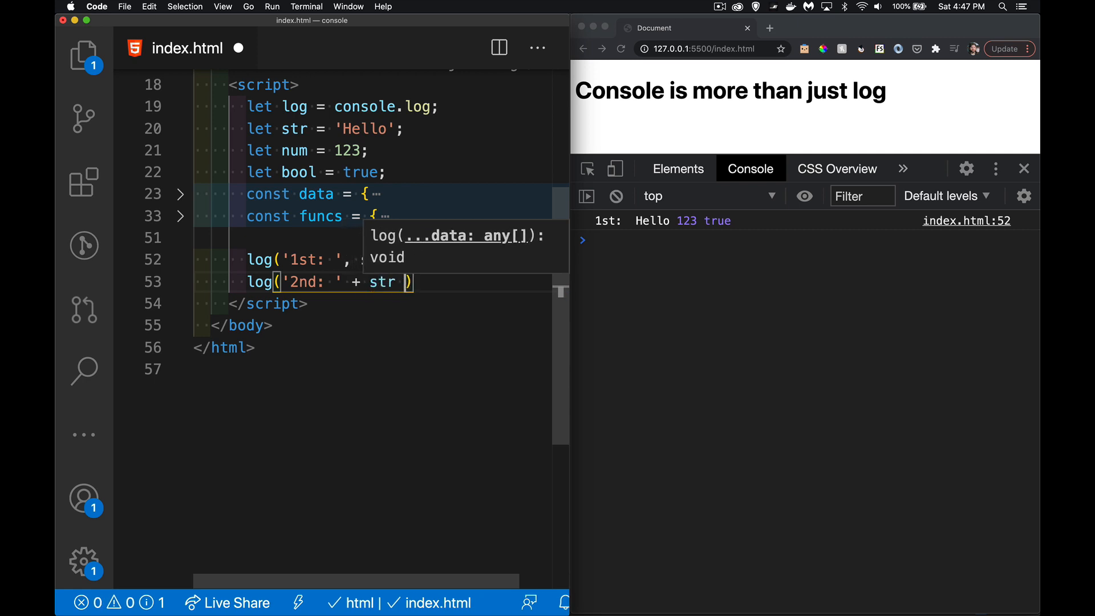
pyautogui.write("+ ' '")
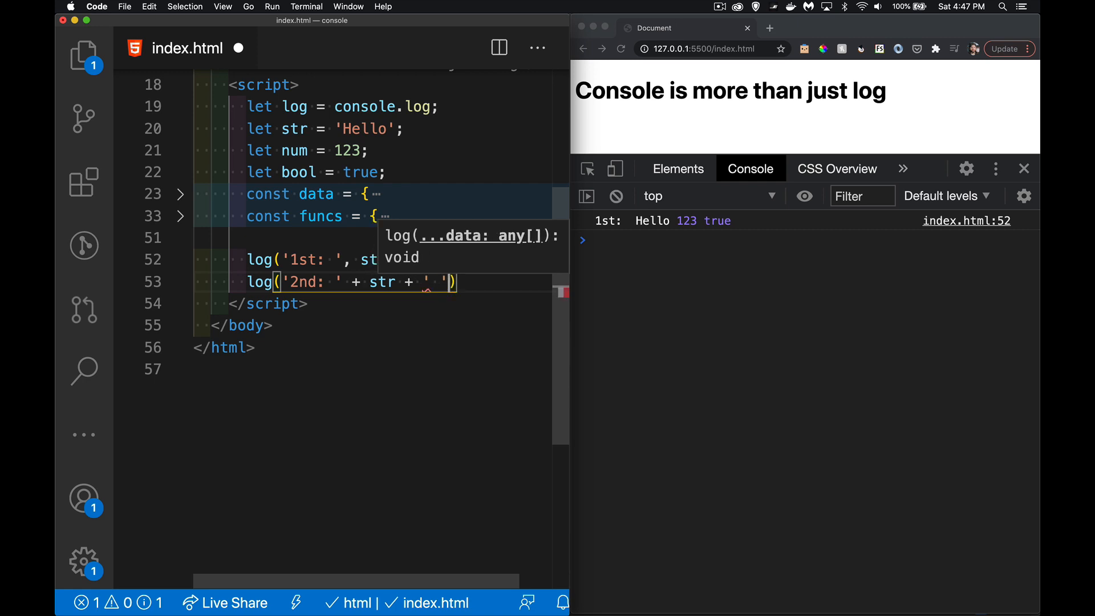
pyautogui.write('+ num')
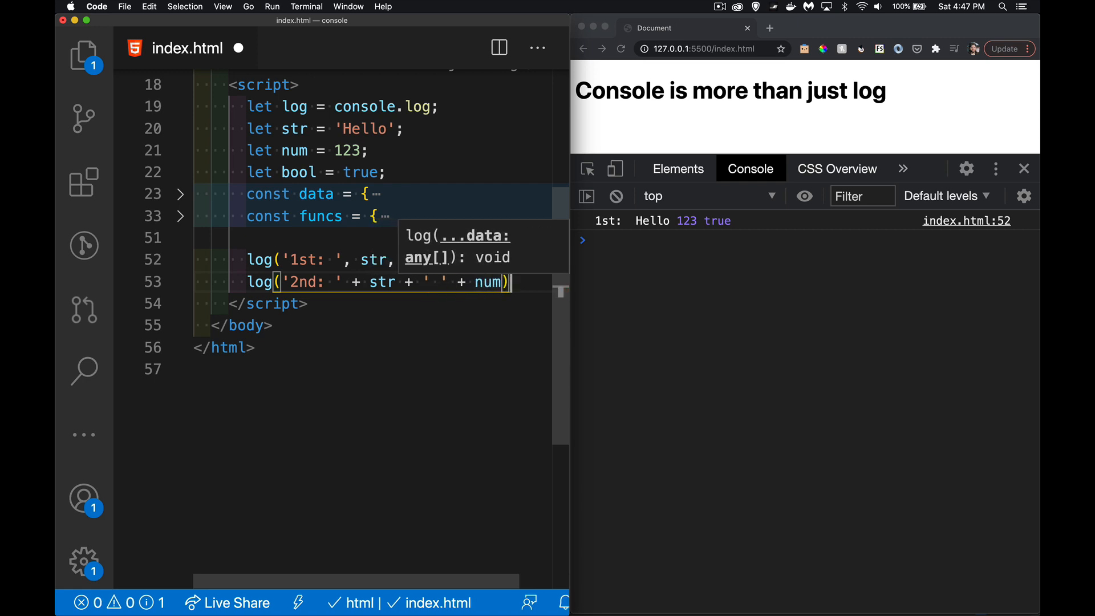
pyautogui.press('cmd+s')
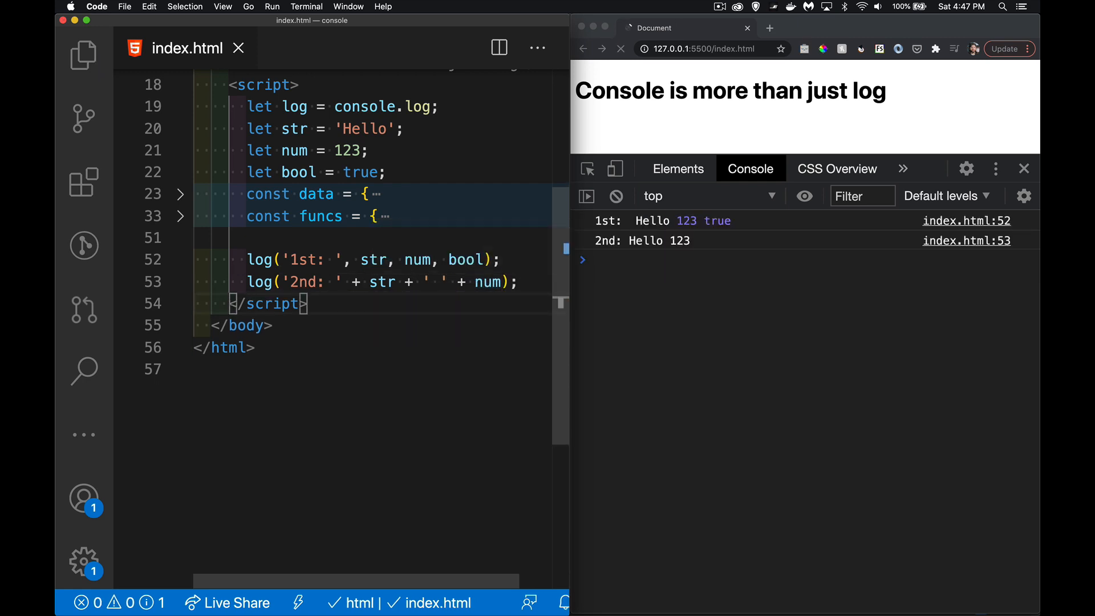
pyautogui.moveTo(635, 244)
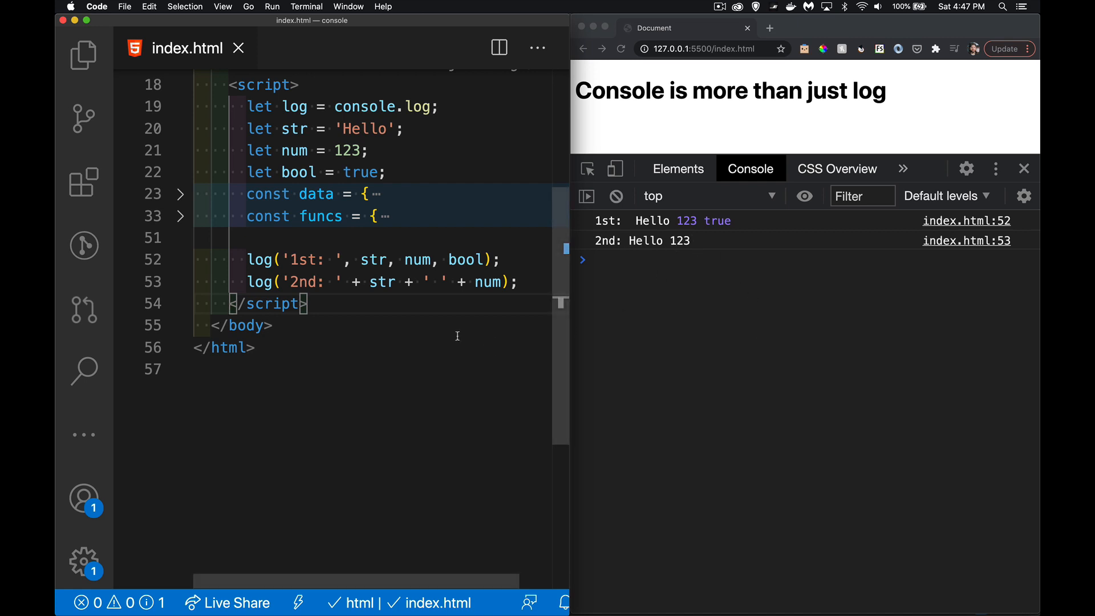
pyautogui.moveTo(430, 266)
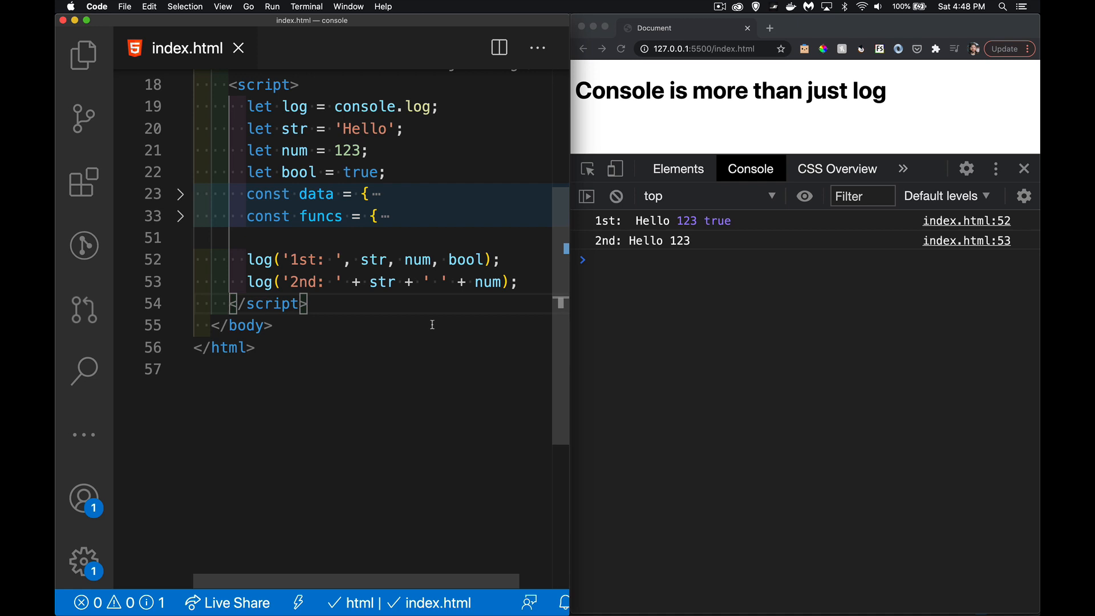
pyautogui.moveTo(471, 319)
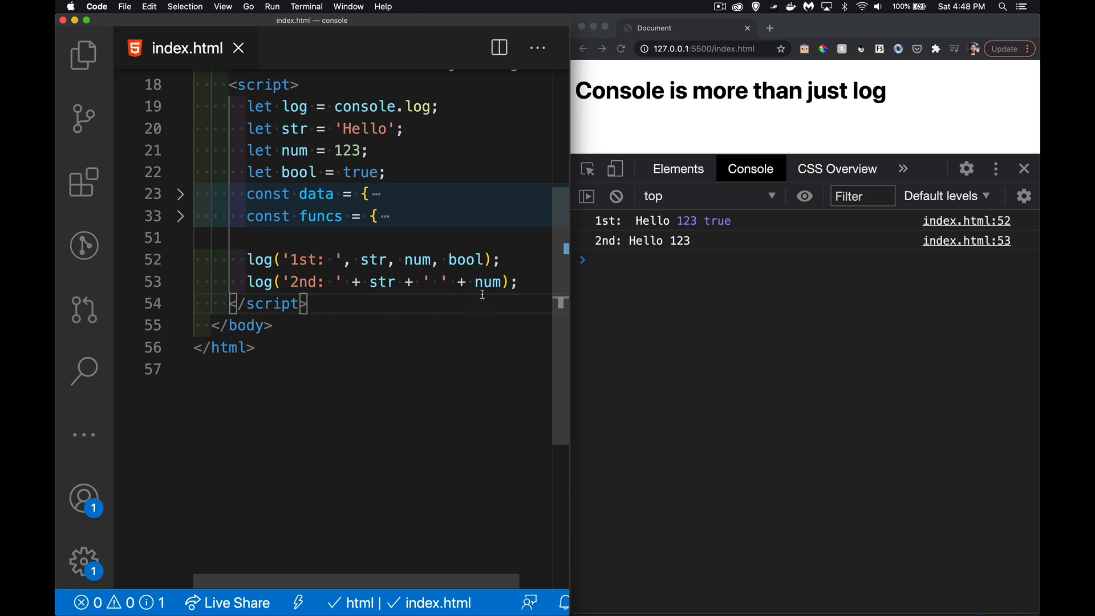
pyautogui.moveTo(388, 299)
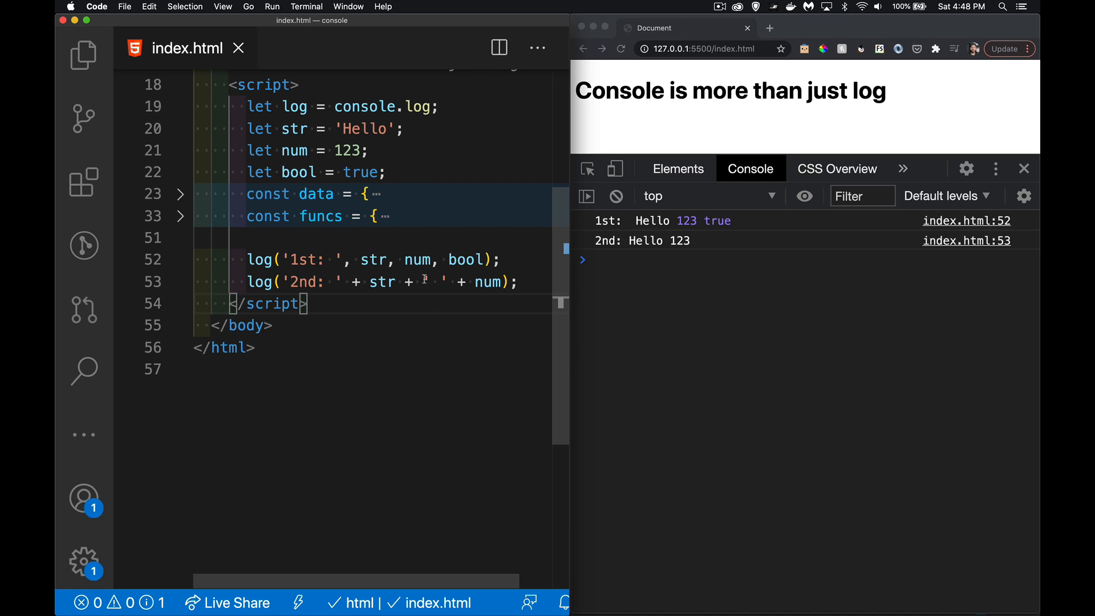
pyautogui.moveTo(677, 257)
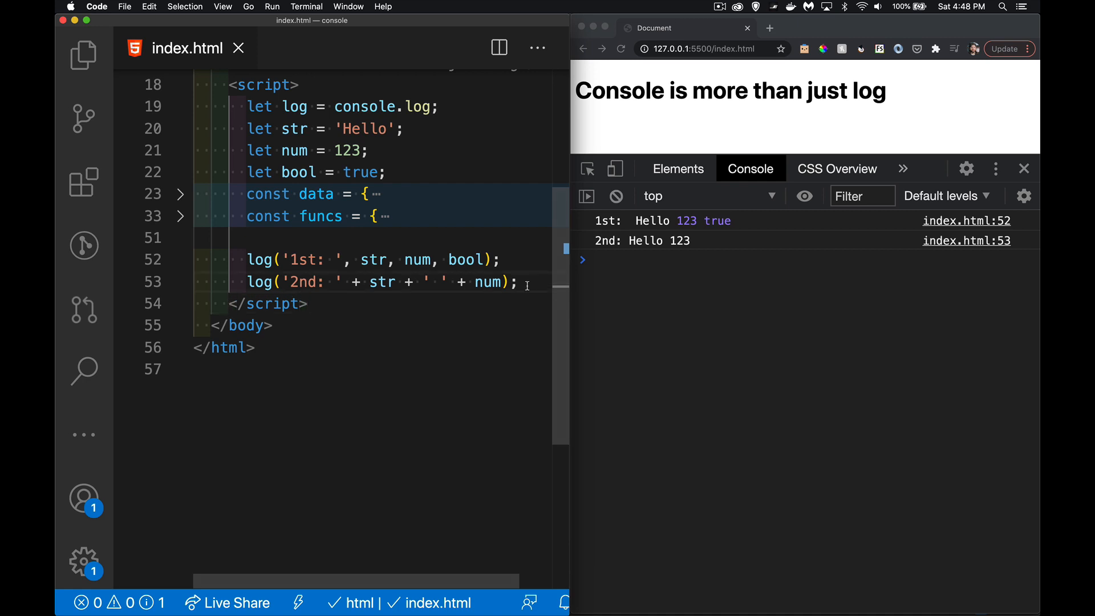
# Write log('3rd: ' + data); so the console prints 3rd: [object Object].
pyautogui.press('enter')
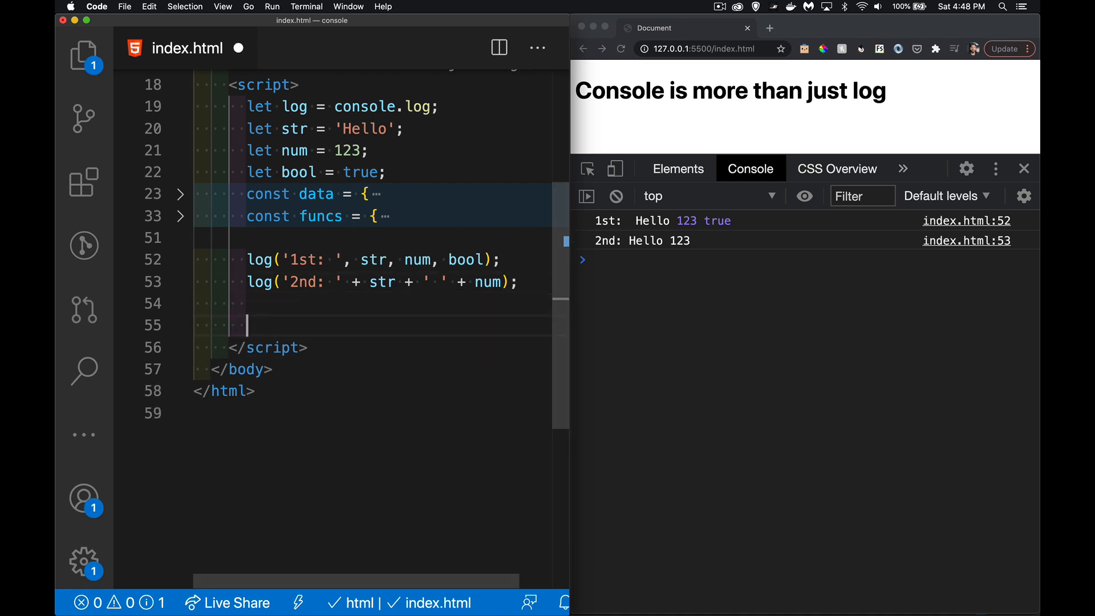
pyautogui.write('log(')
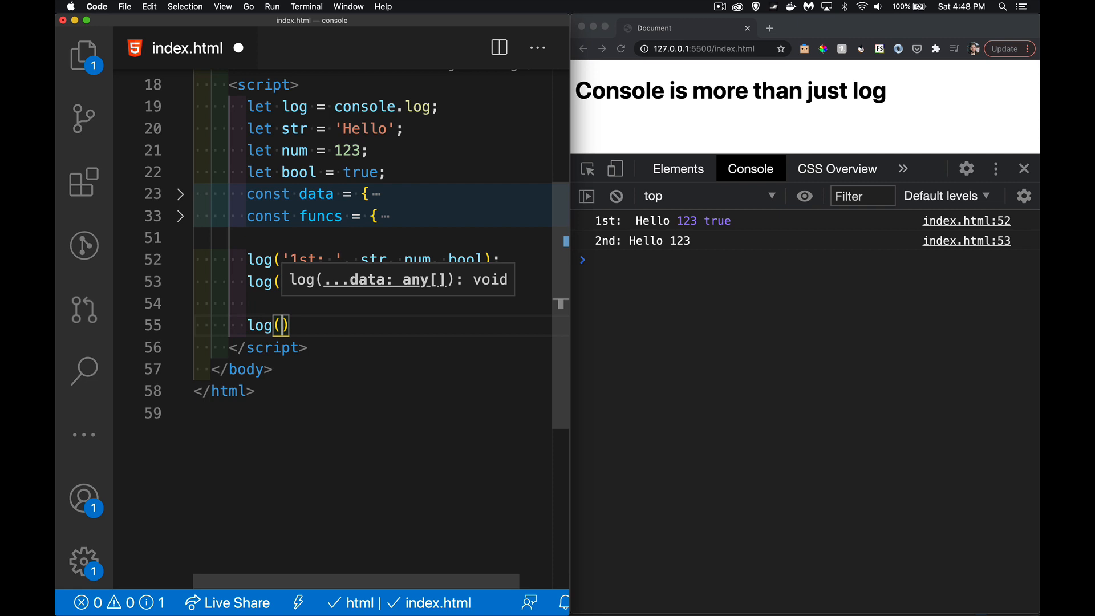
pyautogui.write("'3rd'")
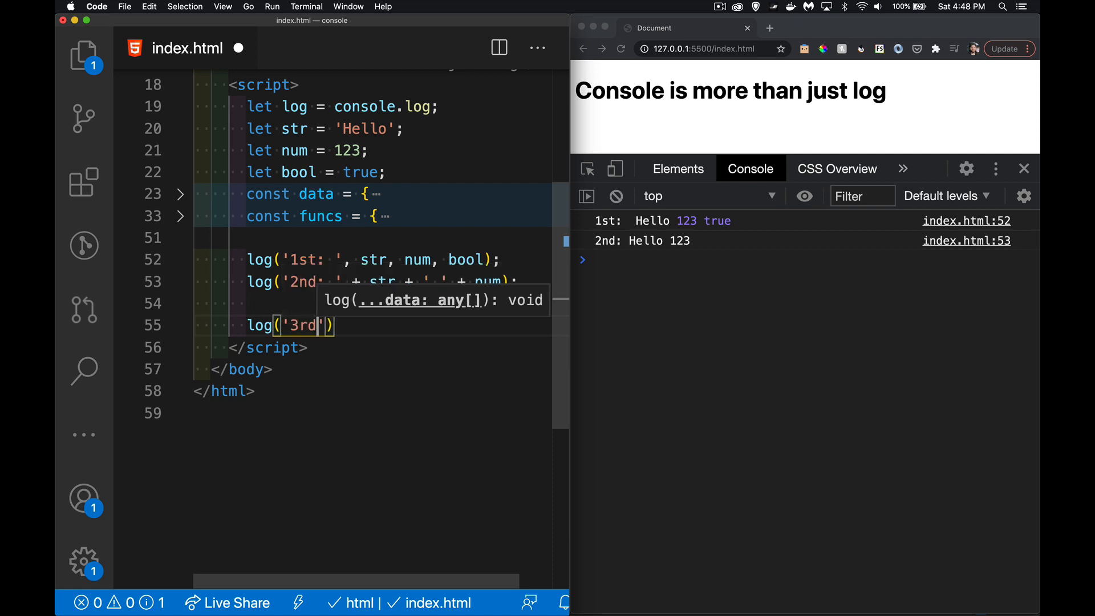
pyautogui.write(',')
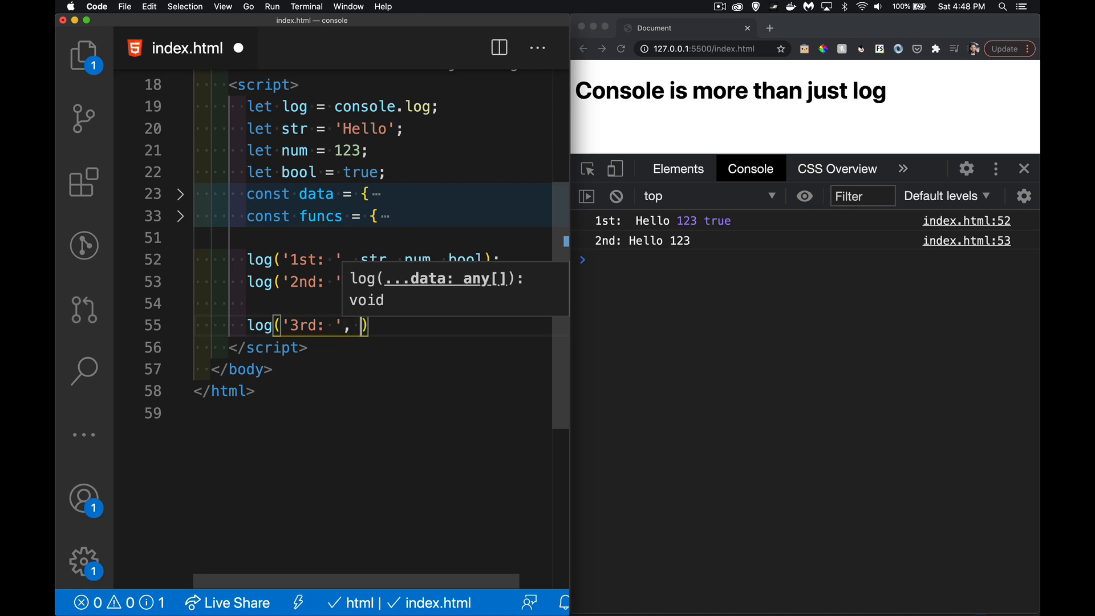
pyautogui.write('+ data')
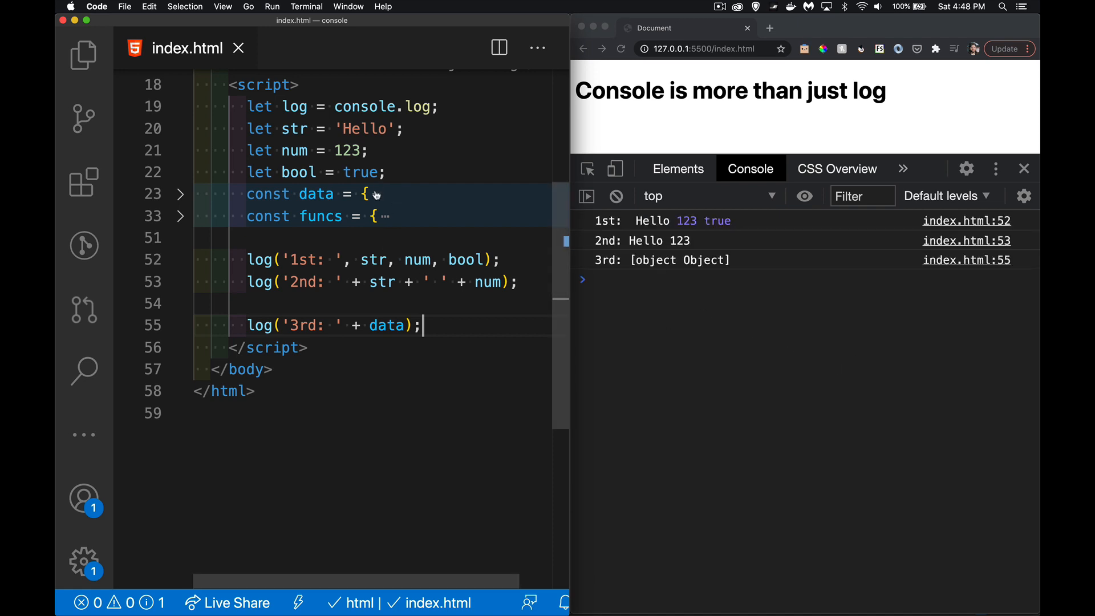
pyautogui.moveTo(735, 261)
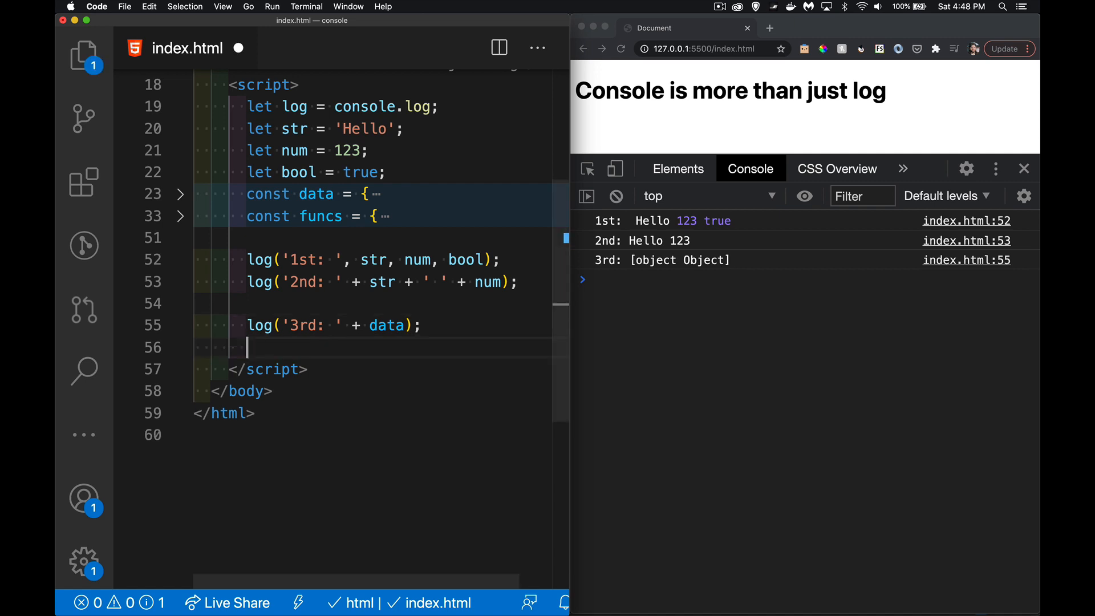
# Write log('4th:', data); so the console shows data as an inspectable object.
pyautogui.write("log('')")
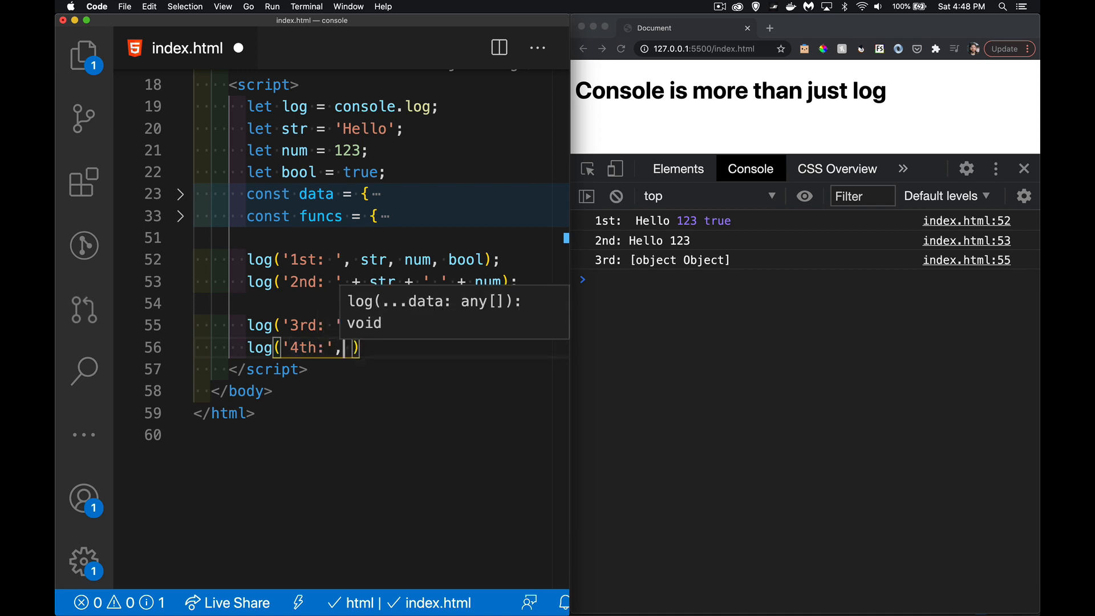
pyautogui.write('data')
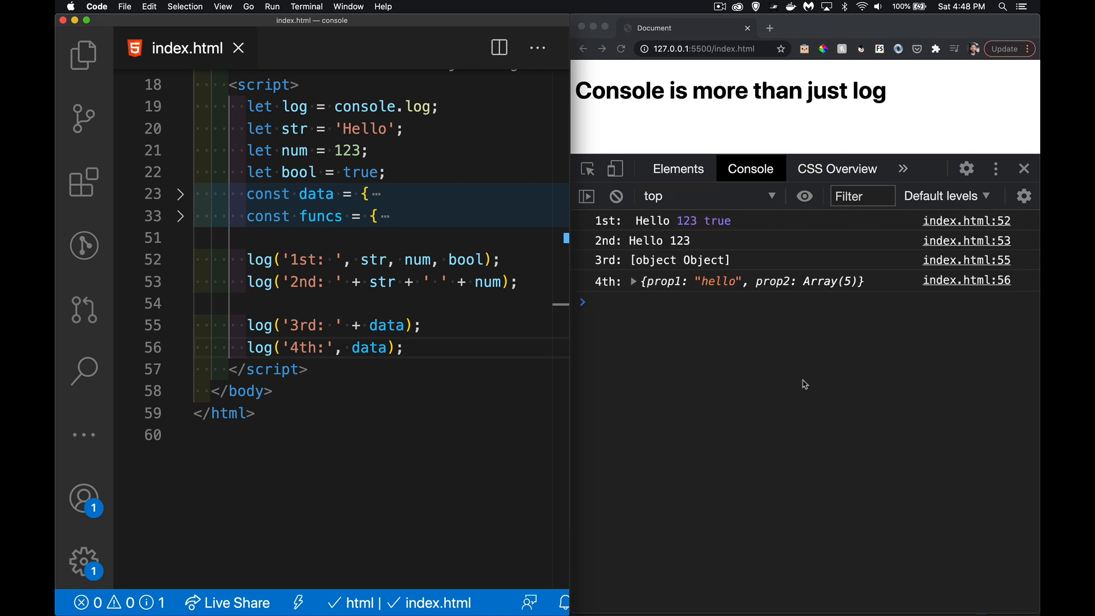
pyautogui.moveTo(822, 284)
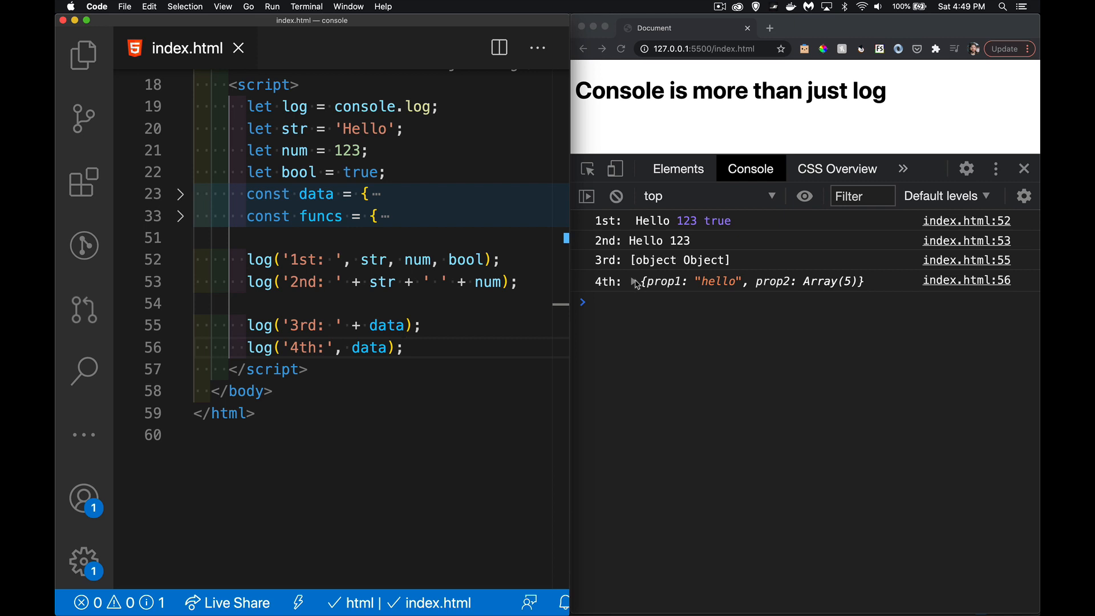
# Expand the 4th entry's object, its prop2 array and item 0 showing actor, id and name.
pyautogui.click(634, 281)
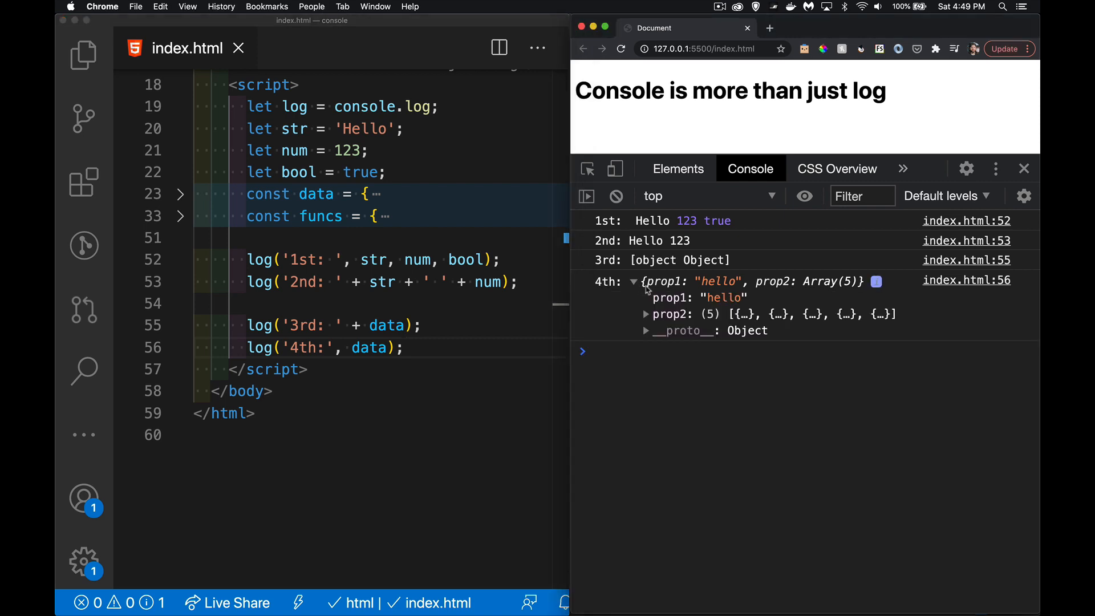
pyautogui.click(645, 313)
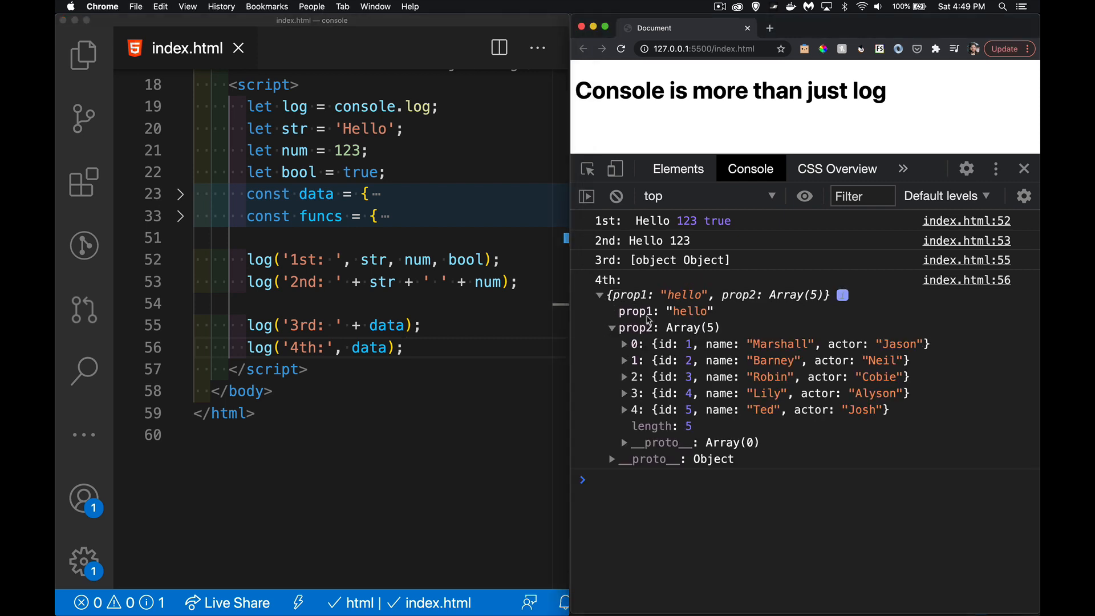
pyautogui.click(624, 343)
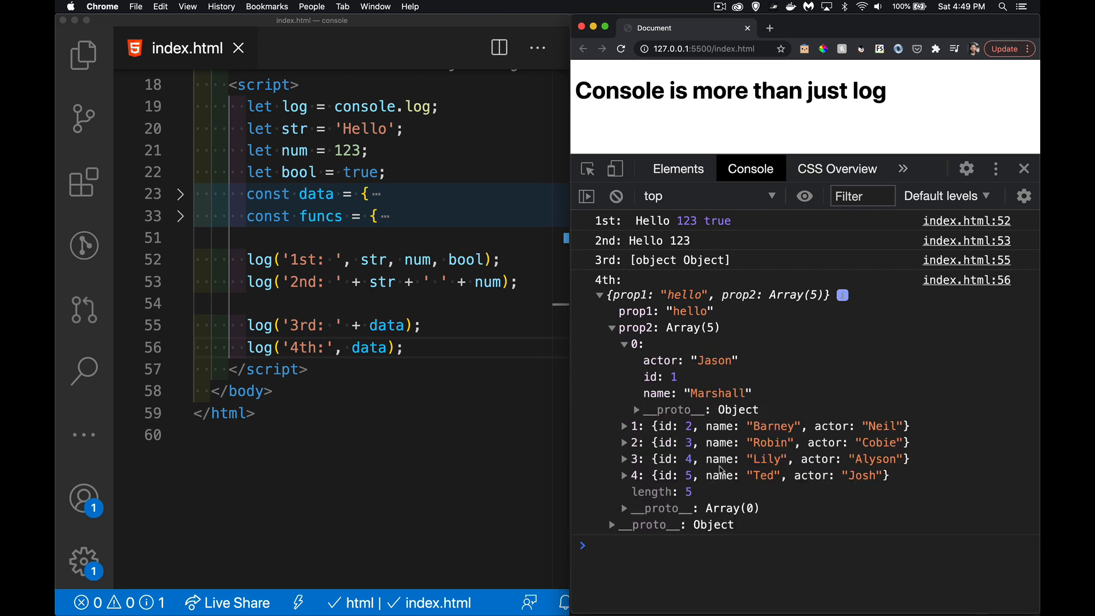
pyautogui.moveTo(764, 464)
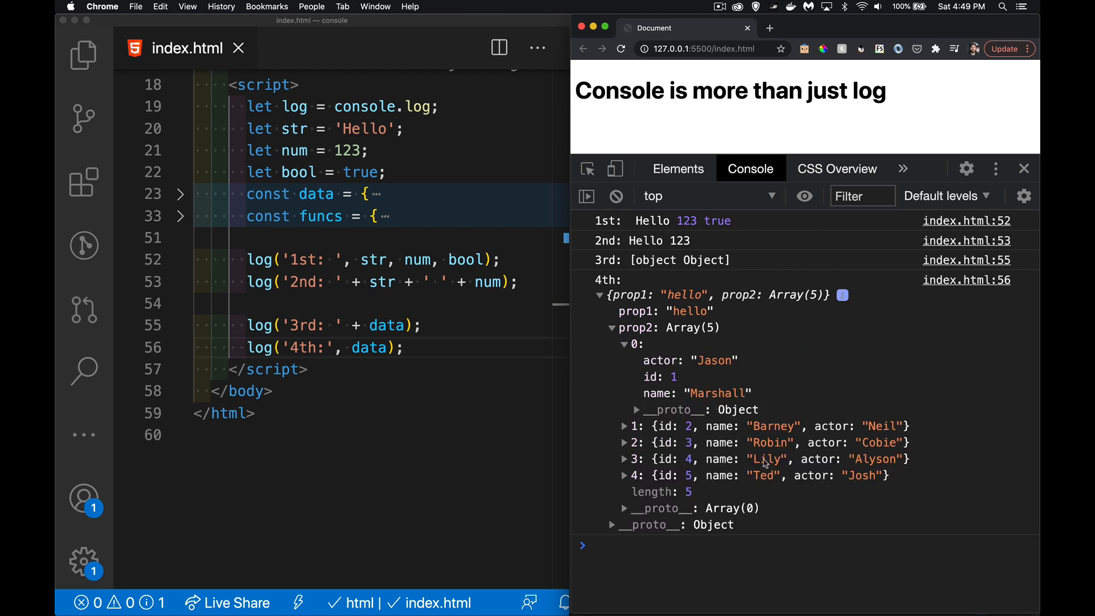
pyautogui.moveTo(669, 398)
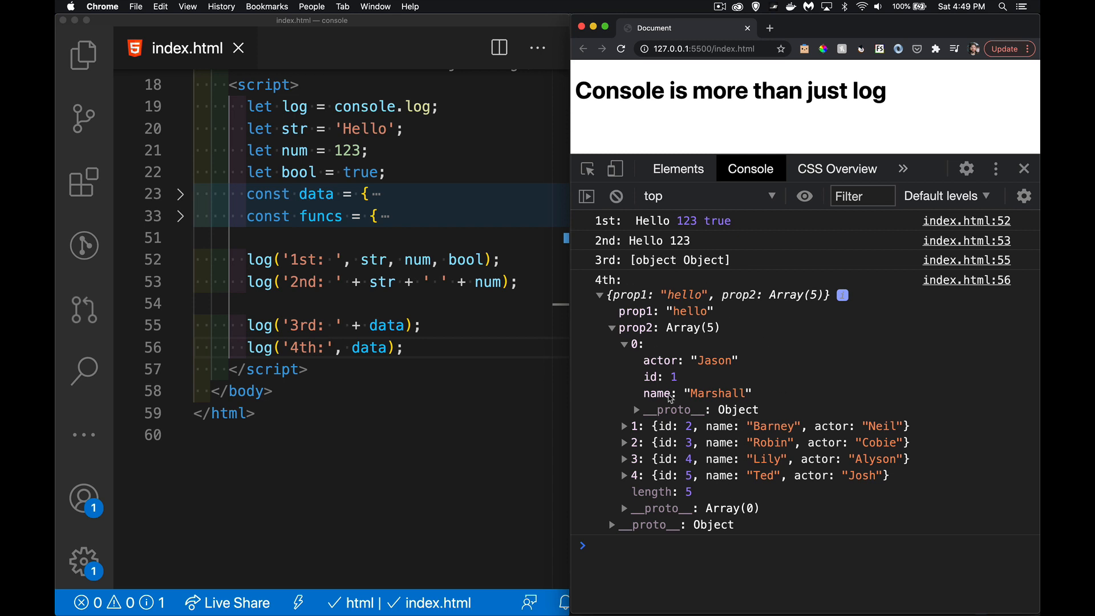
pyautogui.click(599, 295)
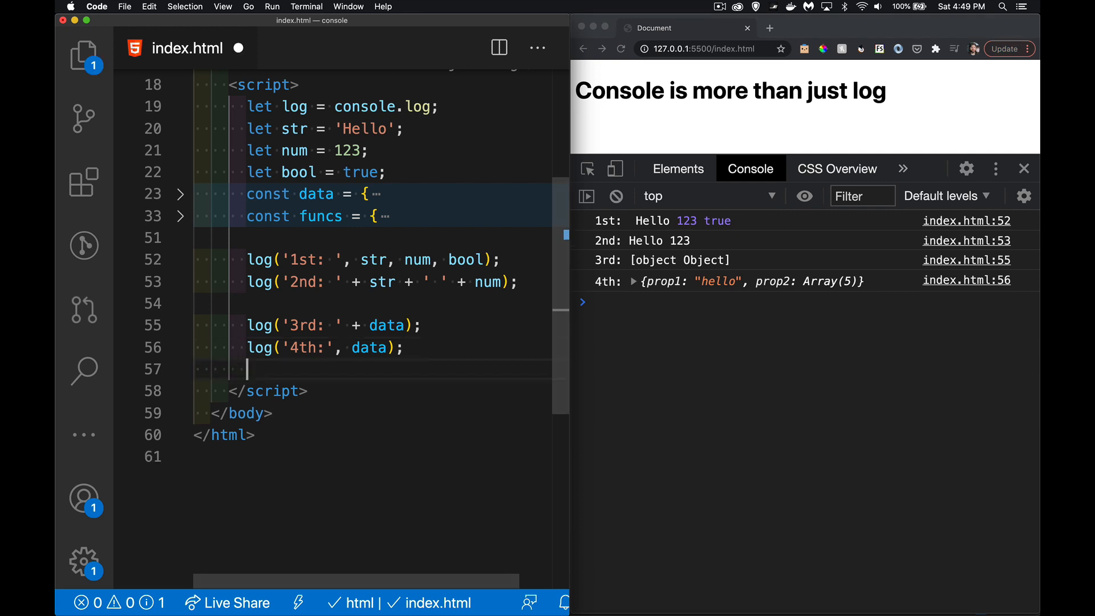
# Write log({ data }); and expand its console entry to reveal data's prop1 and prop2.
pyautogui.write('log()')
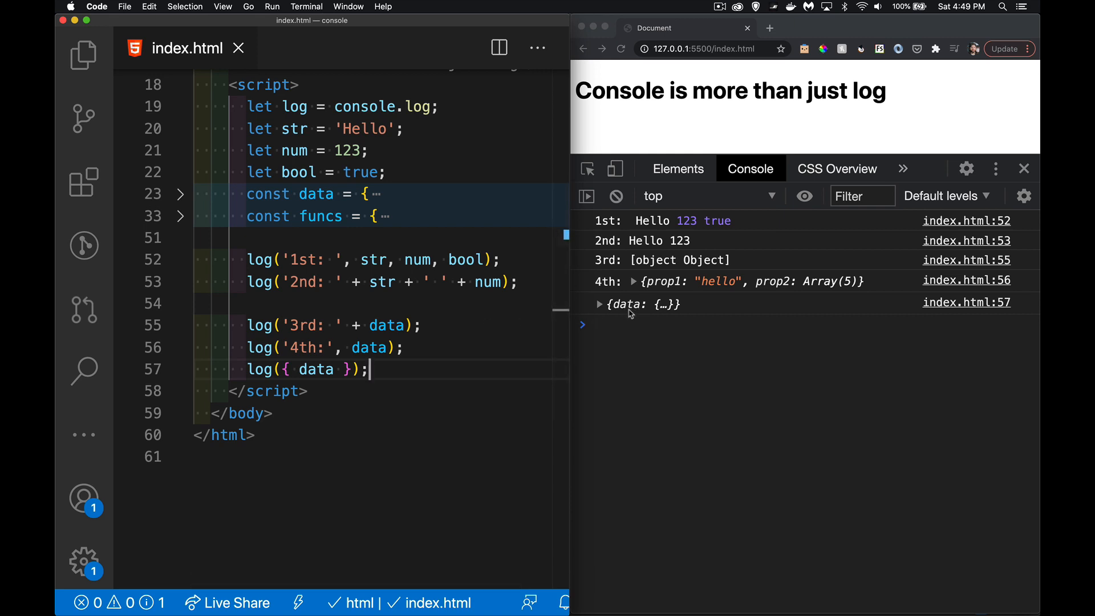
pyautogui.click(599, 304)
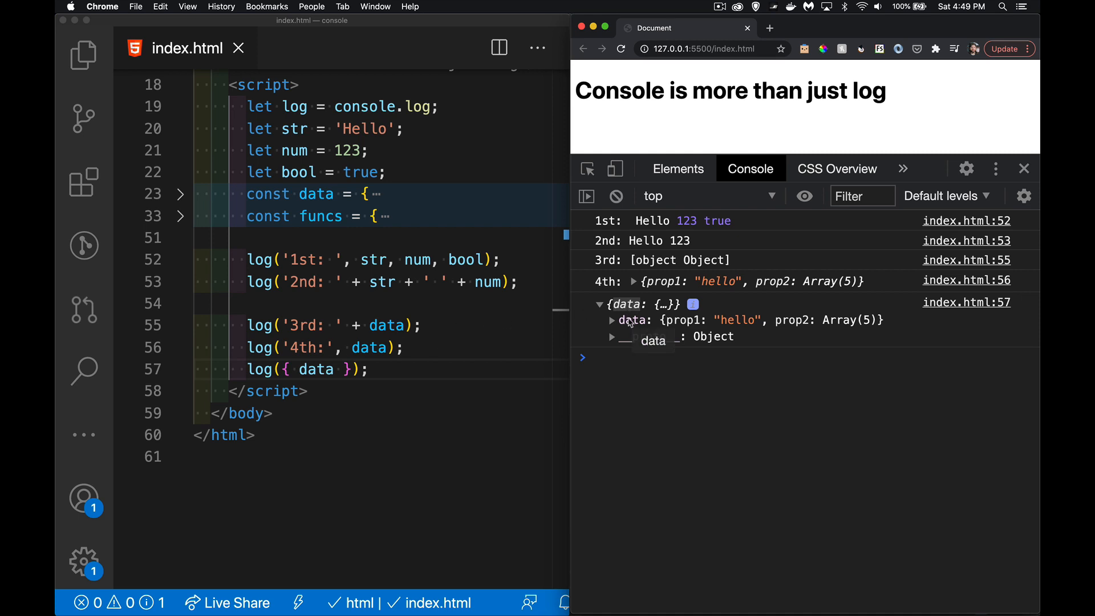
pyautogui.click(612, 320)
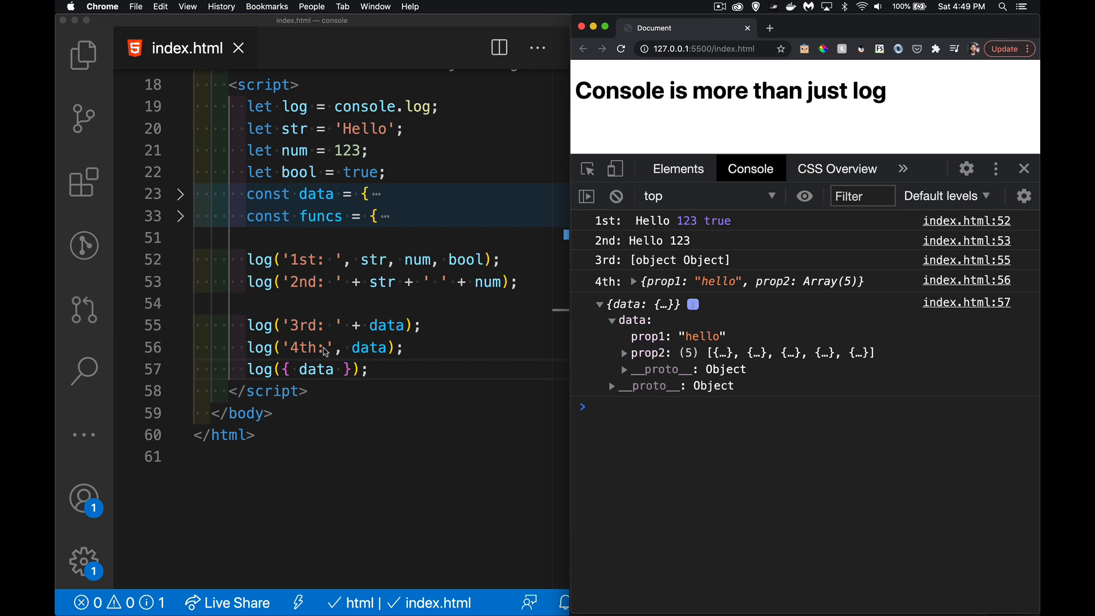
pyautogui.moveTo(393, 367)
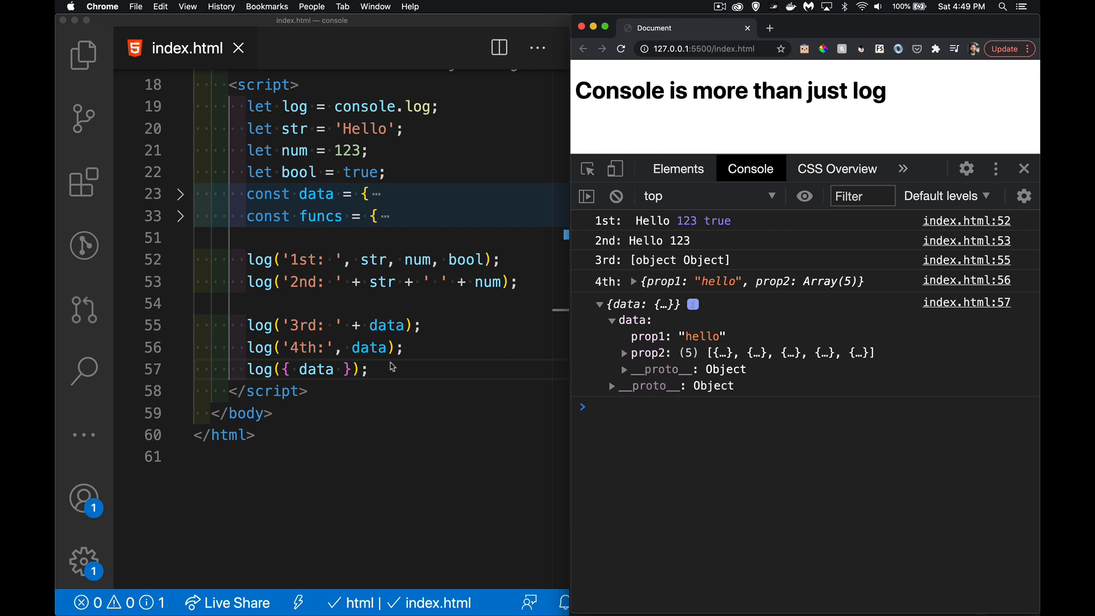
pyautogui.moveTo(357, 369)
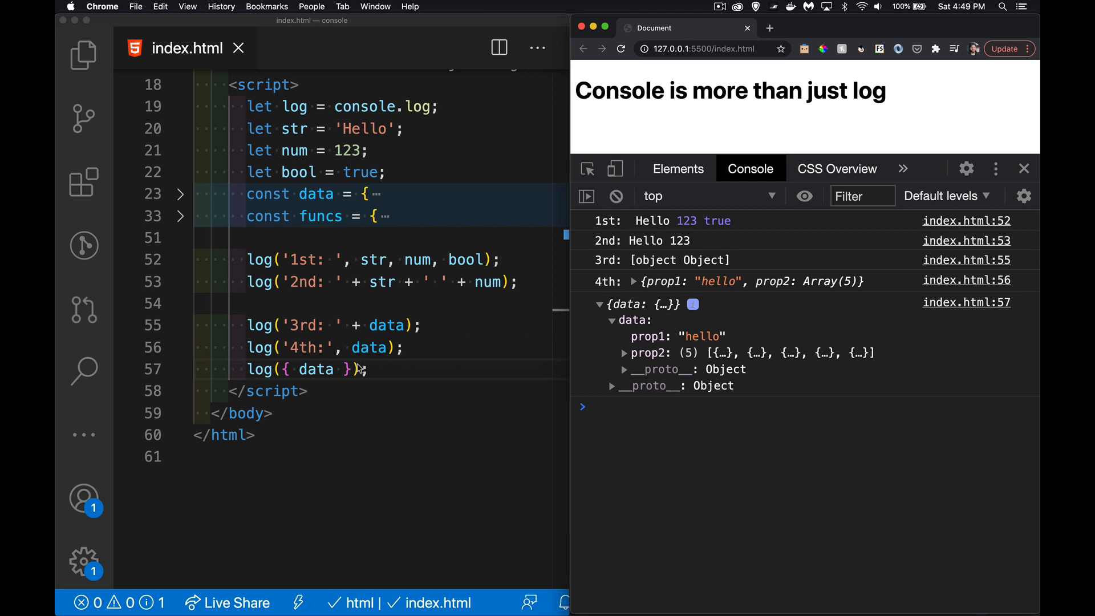
pyautogui.moveTo(316, 249)
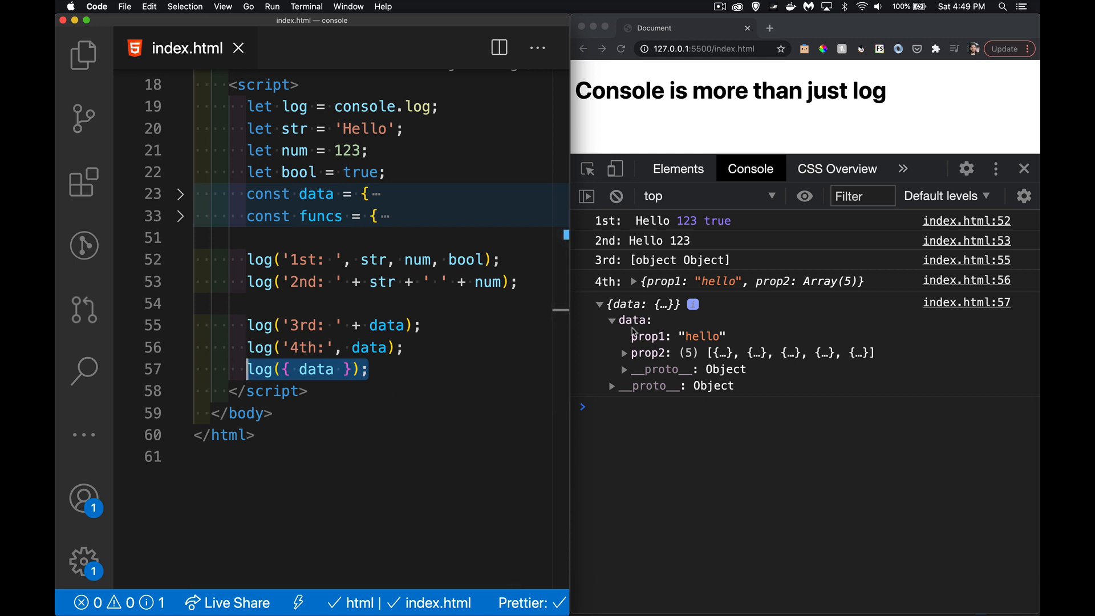
pyautogui.moveTo(704, 330)
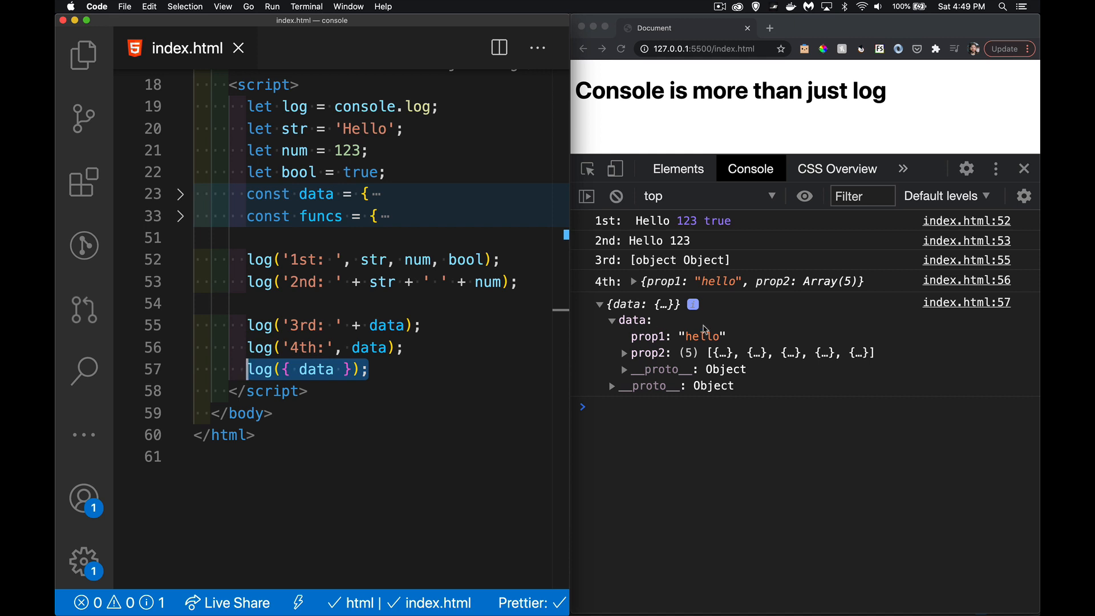
pyautogui.press('enter')
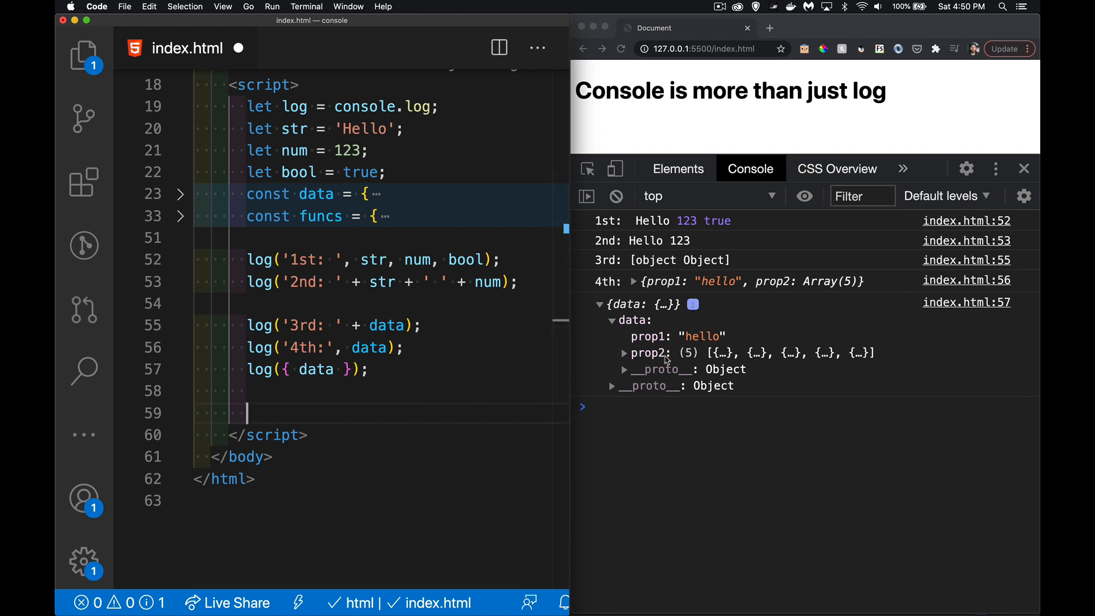
# Write console.table(data); and expand the Object entry beneath the prop1/prop2 table.
pyautogui.click(625, 352)
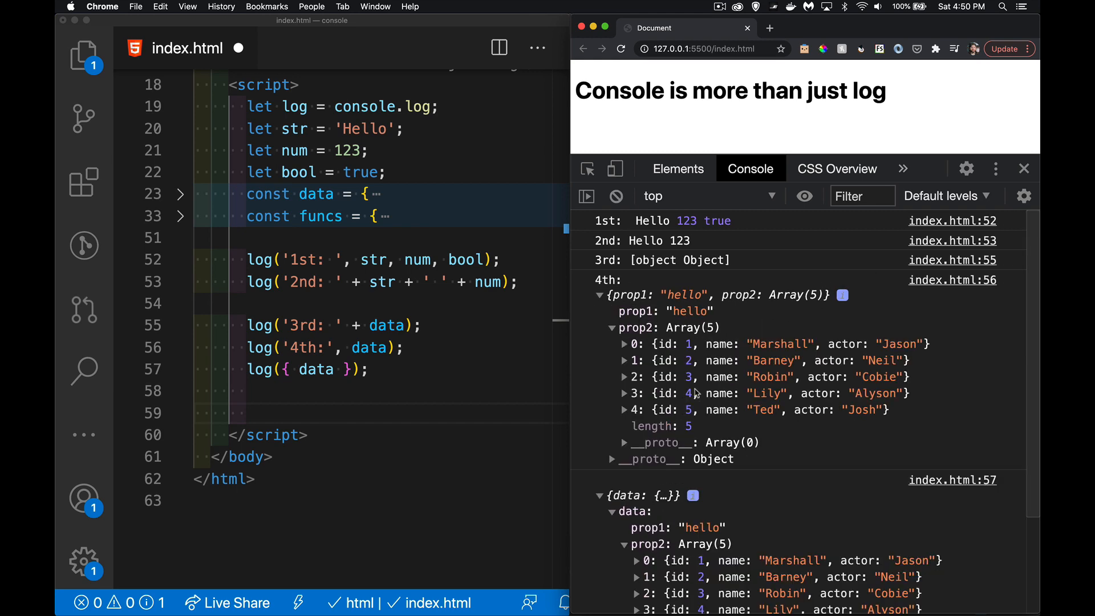
pyautogui.moveTo(742, 430)
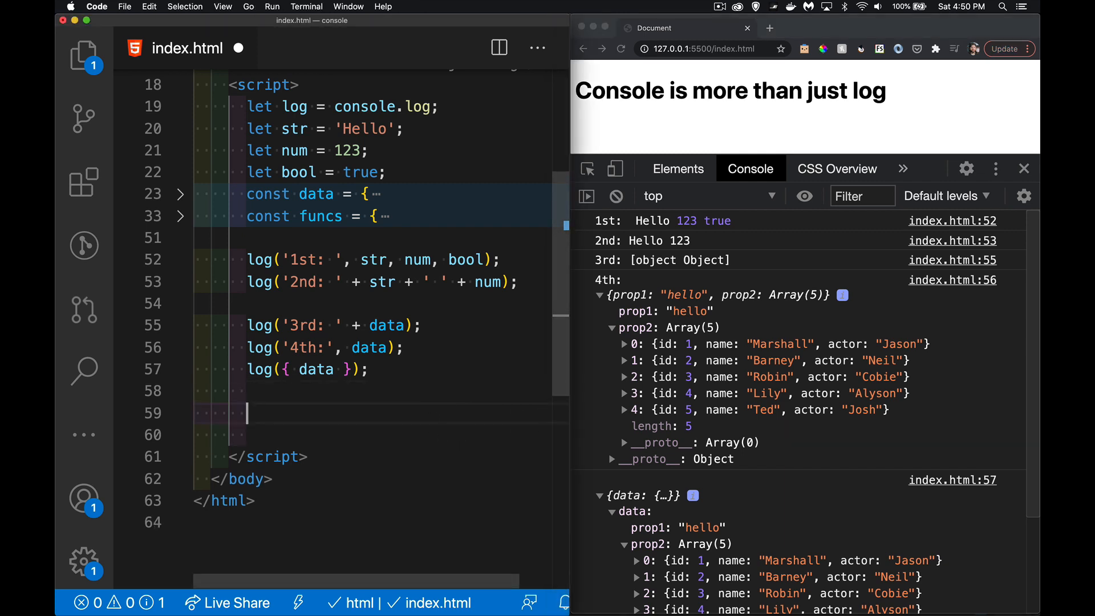
pyautogui.write('log(')
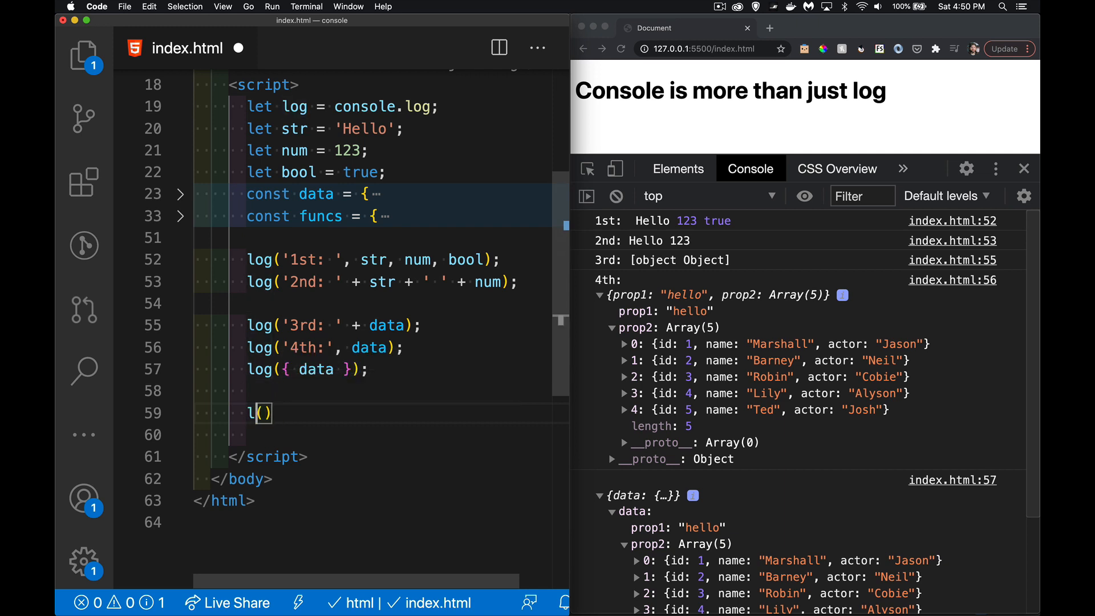
pyautogui.write('onsoll')
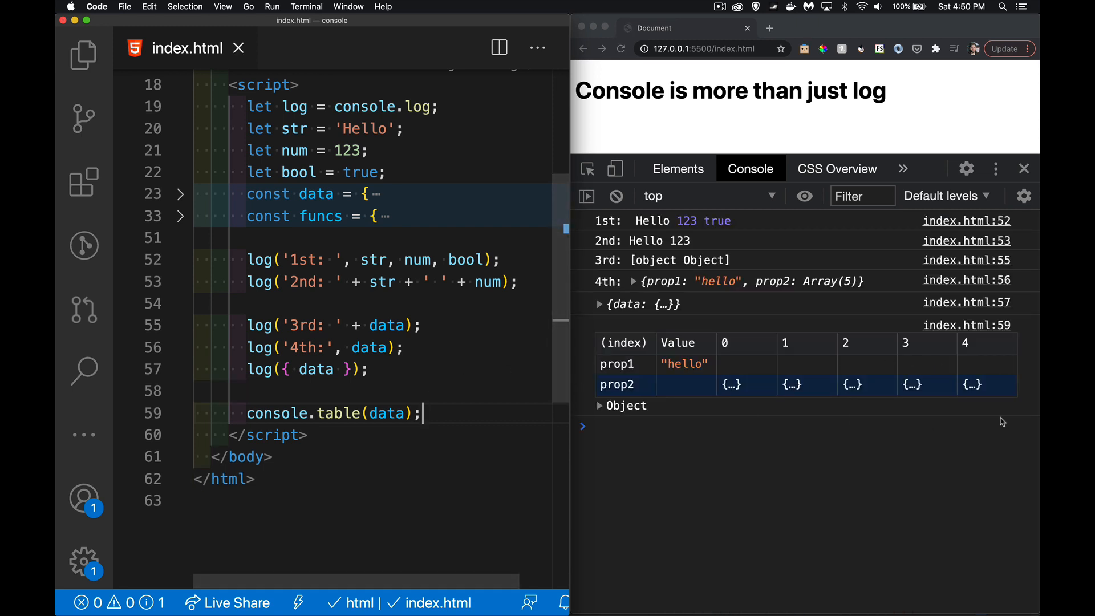
pyautogui.moveTo(697, 434)
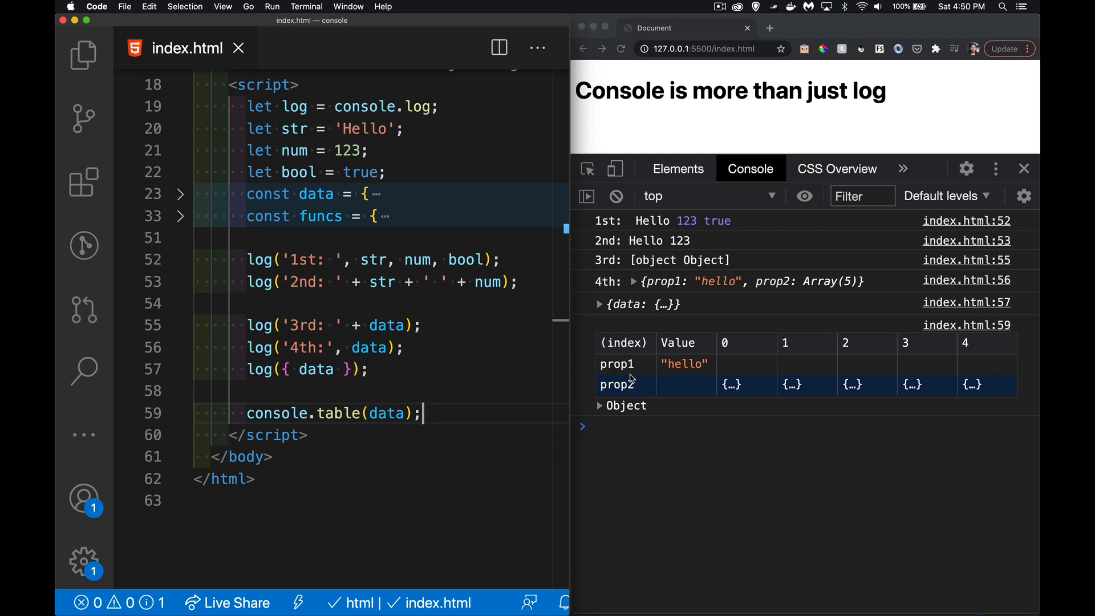
pyautogui.moveTo(636, 378)
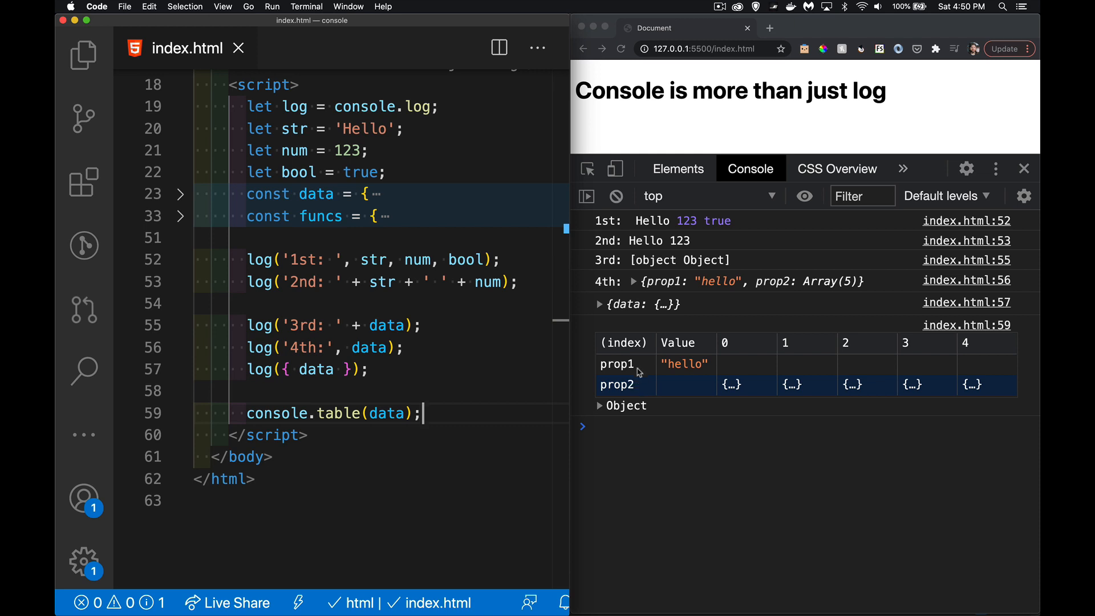
pyautogui.moveTo(631, 392)
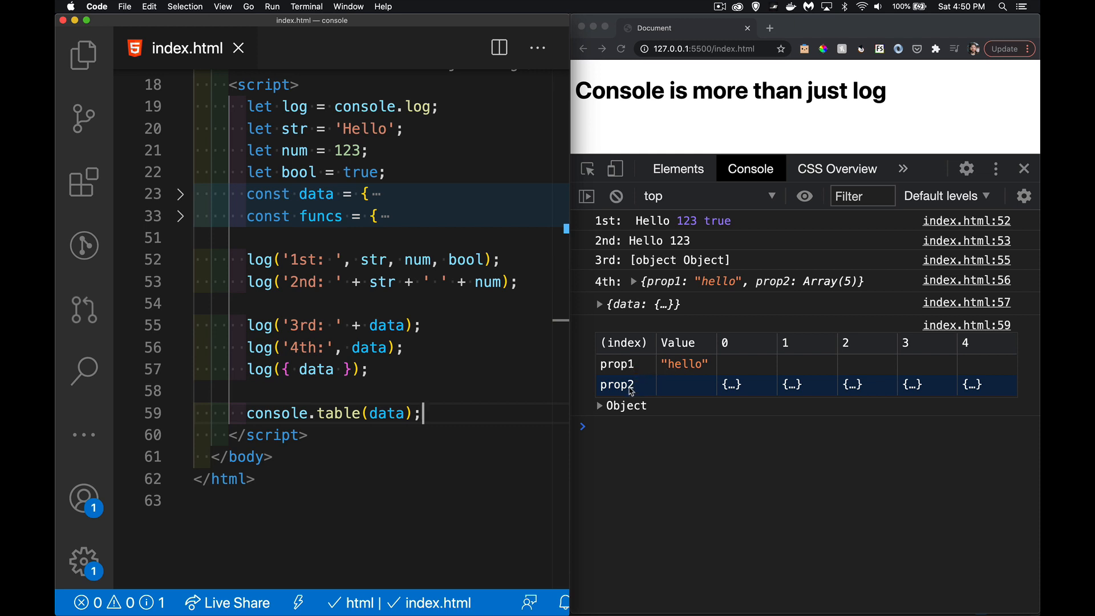
pyautogui.moveTo(1015, 393)
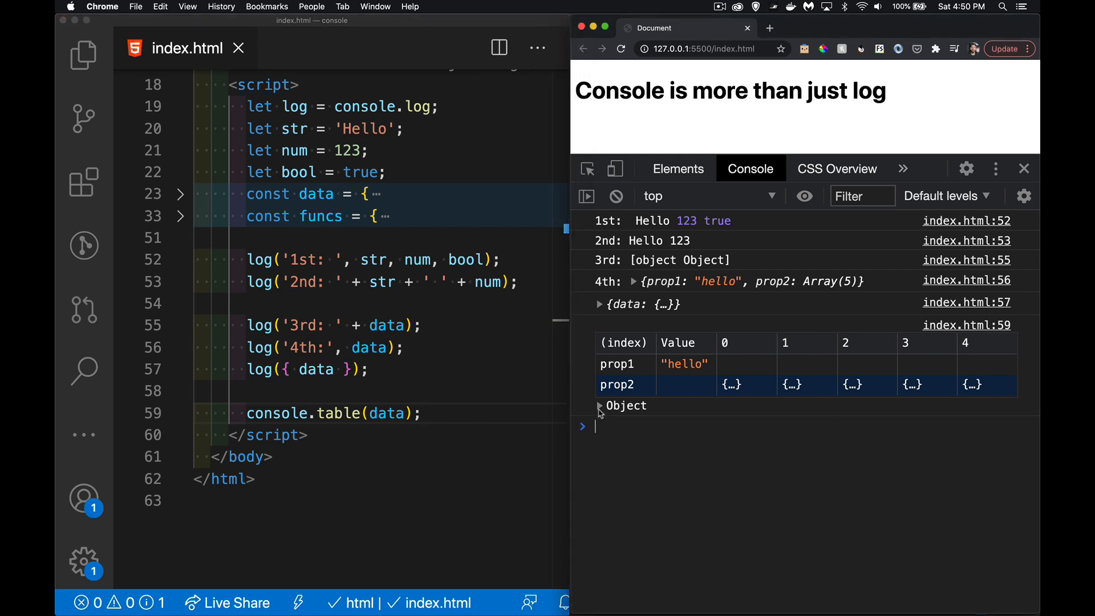
pyautogui.click(599, 407)
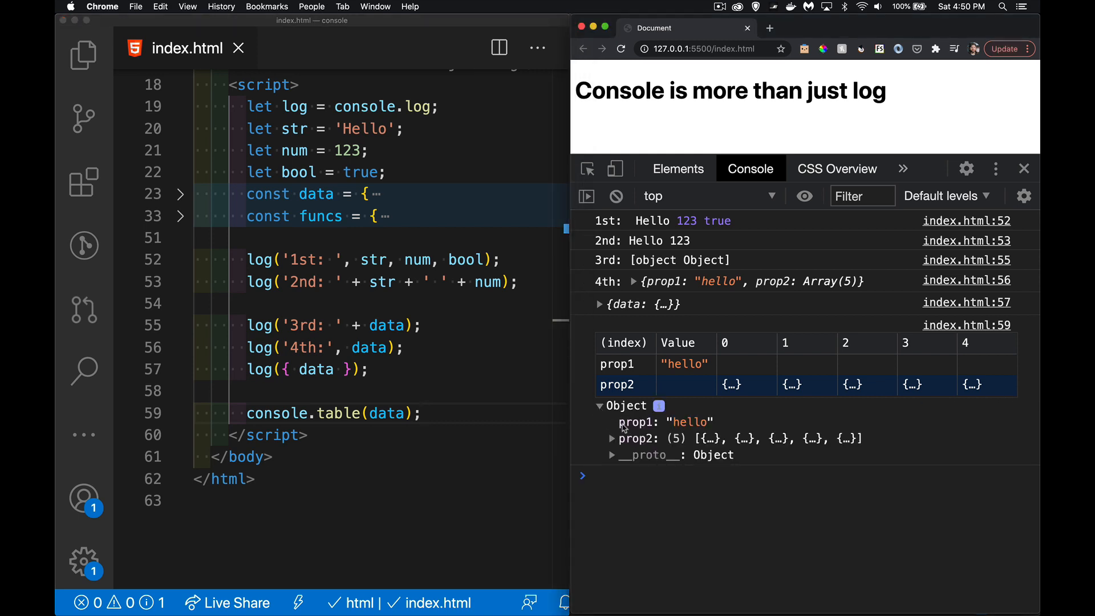
pyautogui.click(599, 405)
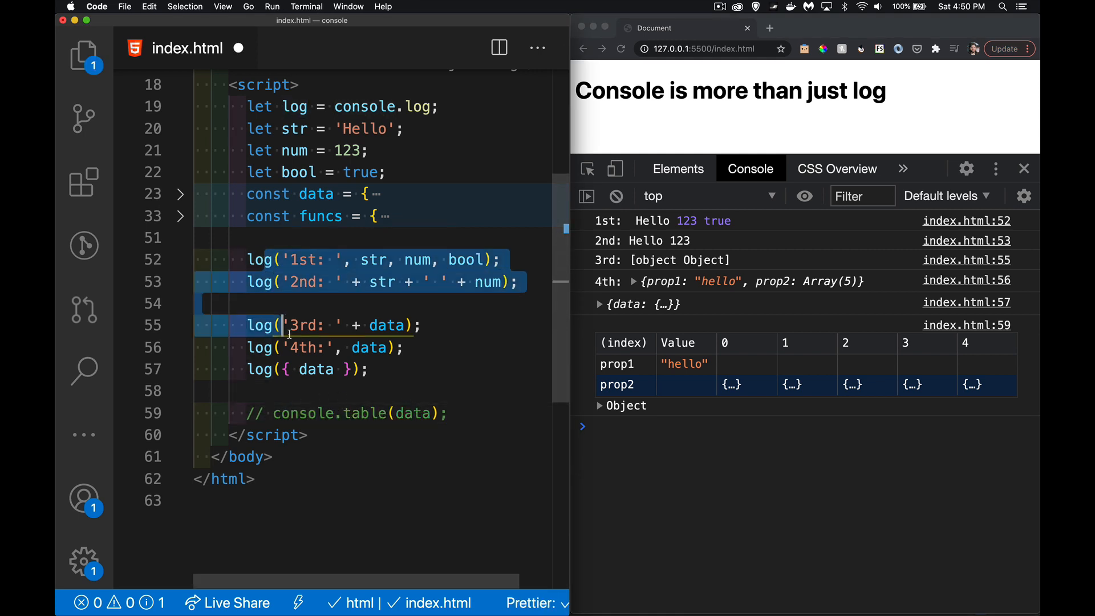
# Comment out the log lines and add console.table(data.prop2); printing the id/name/actor table.
pyautogui.press('cmd+/')
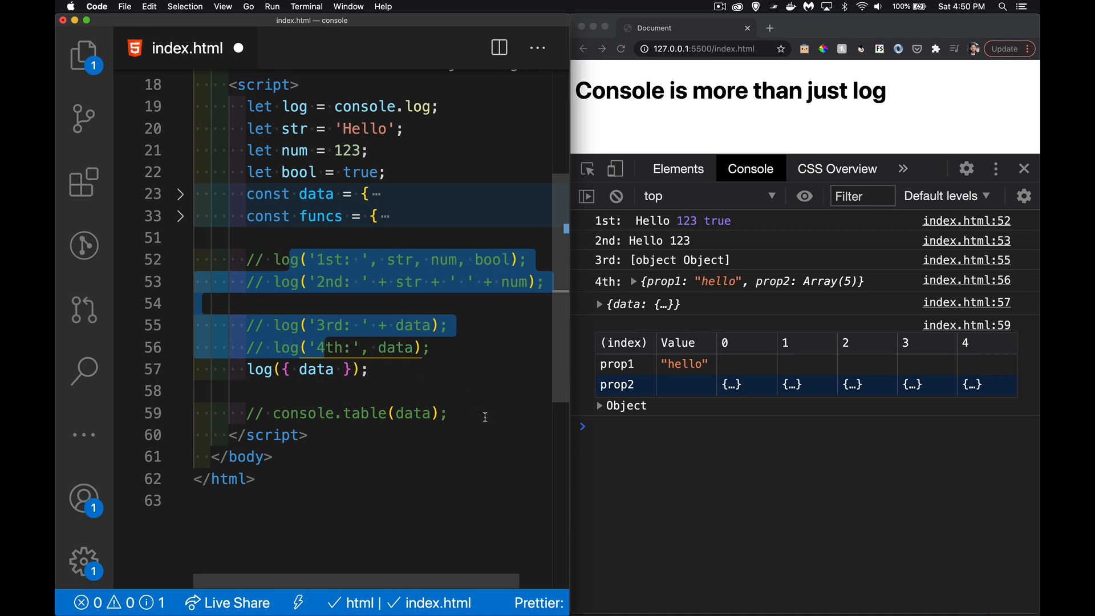
pyautogui.write('console.')
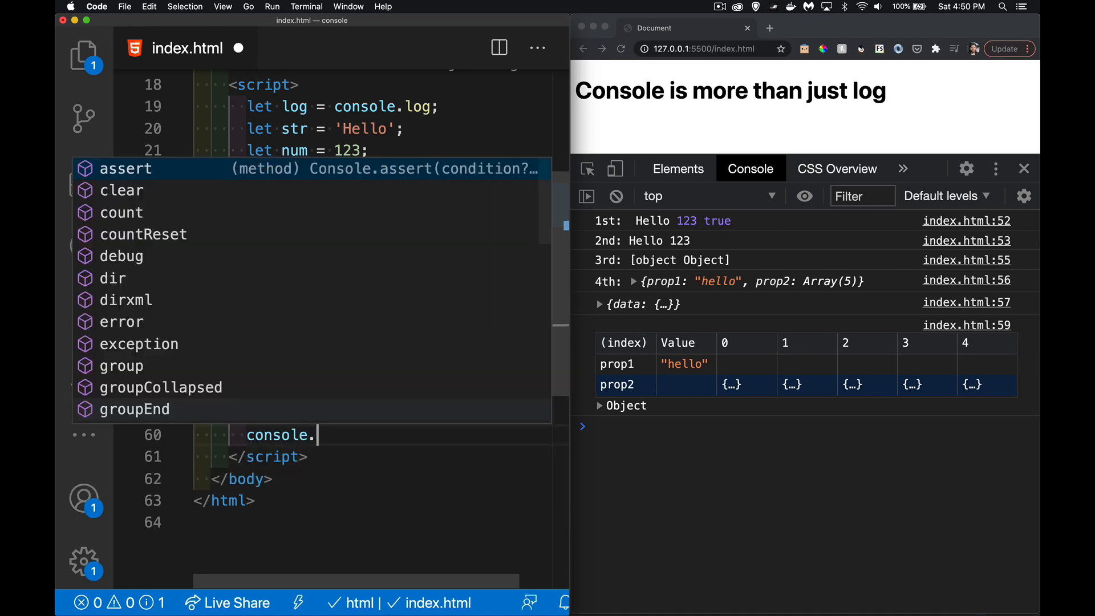
pyautogui.write('table(')
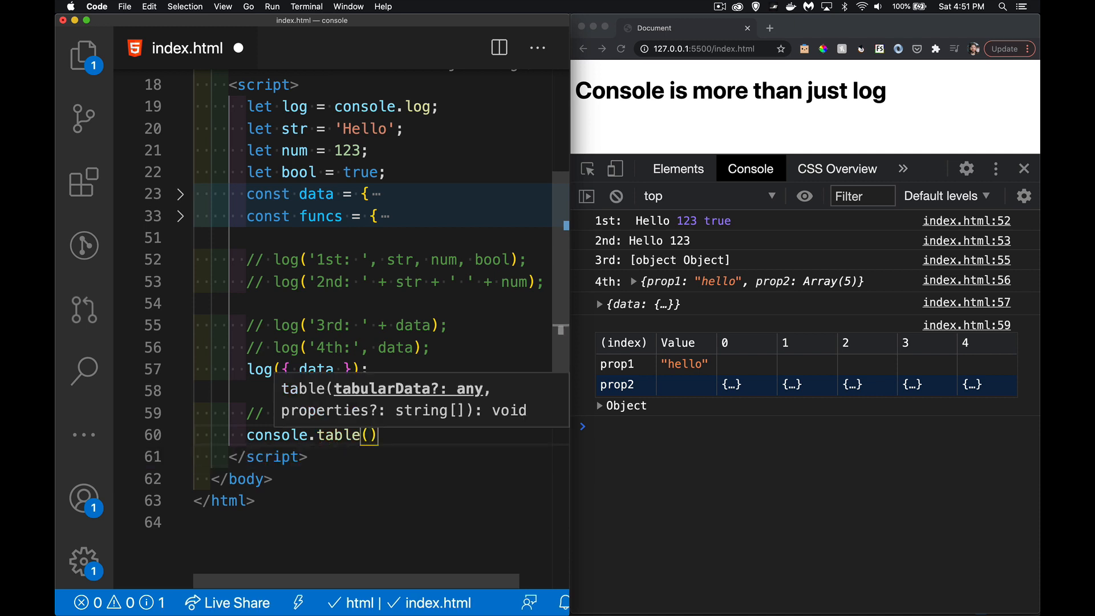
pyautogui.write('dat')
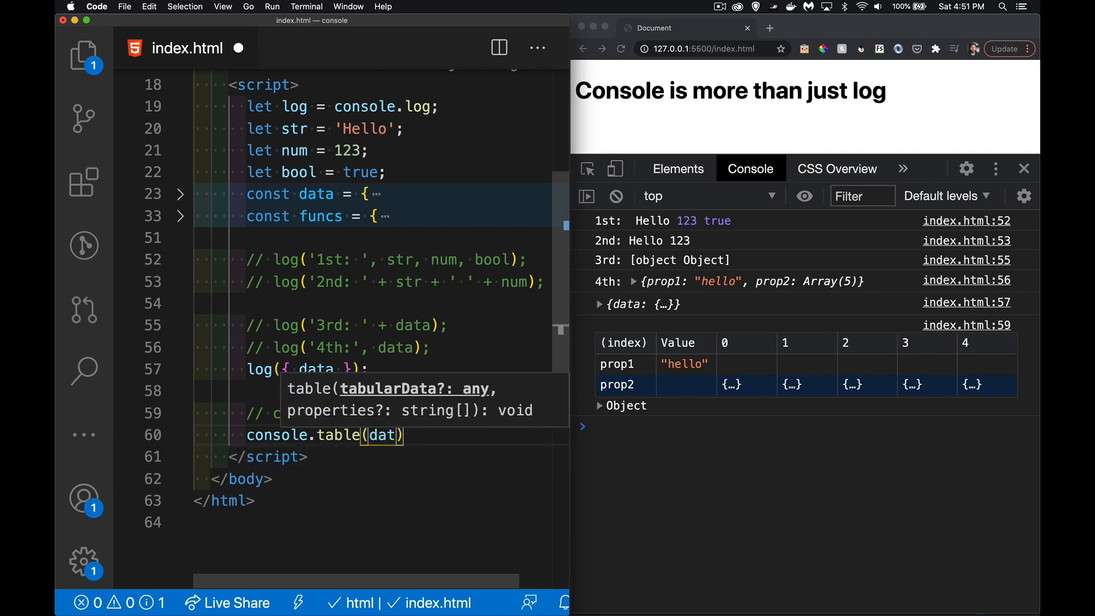
pyautogui.write('a')
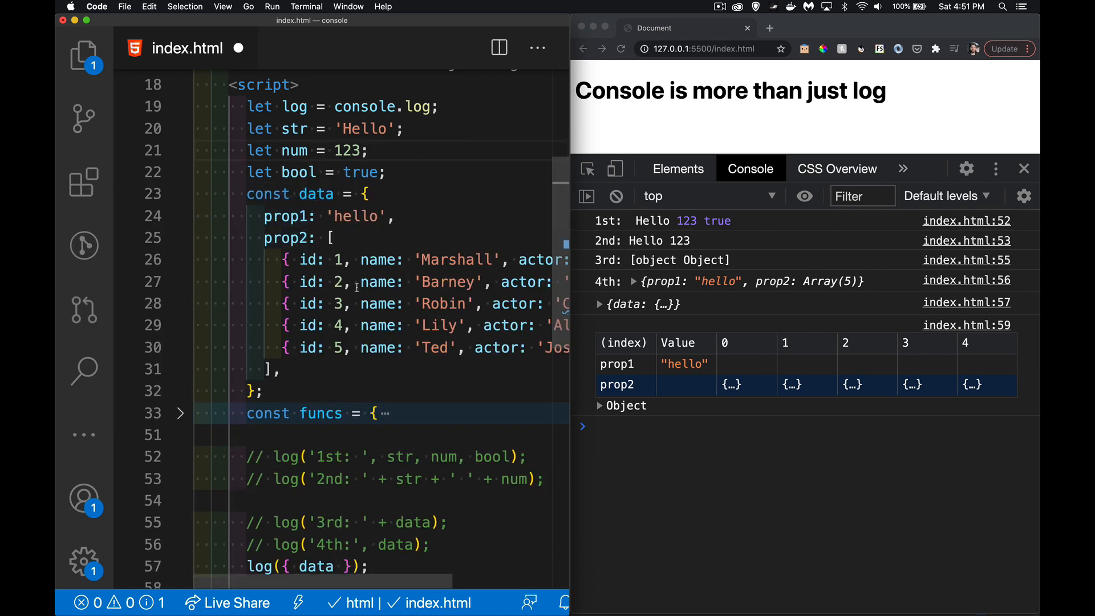
pyautogui.scroll(-3)
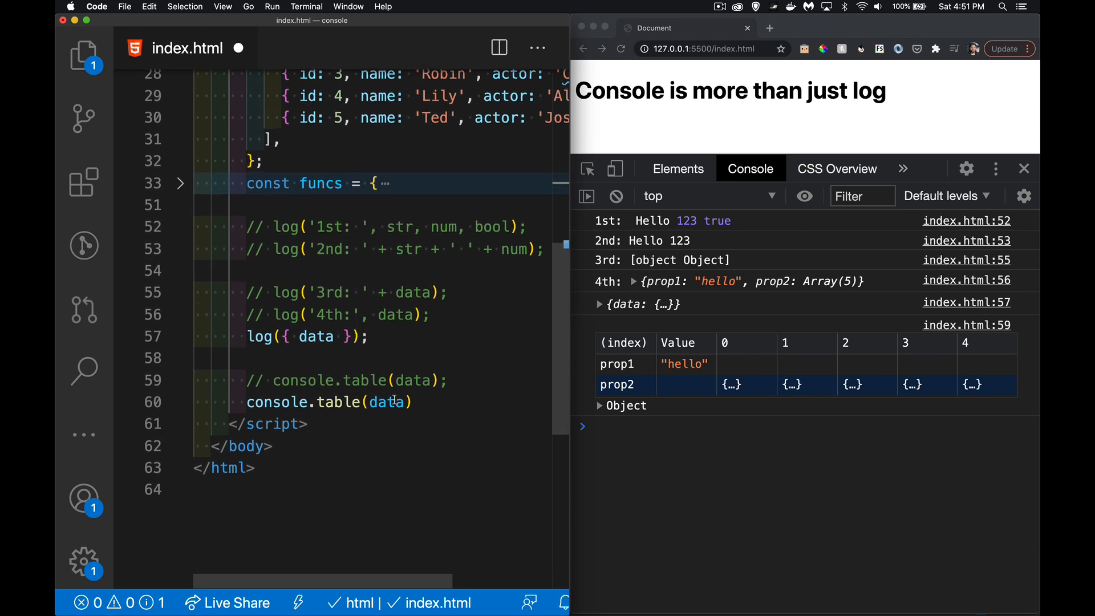
pyautogui.write('.prop2')
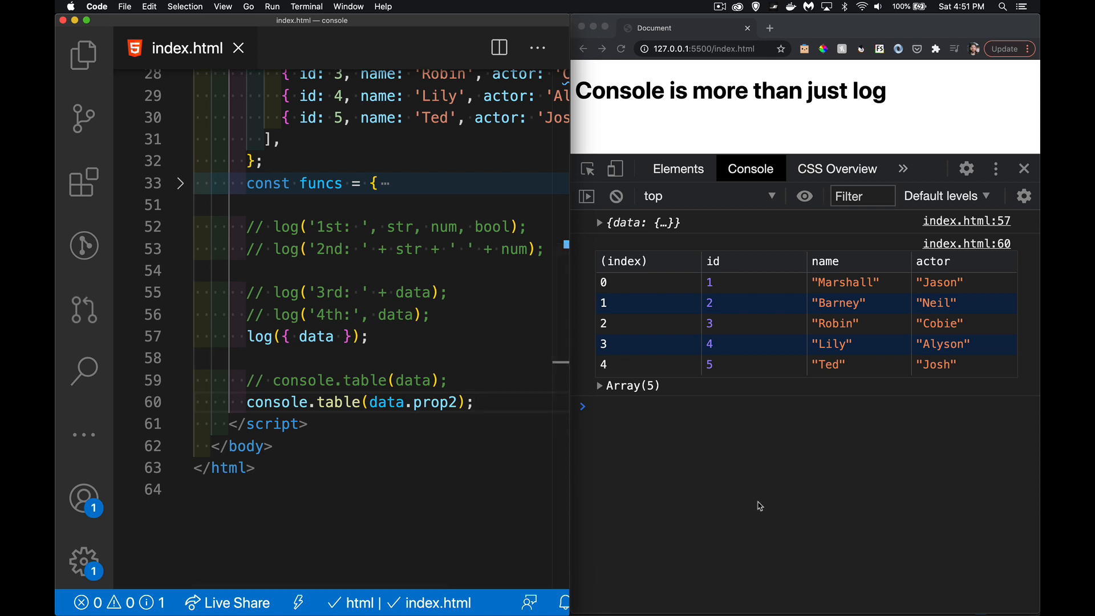
pyautogui.moveTo(819, 309)
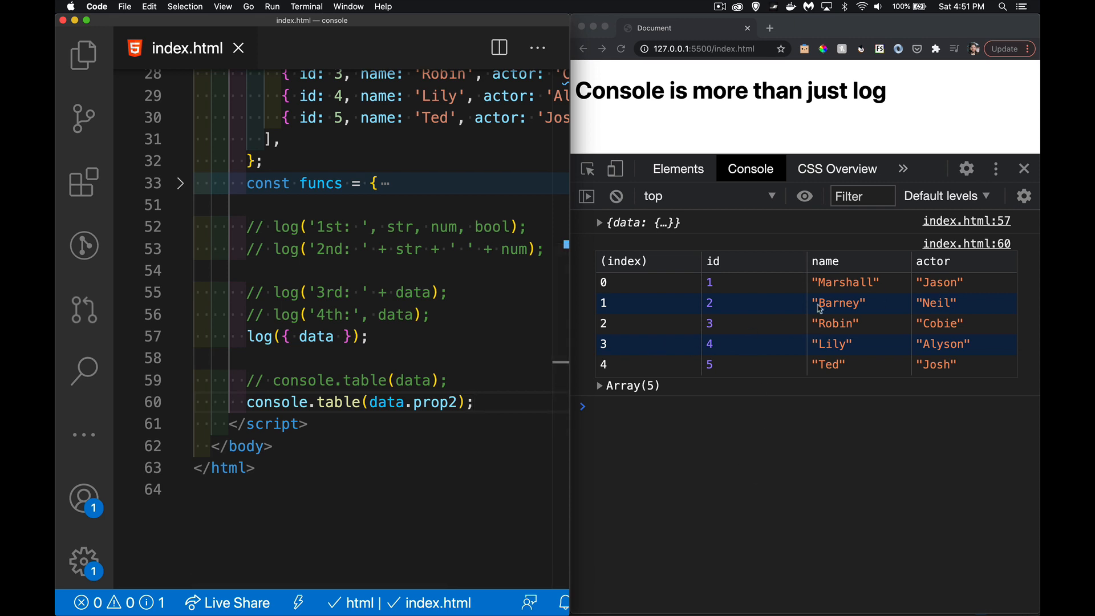
pyautogui.moveTo(922, 310)
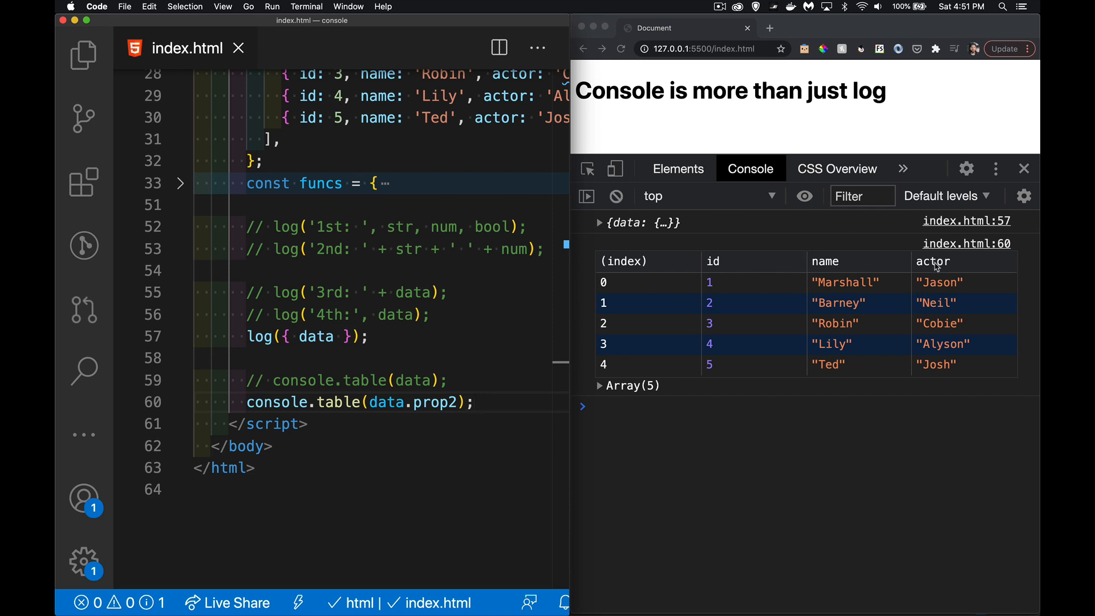
pyautogui.moveTo(730, 394)
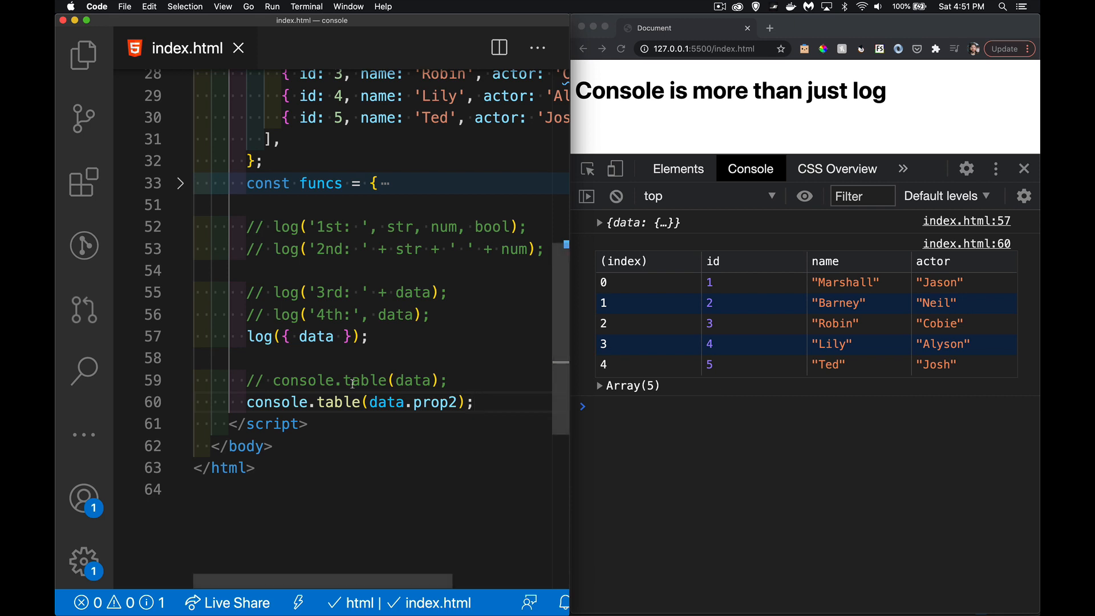
pyautogui.doubleClick(337, 402)
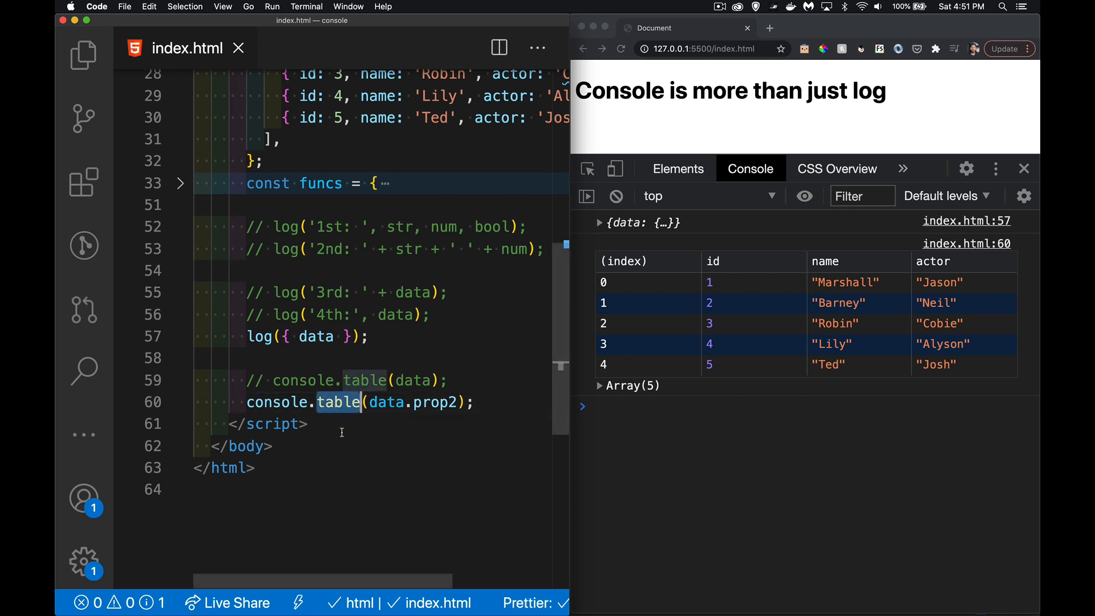
pyautogui.moveTo(375, 419)
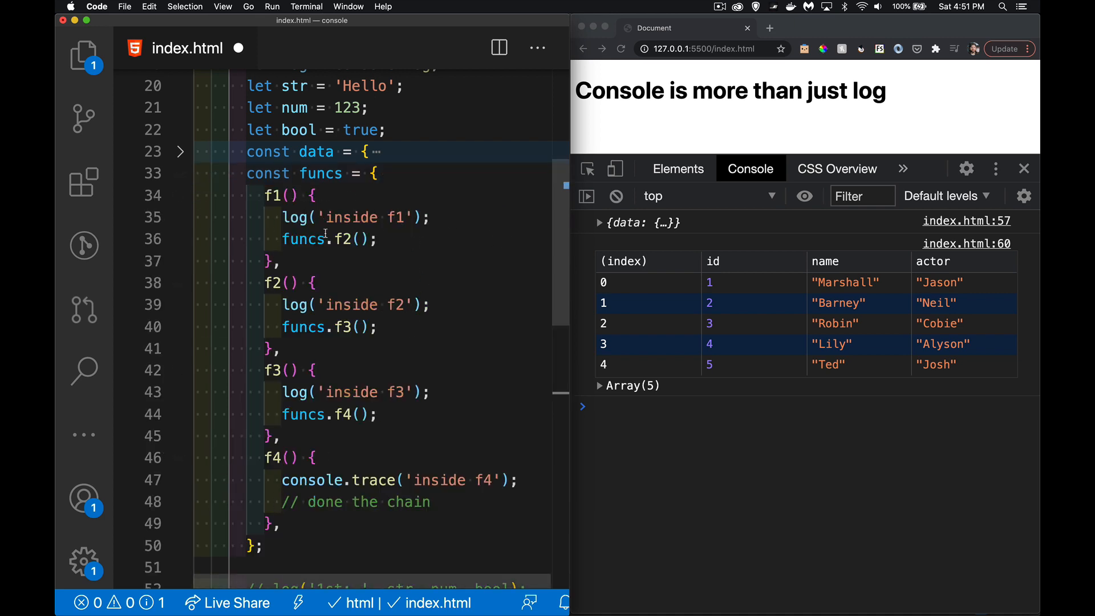
pyautogui.moveTo(325, 349)
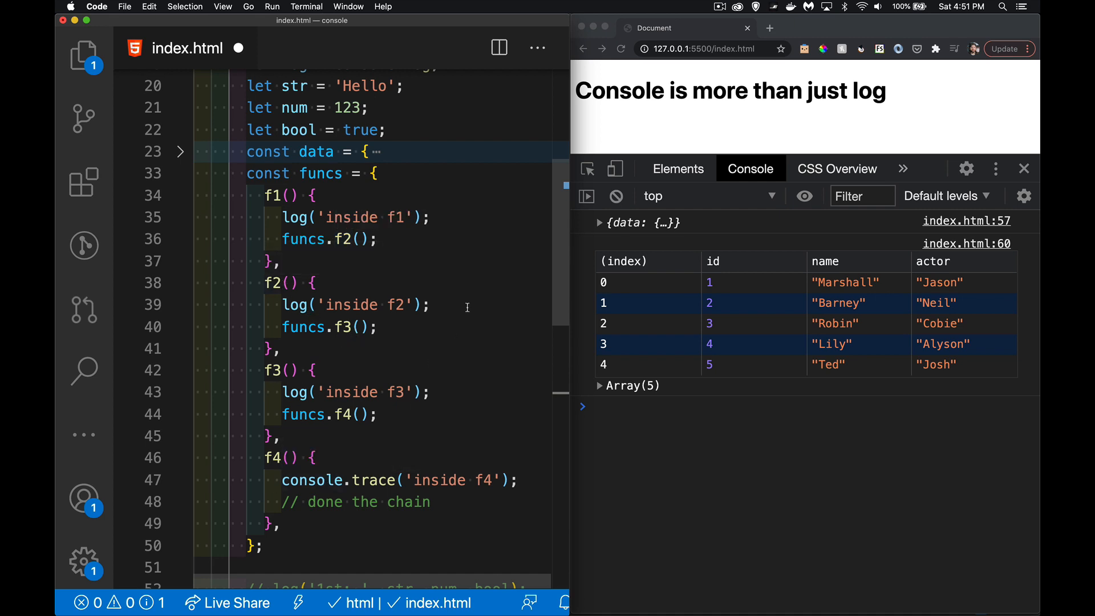
pyautogui.moveTo(469, 289)
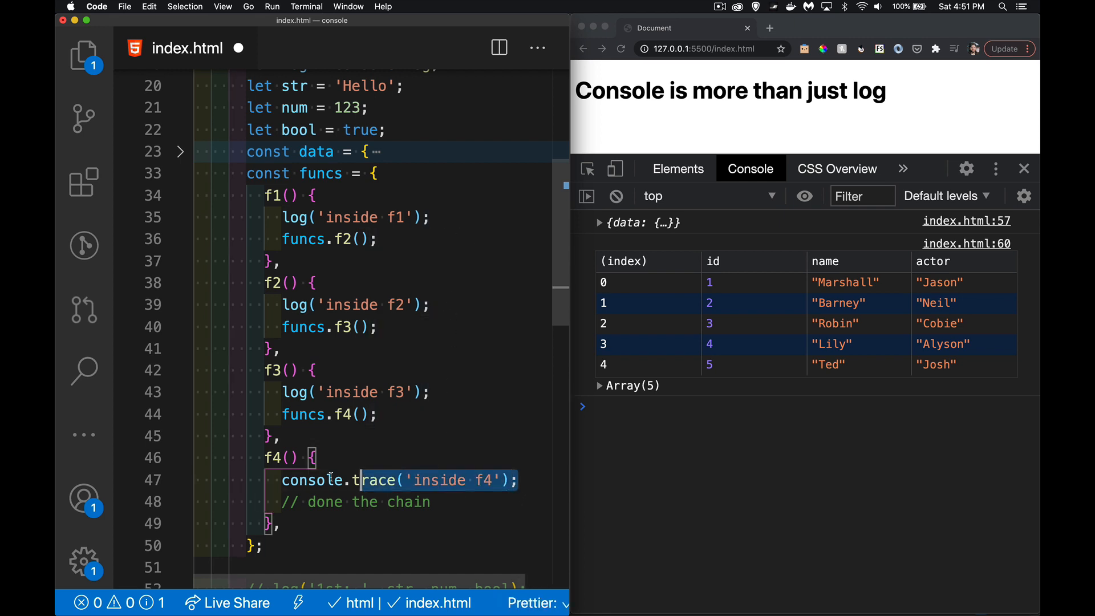
# Select the console.trace('inside f4') statement inside the unfolded funcs.f4.
pyautogui.doubleClick(322, 480)
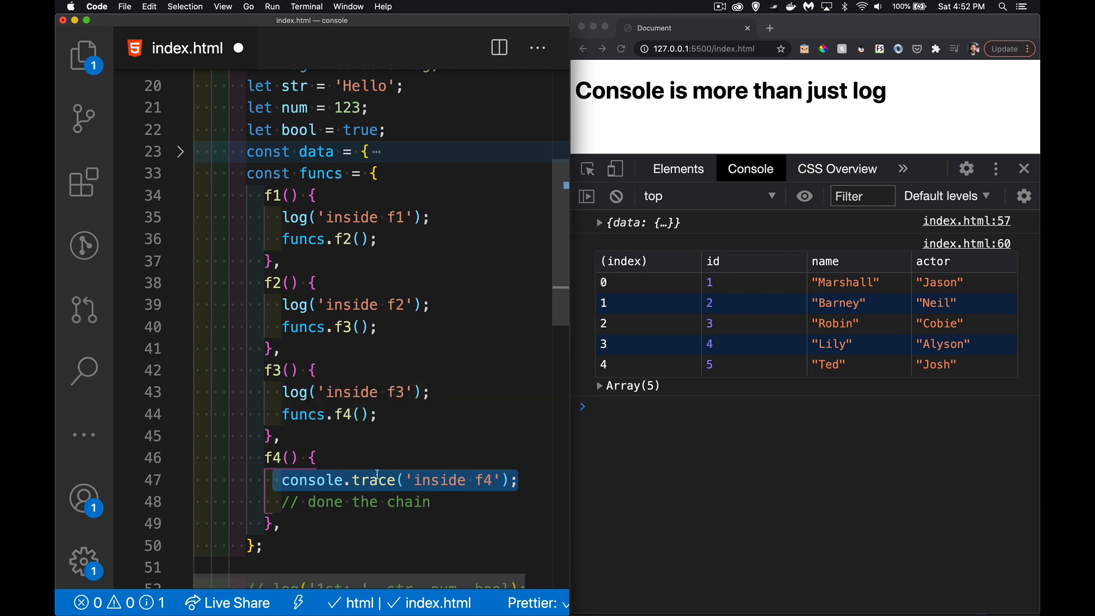
# Call funcs.f4(); and toggle the 'inside f4' trace showing f4 and an anonymous caller.
pyautogui.scroll(-3)
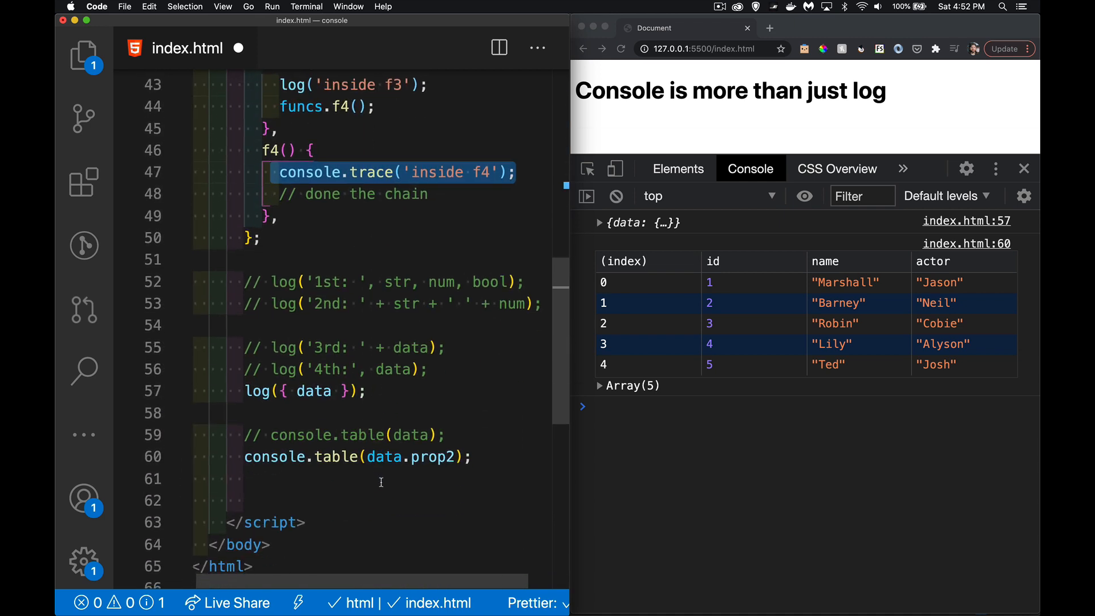
pyautogui.write('fun')
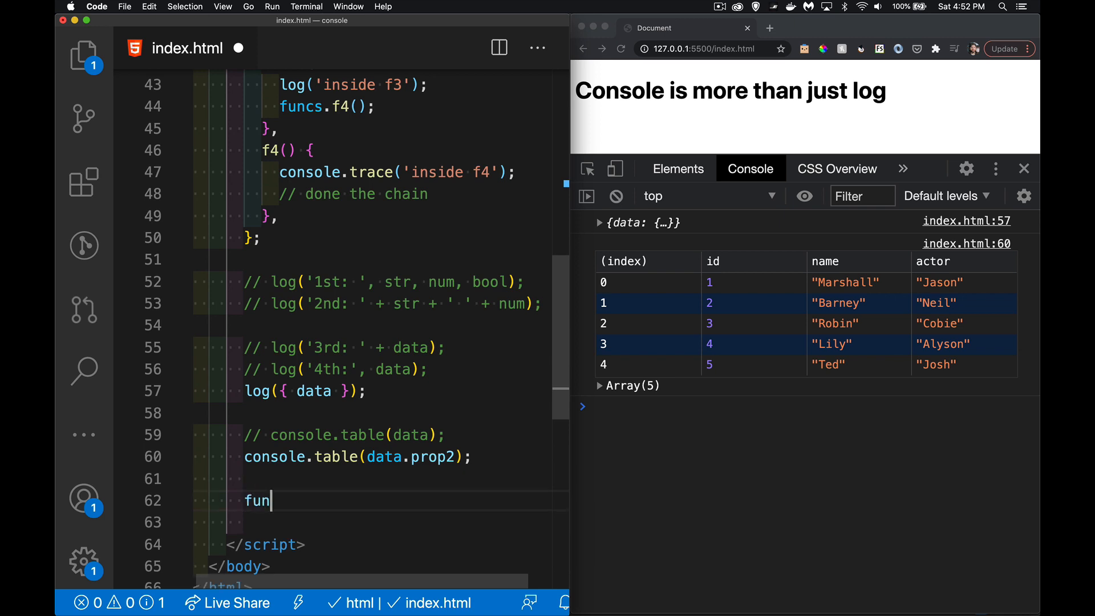
pyautogui.write('cs.f4();')
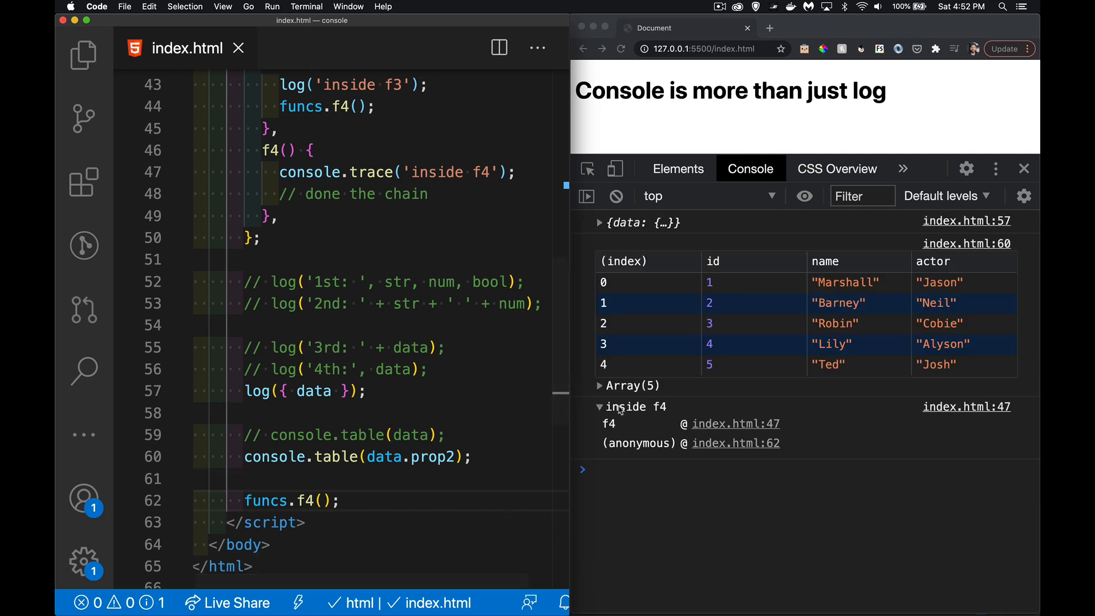
pyautogui.moveTo(660, 413)
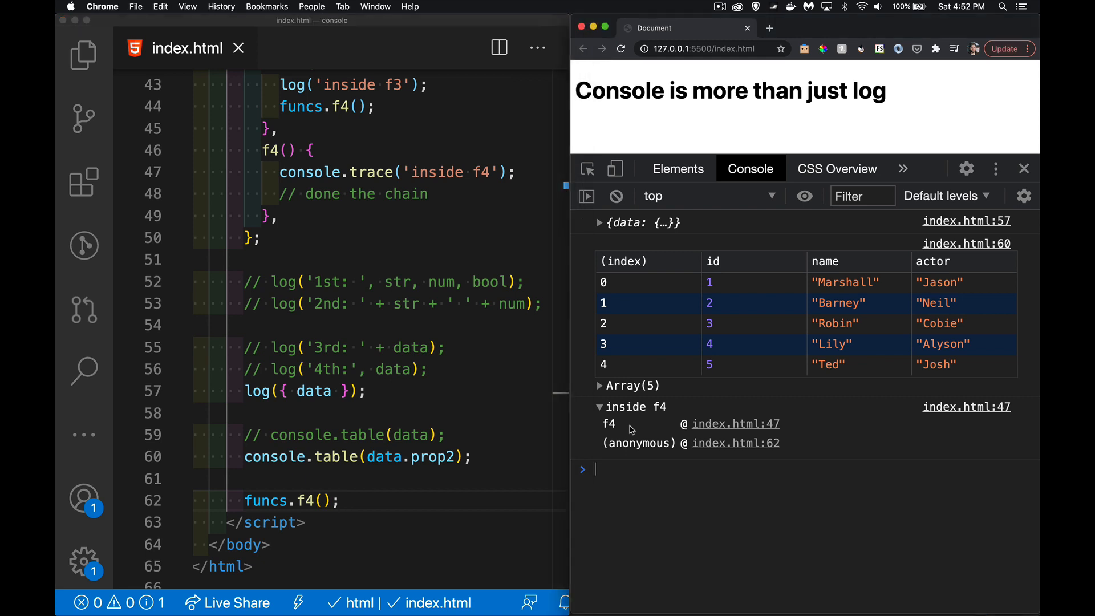
pyautogui.moveTo(549, 358)
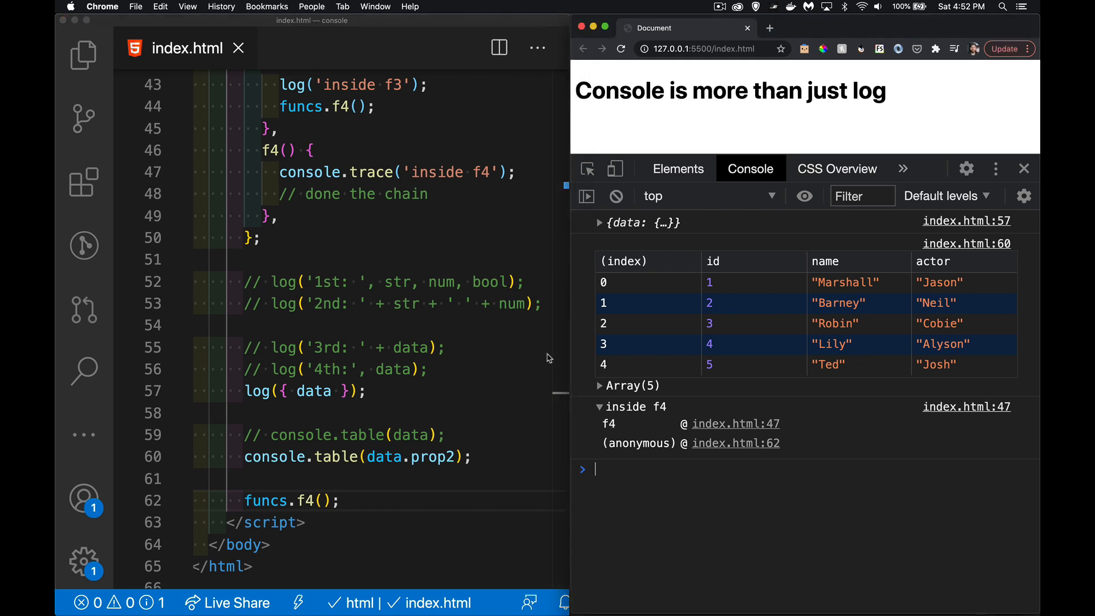
pyautogui.moveTo(418, 174)
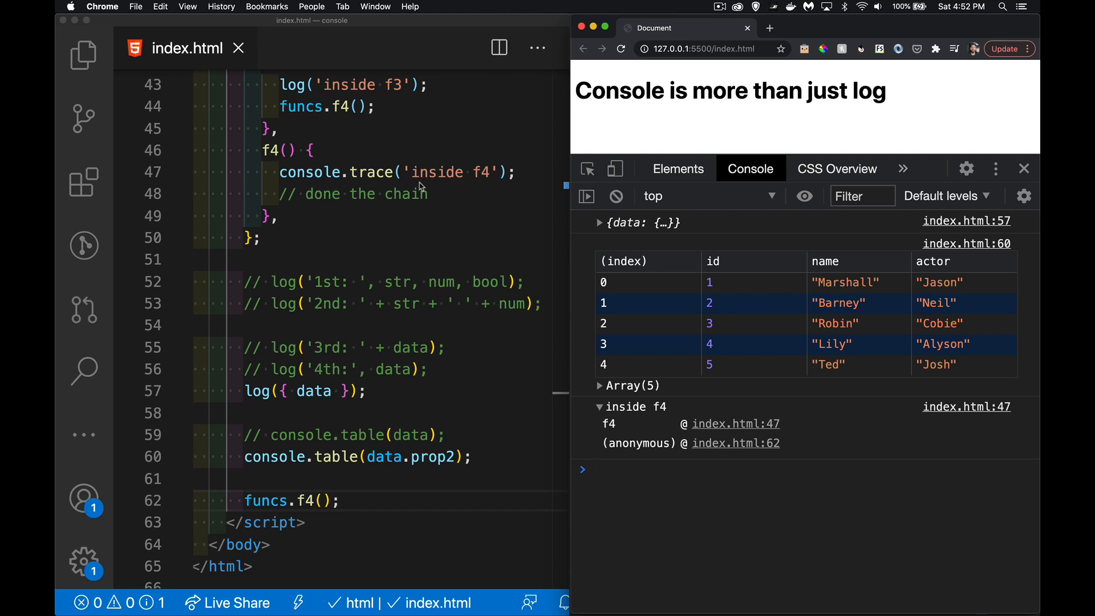
pyautogui.moveTo(487, 180)
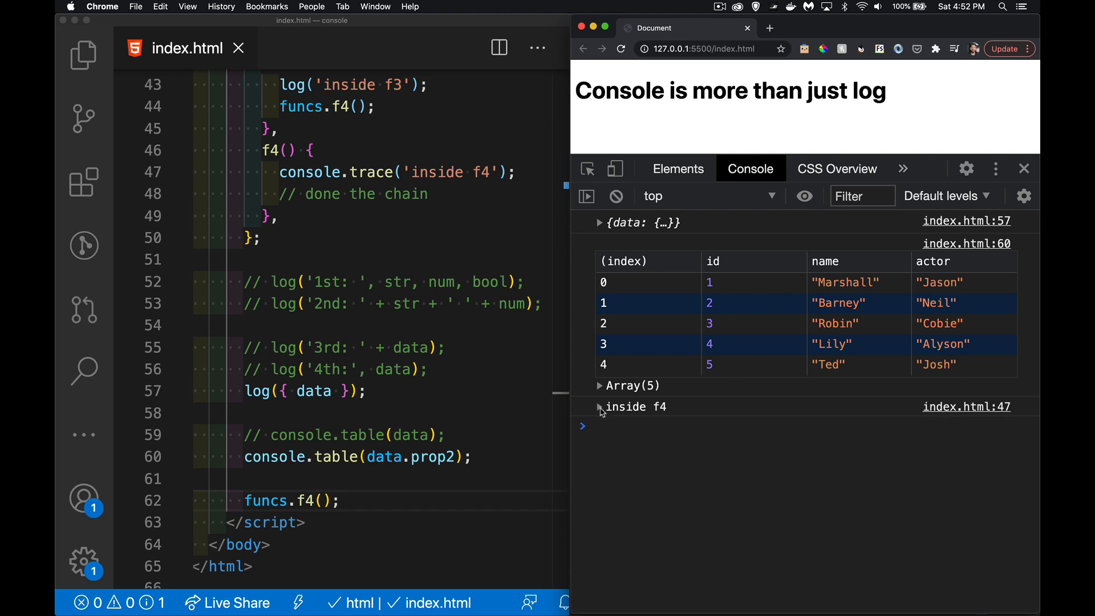
pyautogui.click(600, 407)
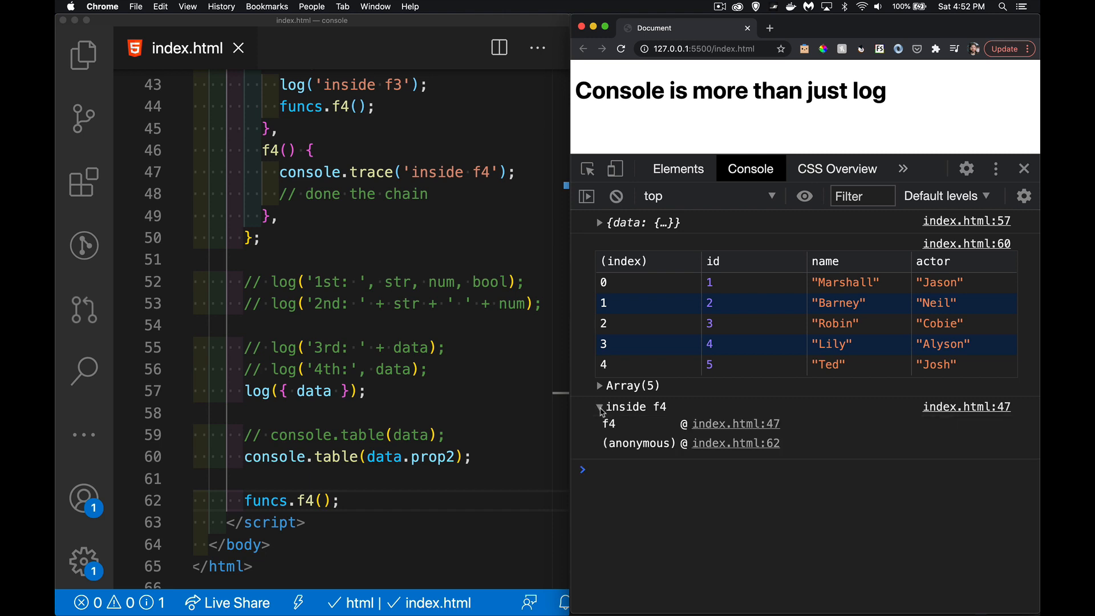
pyautogui.click(599, 406)
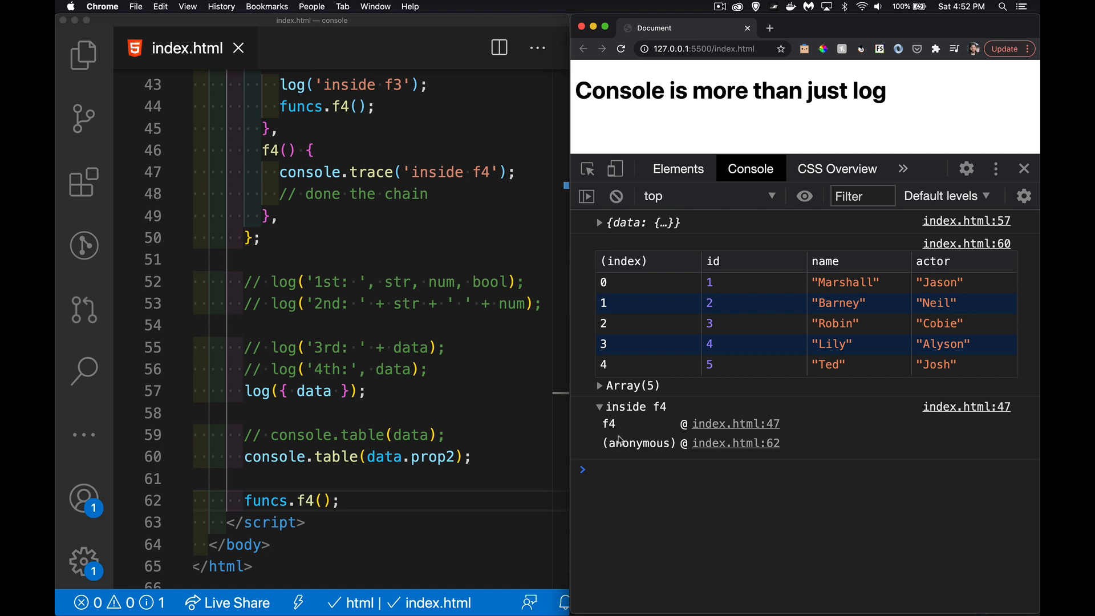
pyautogui.moveTo(628, 455)
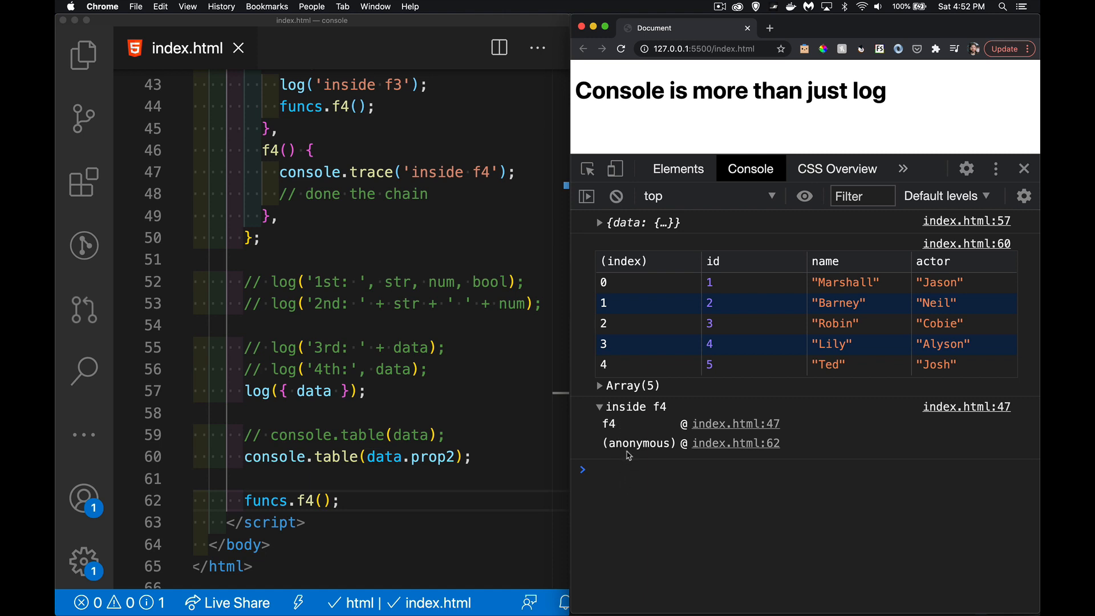
pyautogui.moveTo(637, 430)
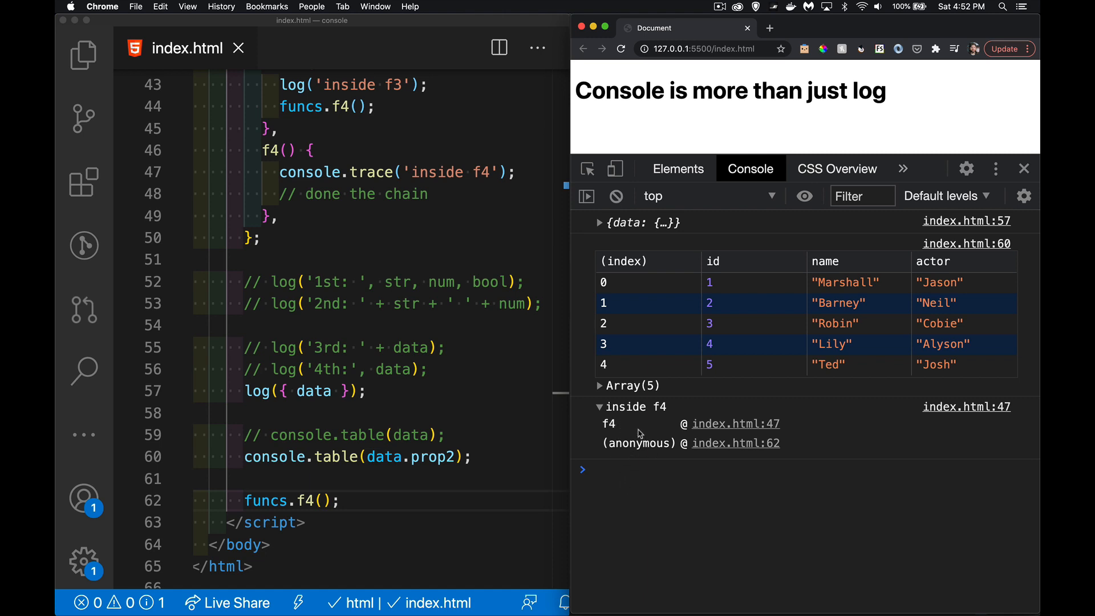
pyautogui.moveTo(616, 418)
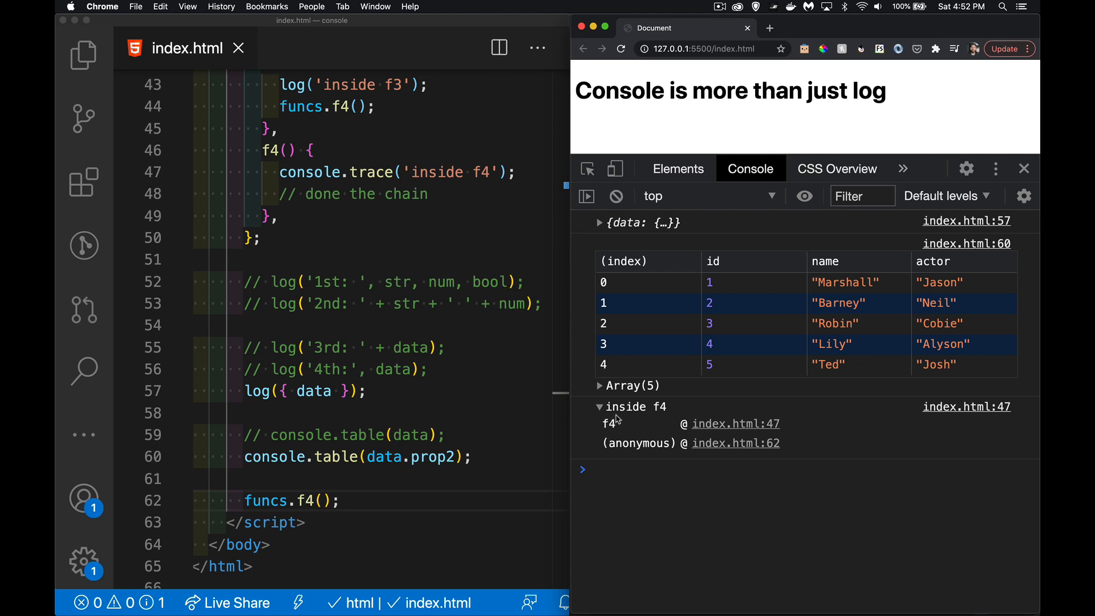
pyautogui.moveTo(635, 450)
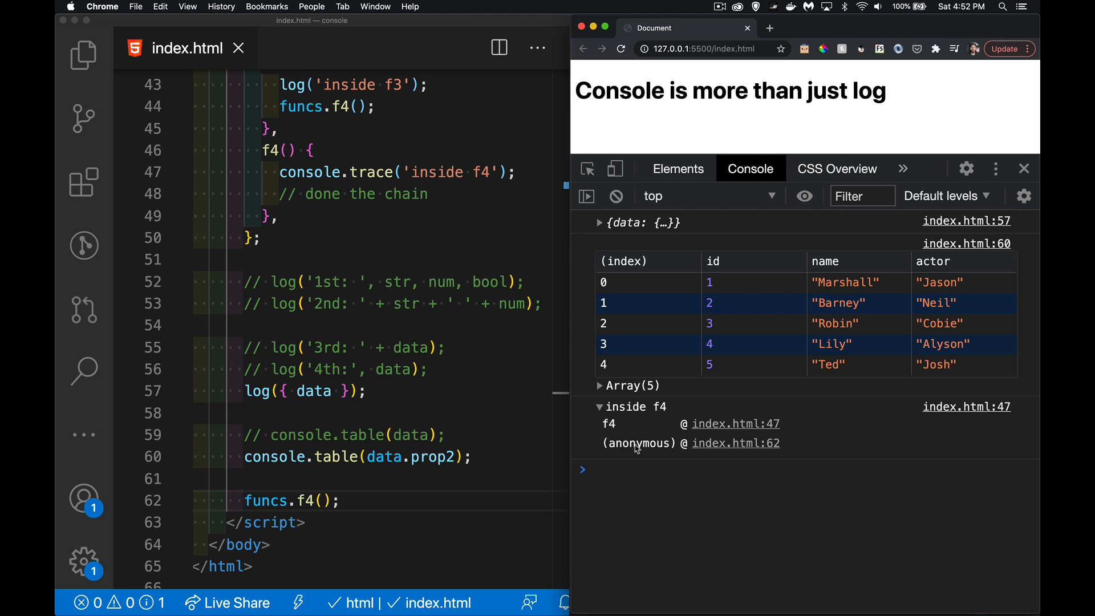
pyautogui.moveTo(612, 430)
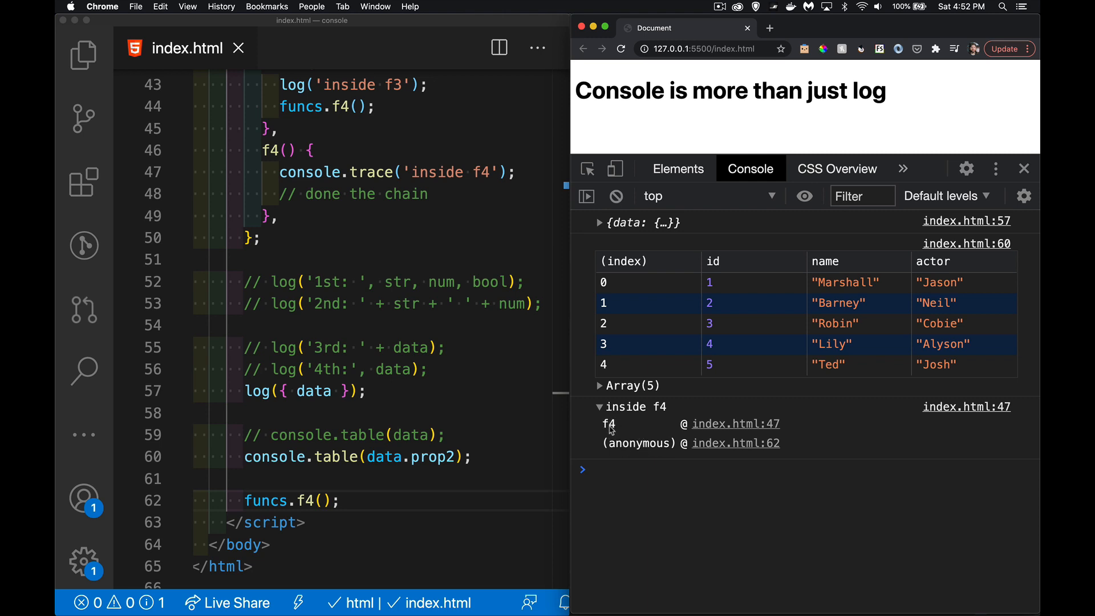
pyautogui.moveTo(356, 506)
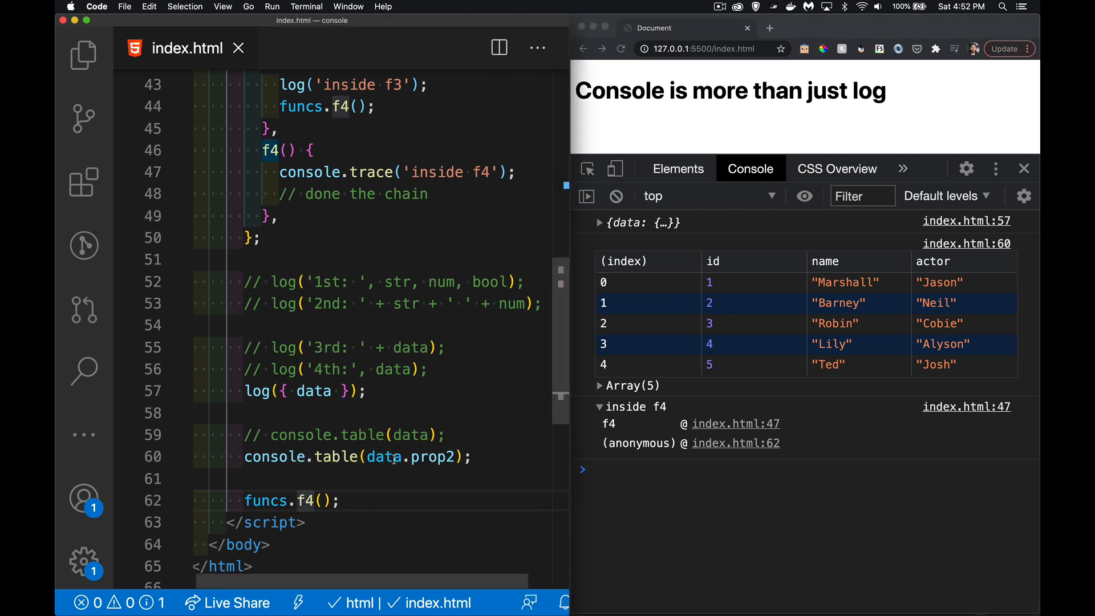
# Change the call to funcs.f1() and toggle the trace running back through f3, f2 and f1.
pyautogui.write('1')
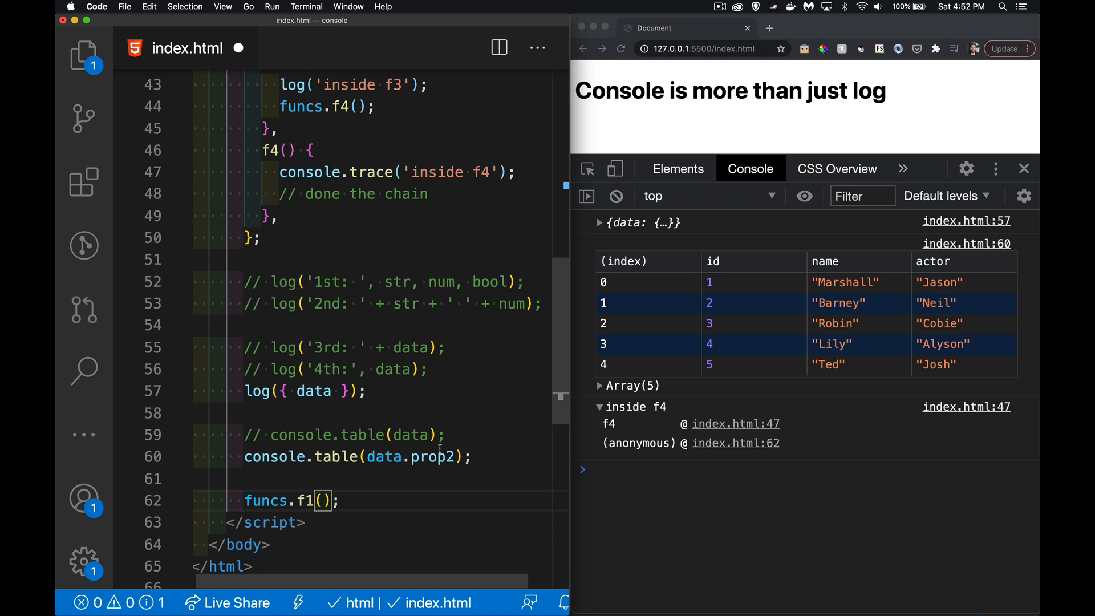
pyautogui.moveTo(431, 456)
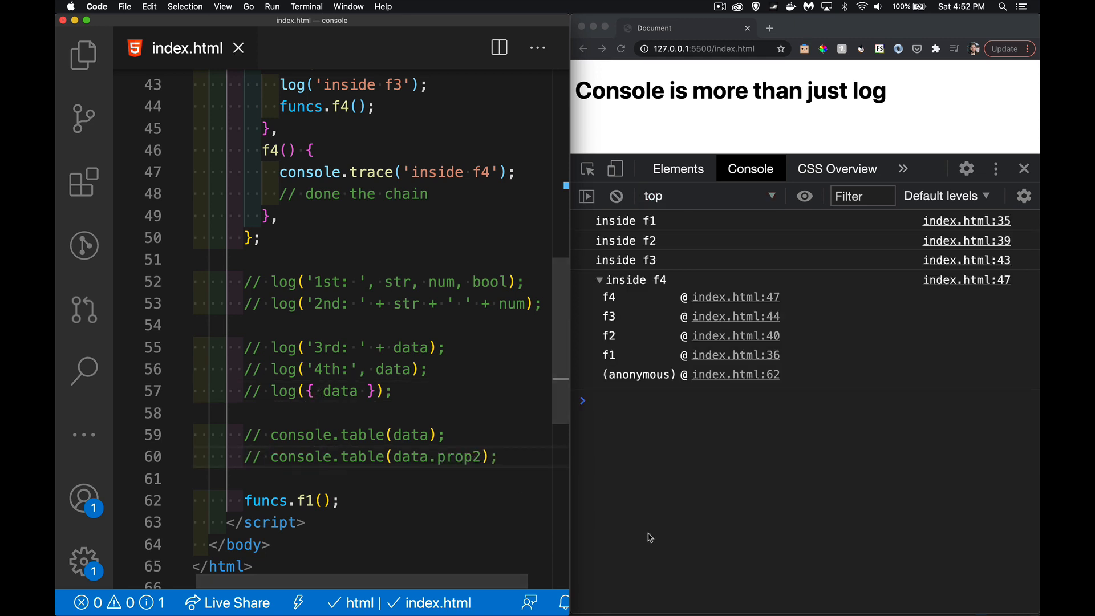
pyautogui.moveTo(665, 224)
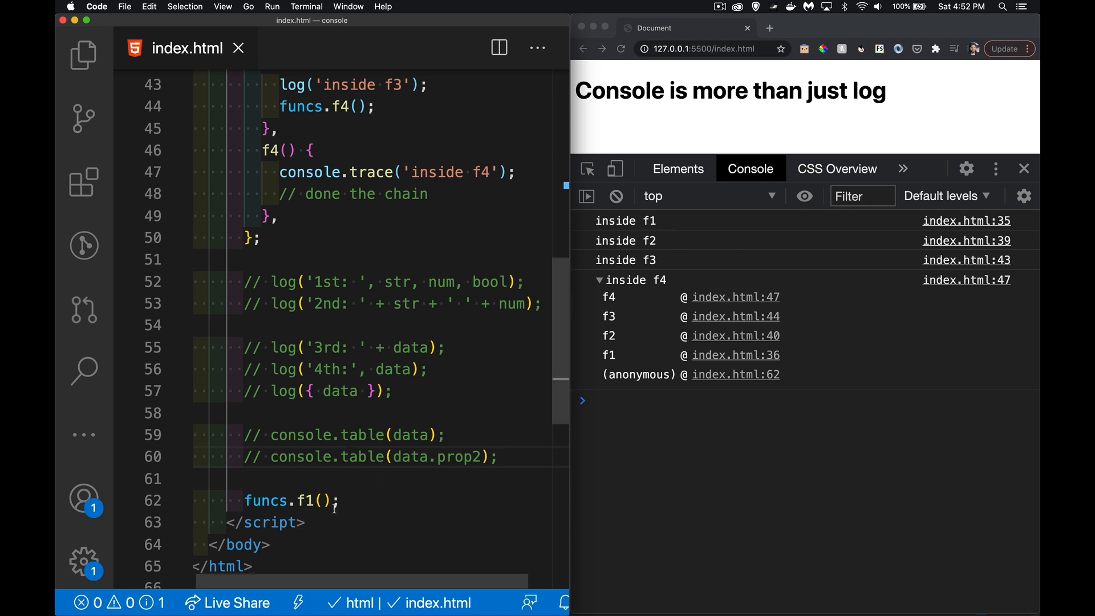
pyautogui.moveTo(670, 259)
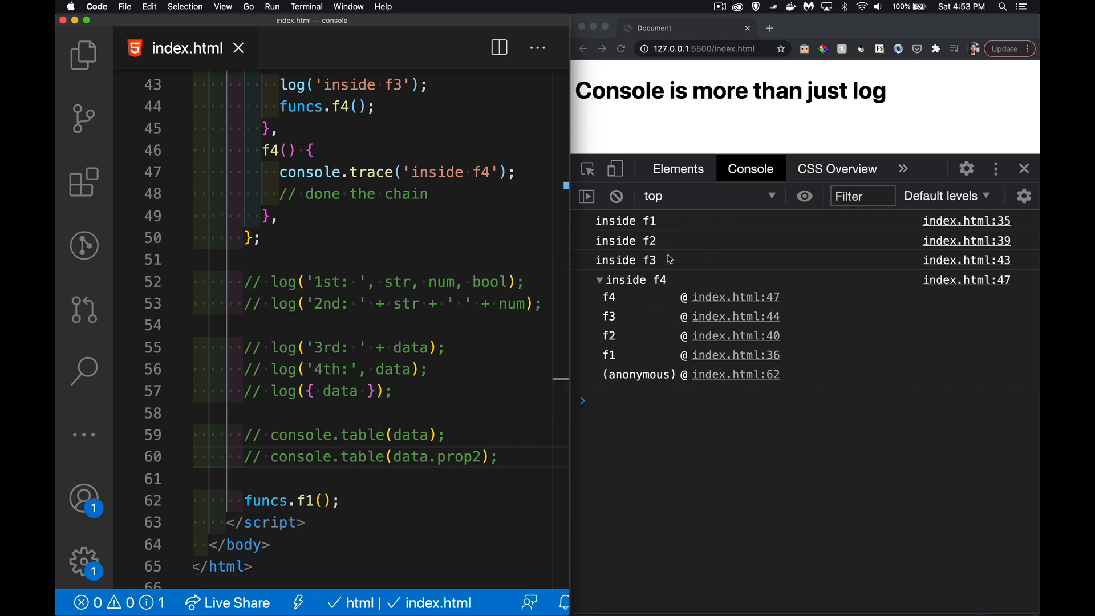
pyautogui.moveTo(678, 279)
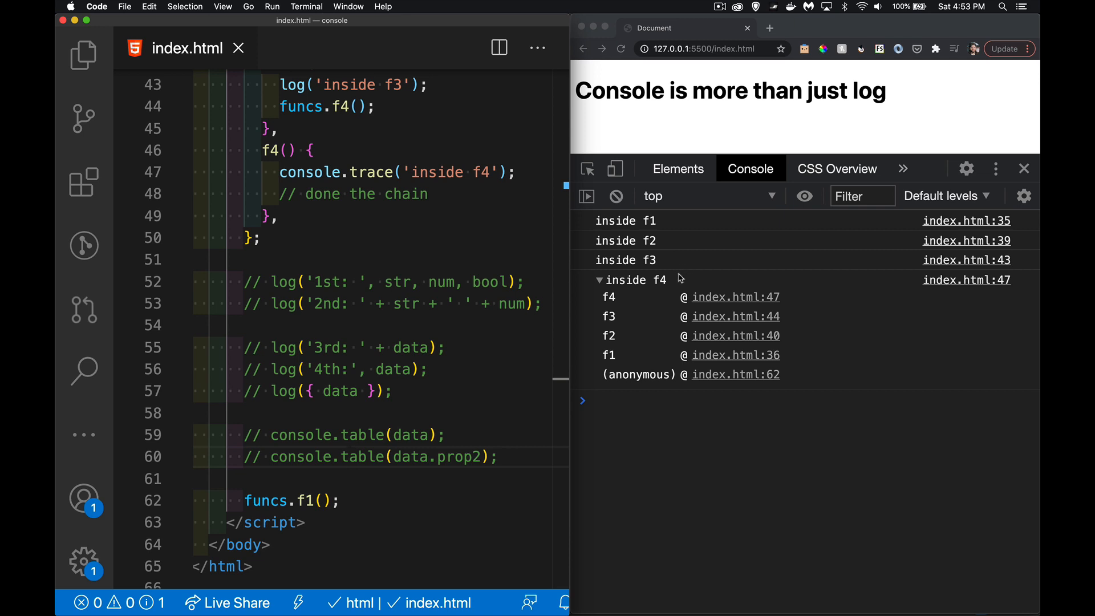
pyautogui.moveTo(647, 345)
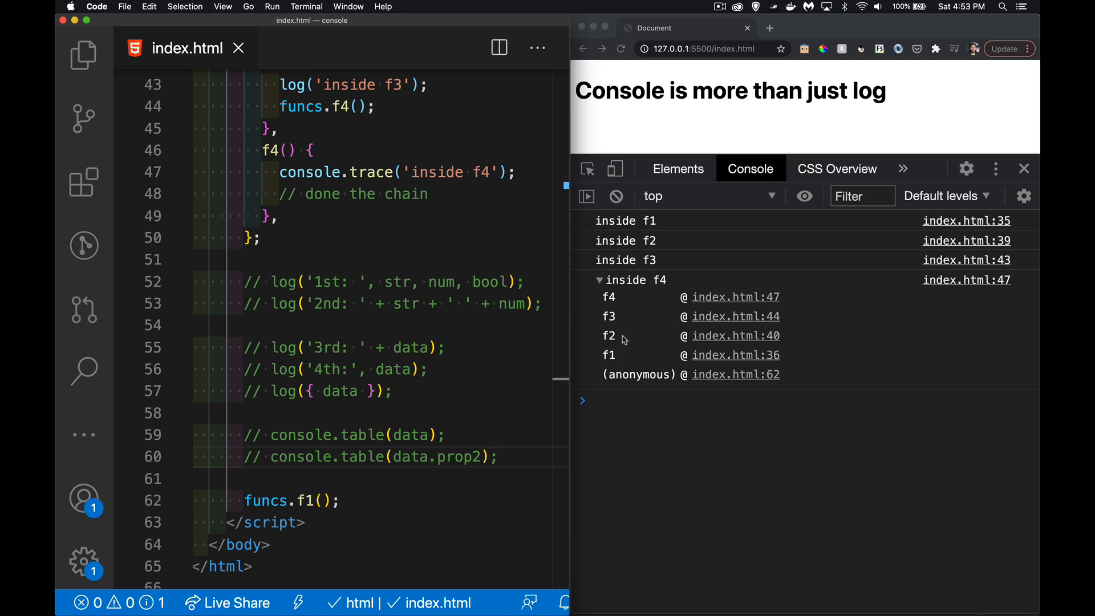
pyautogui.moveTo(627, 364)
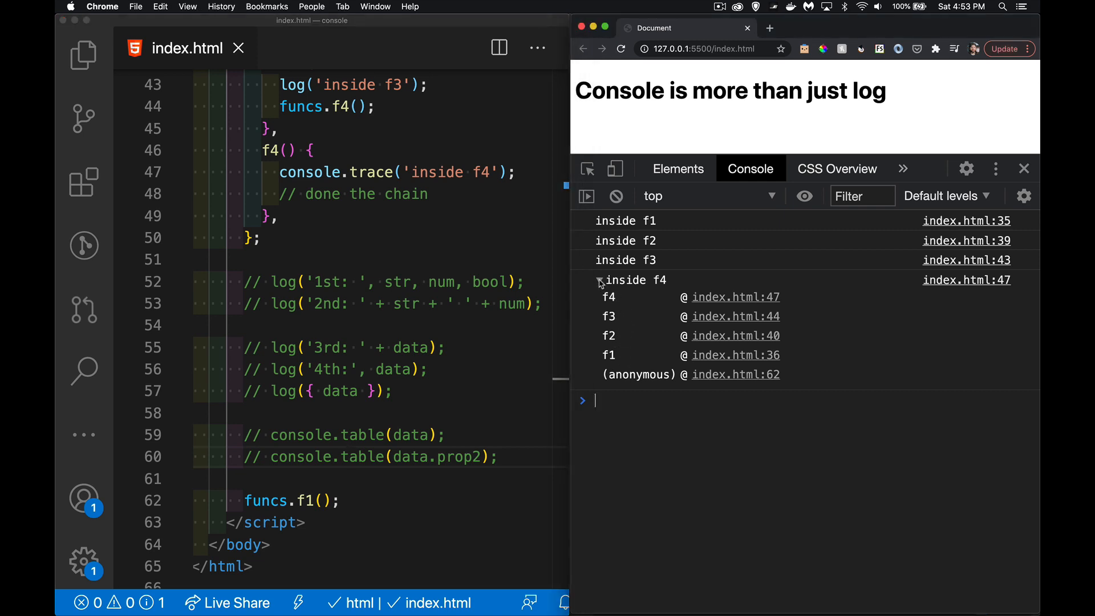
pyautogui.click(599, 280)
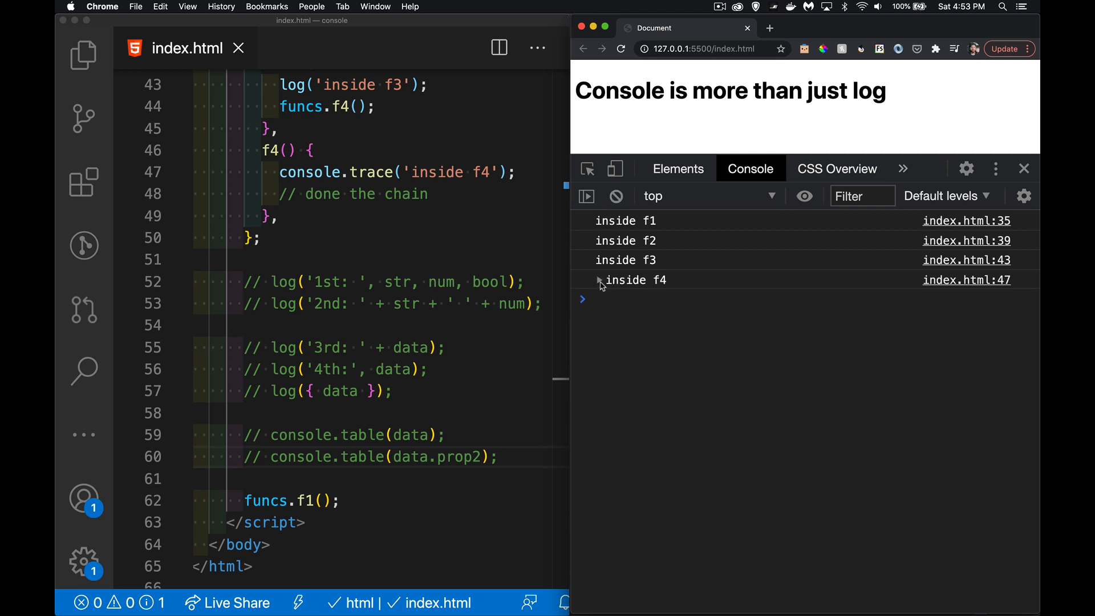
pyautogui.click(599, 279)
pyautogui.write('// ')
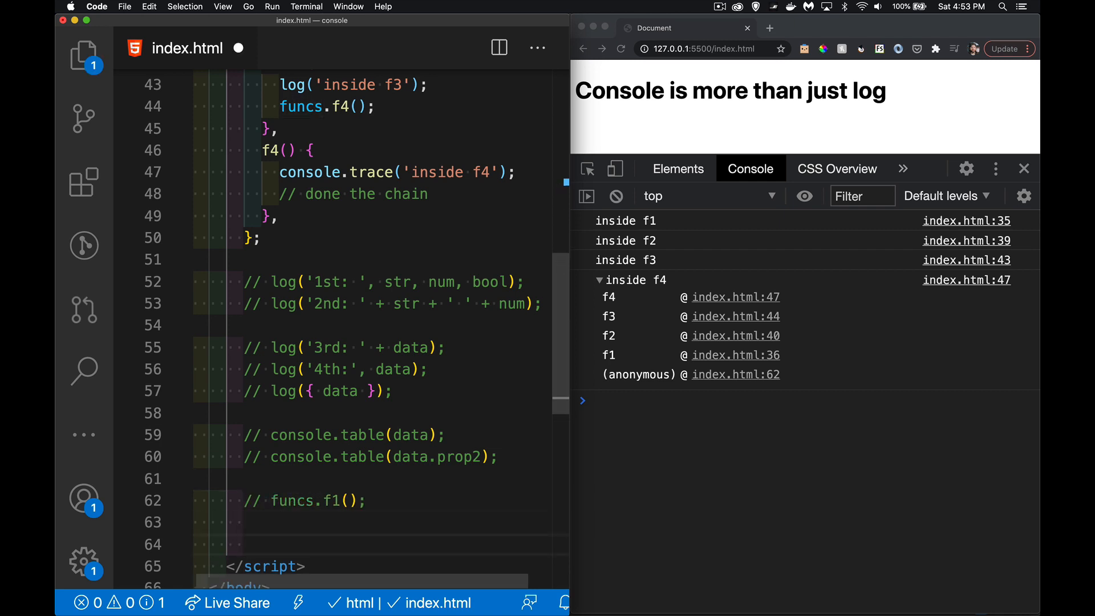
# Wrap the funcs.f4() call in a setTimeout callback with a 1000 ms delay.
pyautogui.scroll(-3)
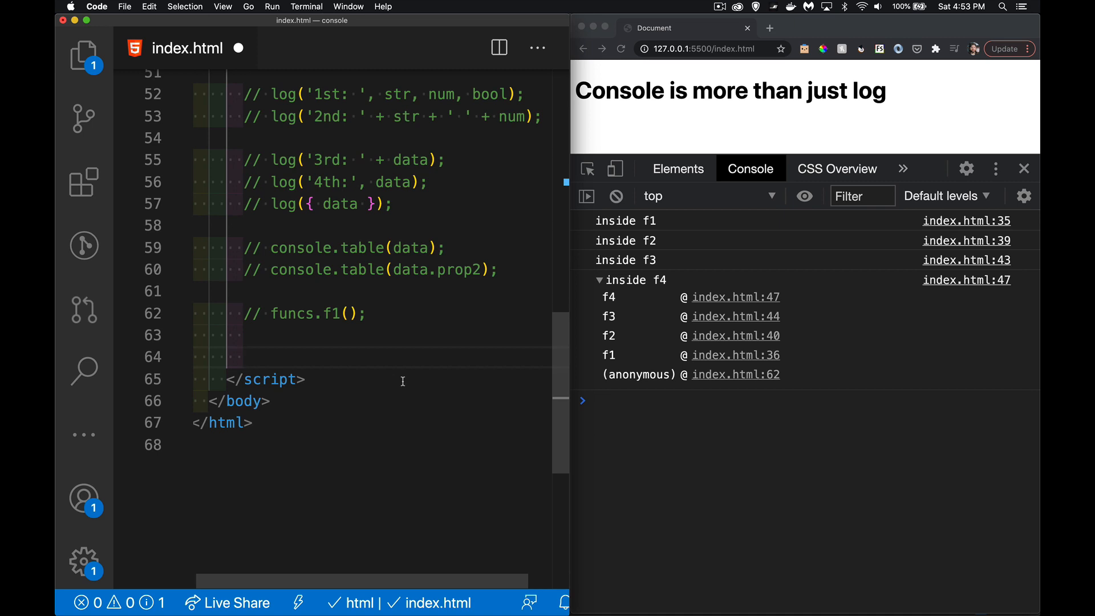
pyautogui.write('st')
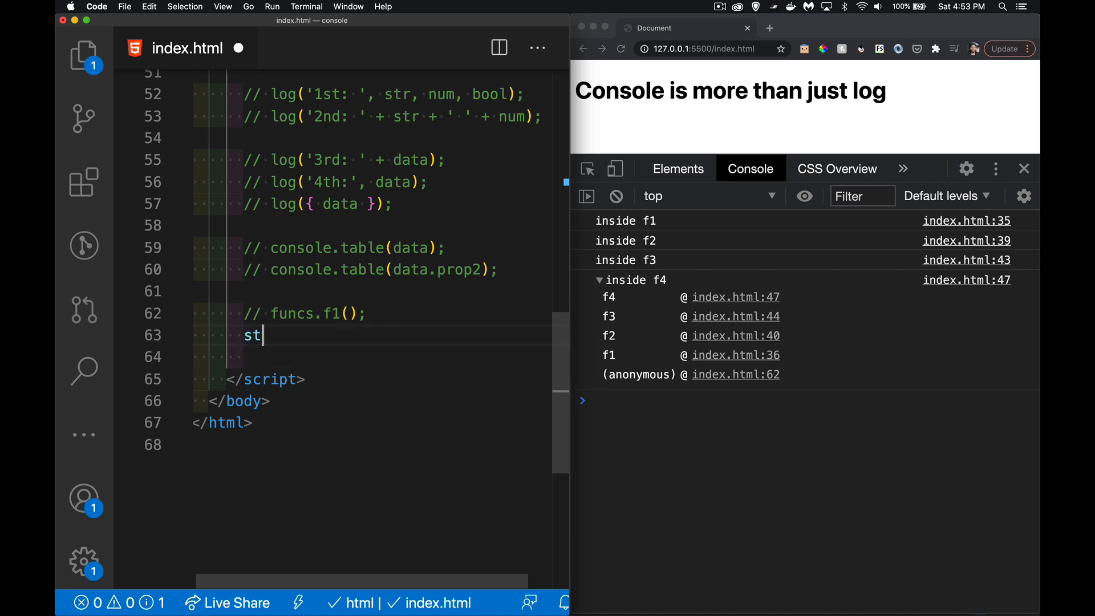
pyautogui.write('eet')
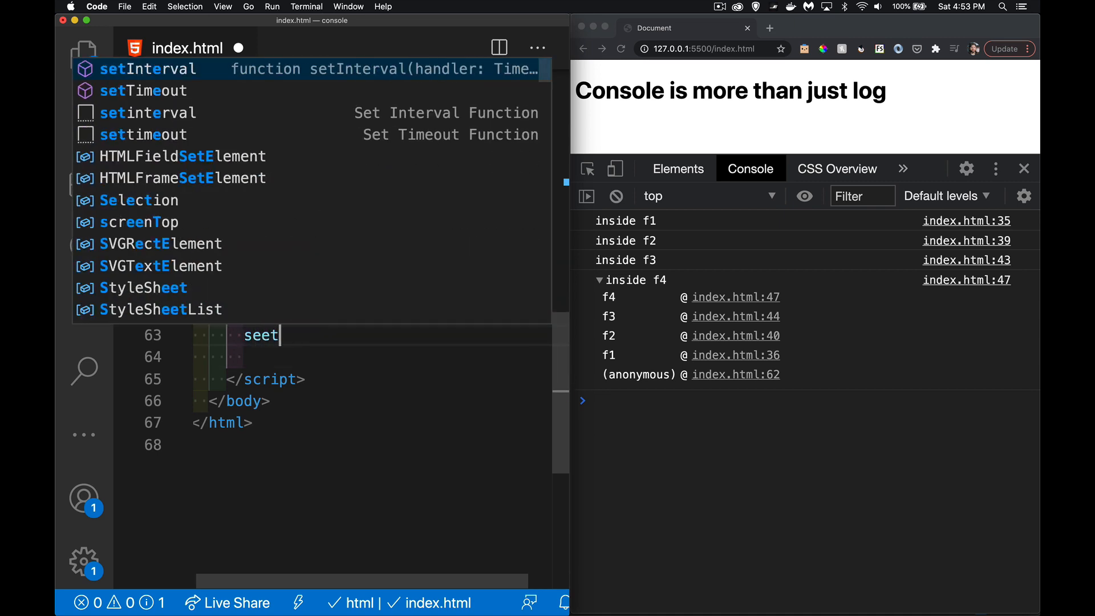
pyautogui.write('setTimeout(function(){')
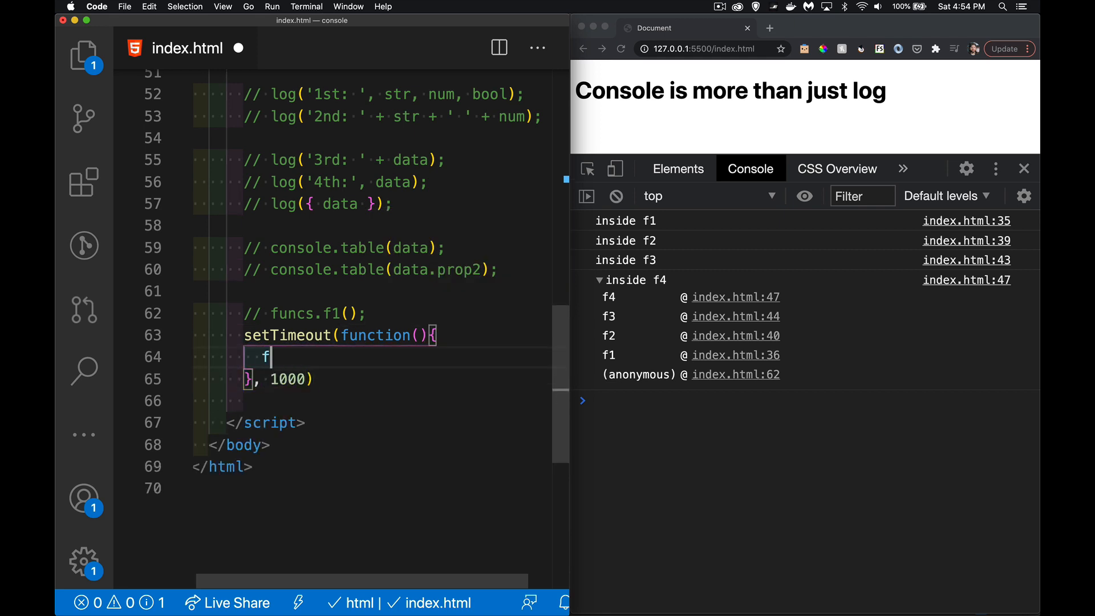
pyautogui.write('uncs.f4();')
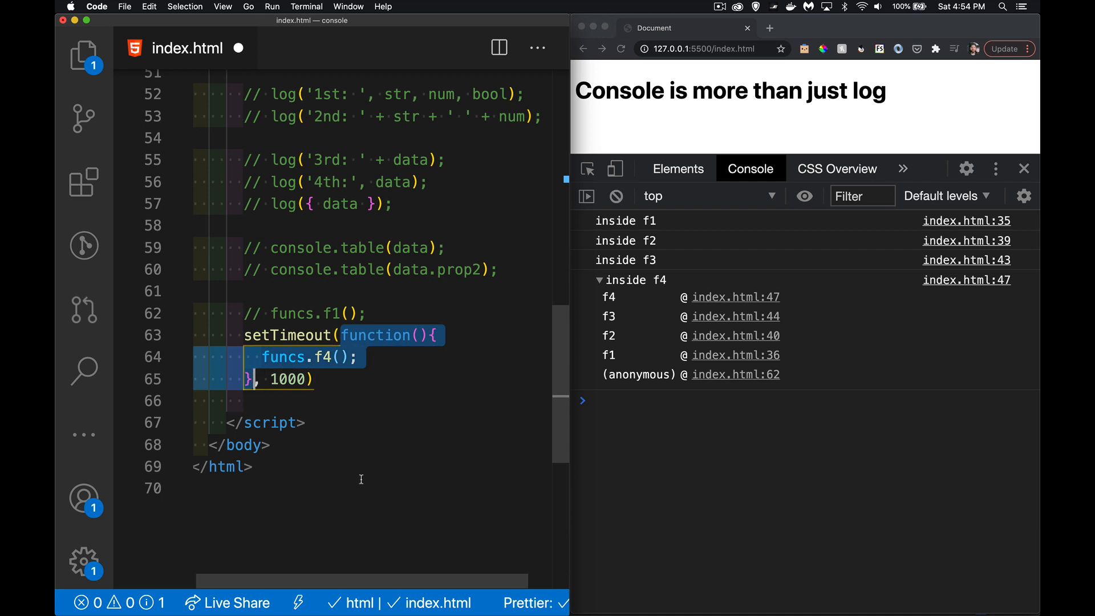
pyautogui.moveTo(360, 360)
pyautogui.write(';')
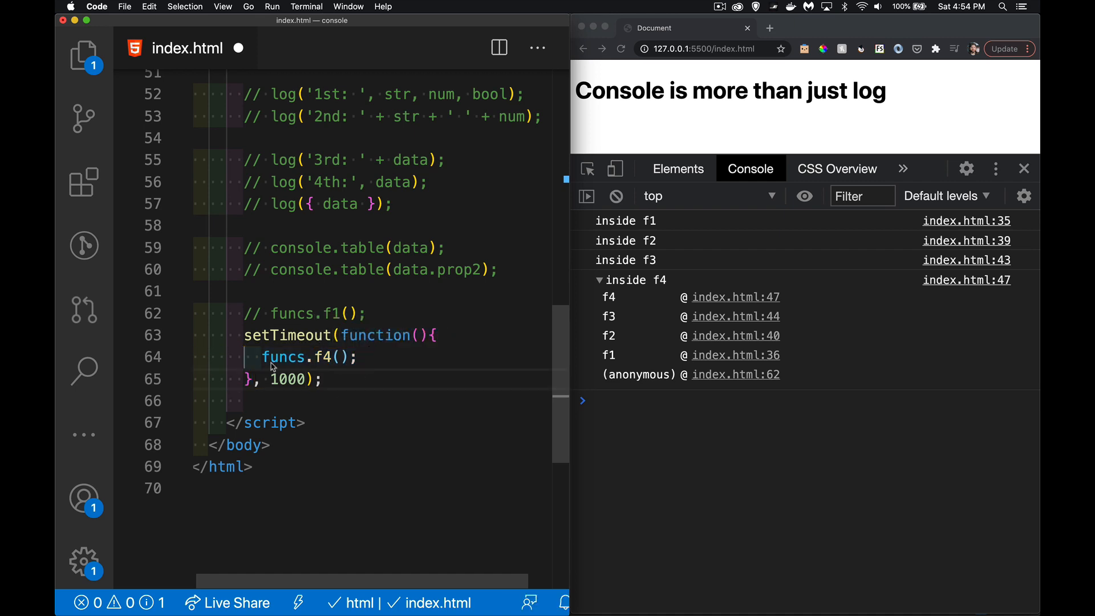
pyautogui.doubleClick(283, 357)
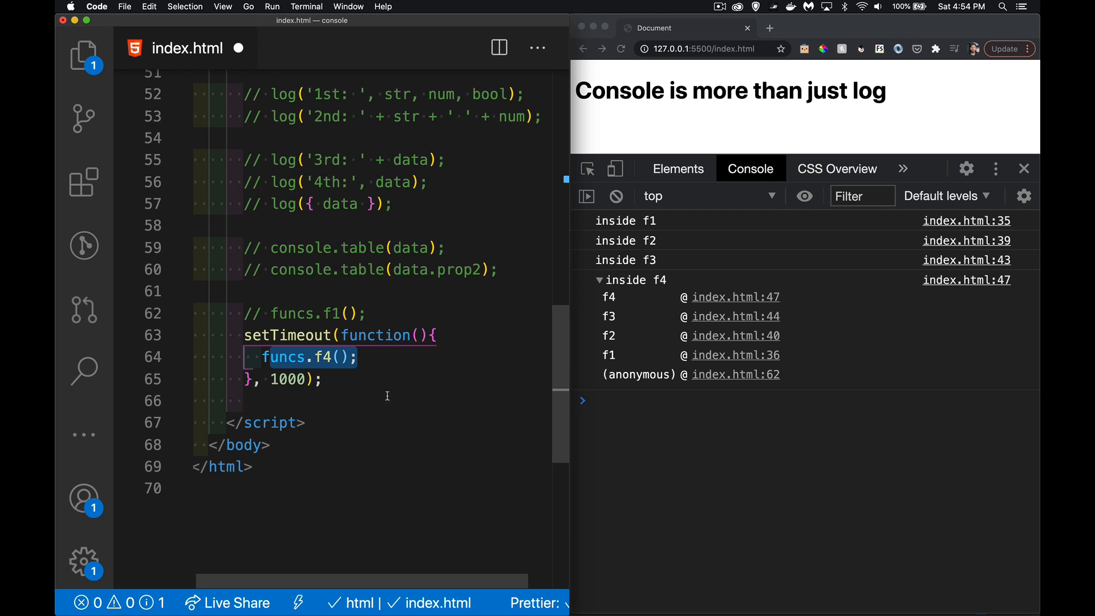
pyautogui.click(615, 196)
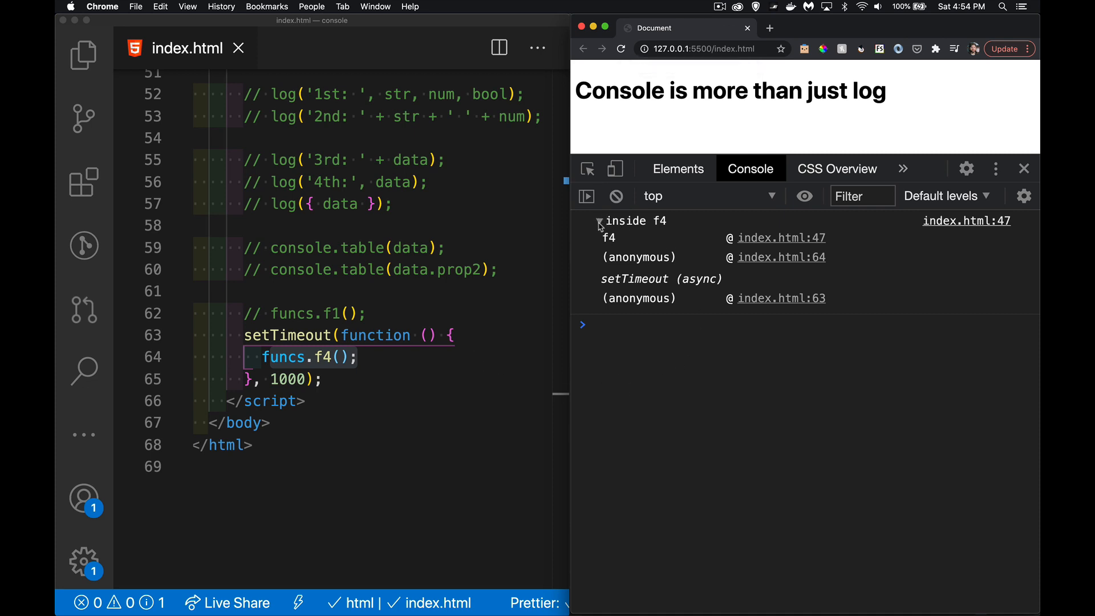
pyautogui.click(599, 220)
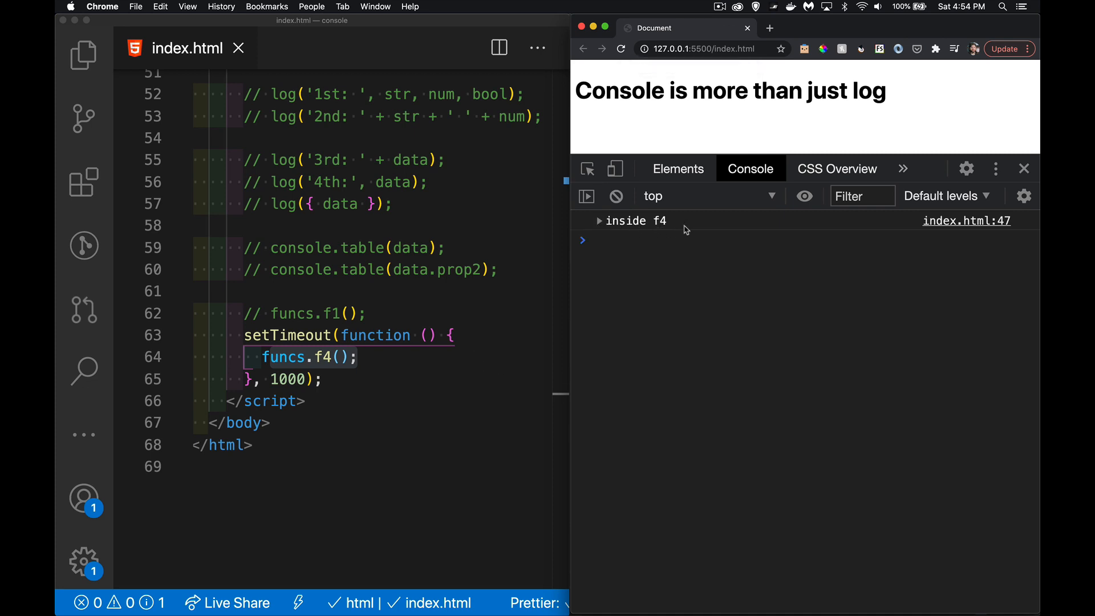
pyautogui.click(599, 221)
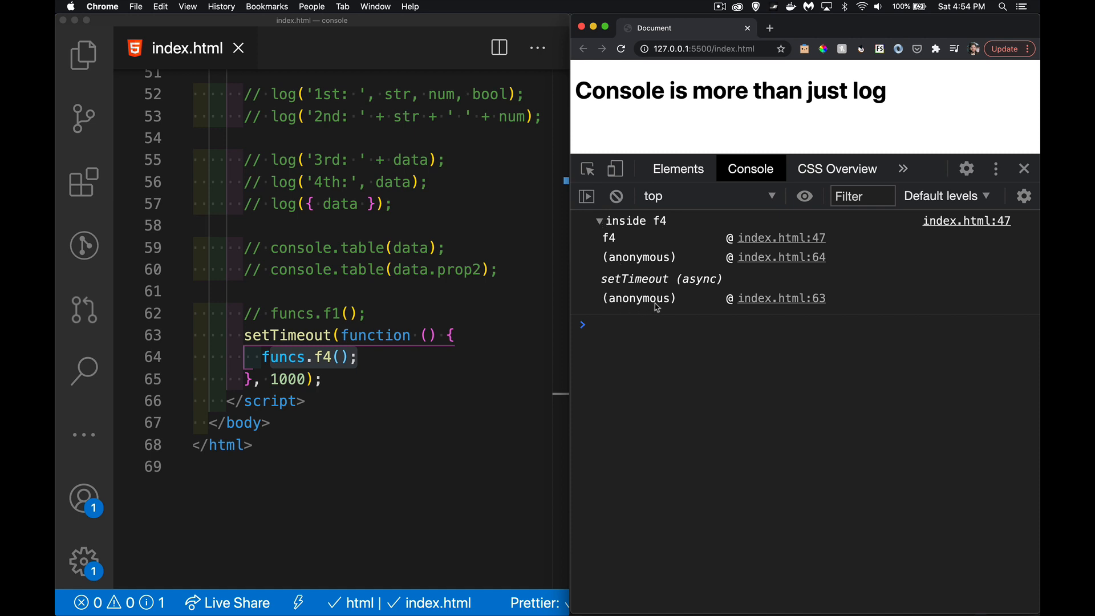
pyautogui.moveTo(643, 285)
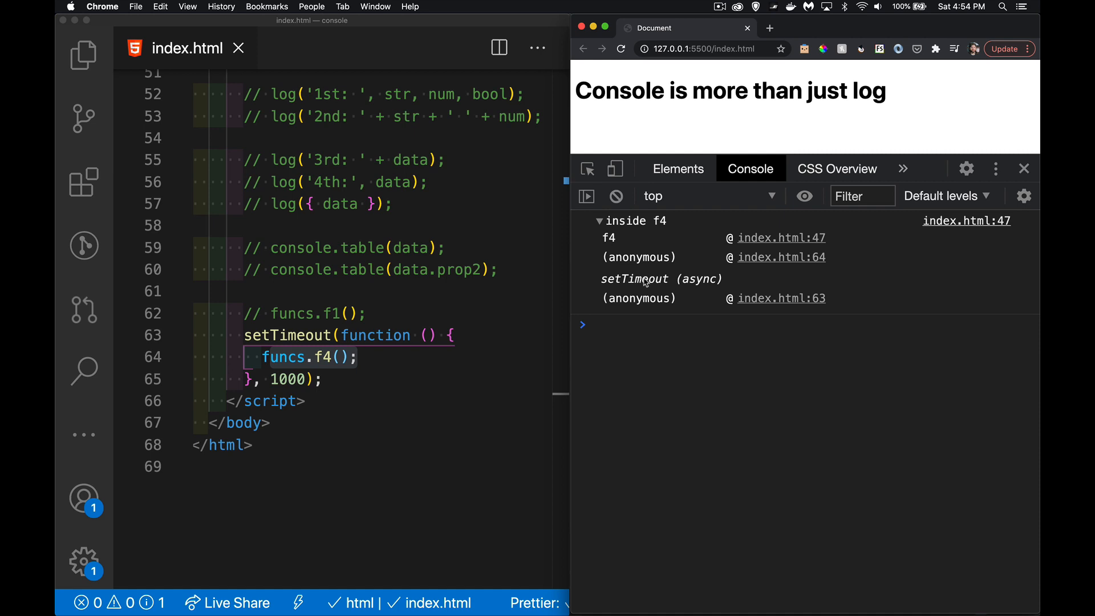
pyautogui.moveTo(648, 258)
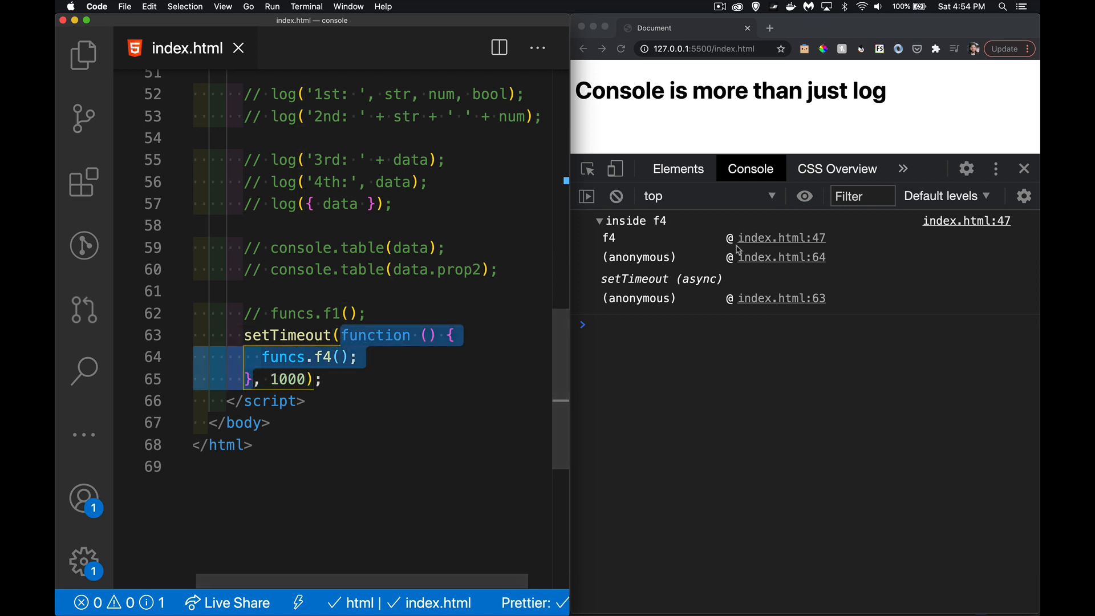
pyautogui.moveTo(636, 286)
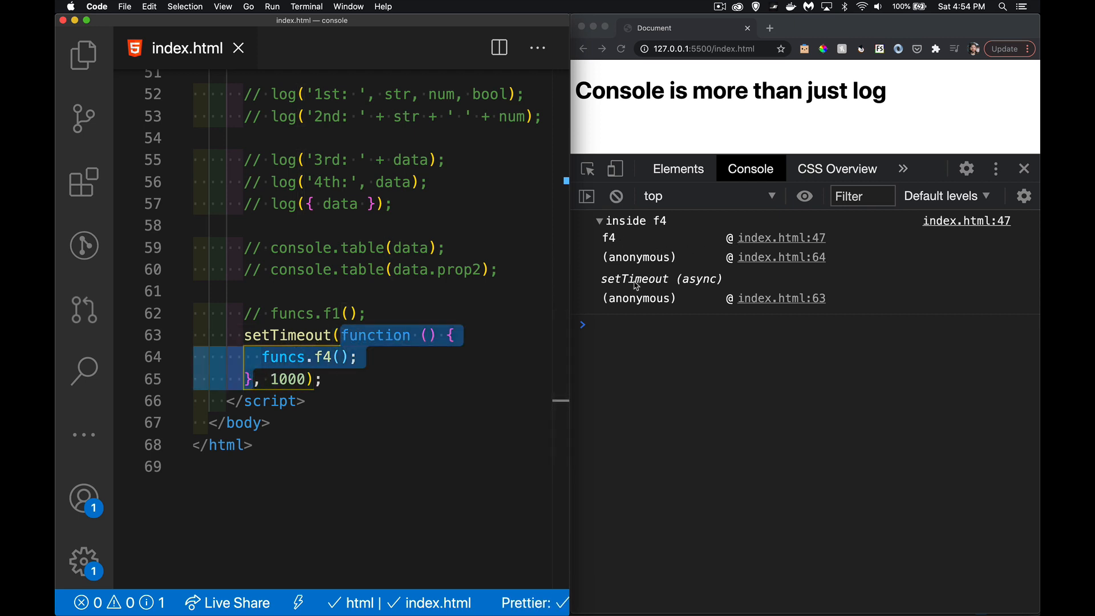
pyautogui.moveTo(626, 251)
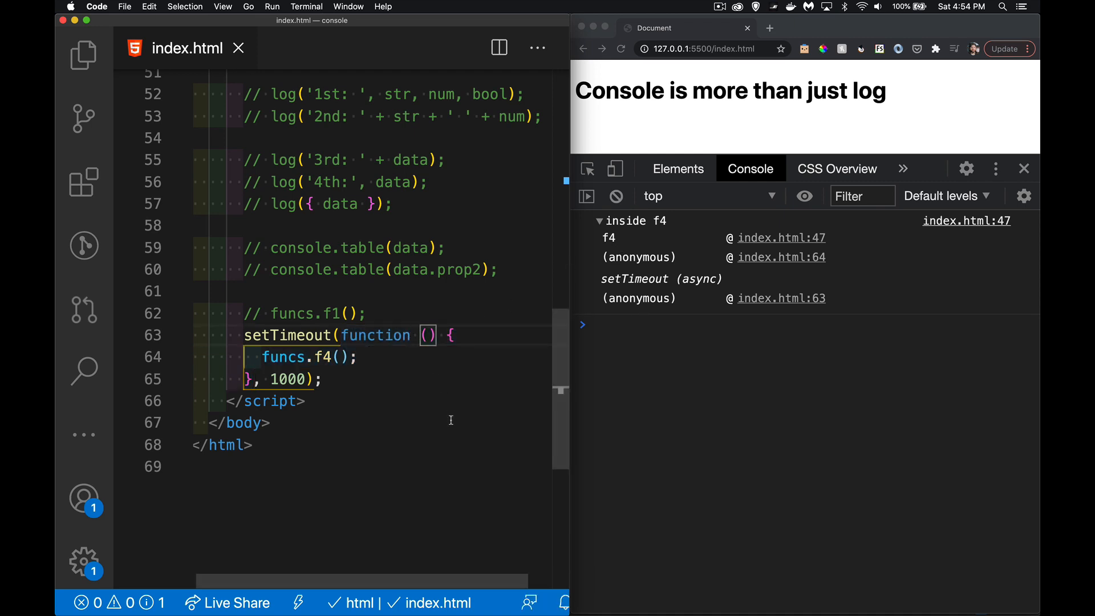
# Name the setTimeout callback function bob so the trace shows bob as f4's caller.
pyautogui.write('bob')
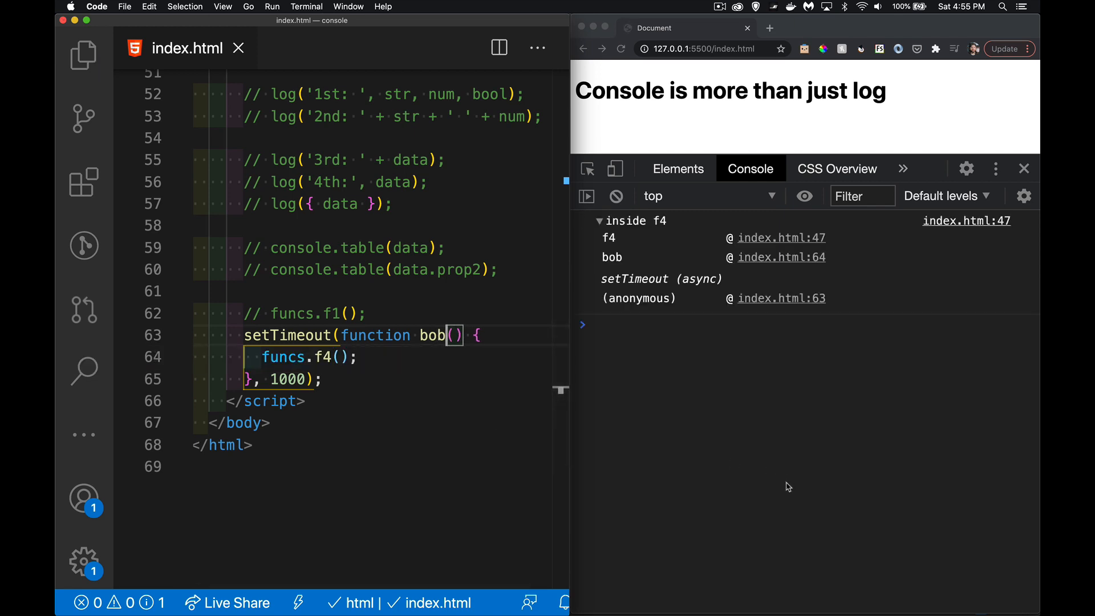
pyautogui.moveTo(605, 259)
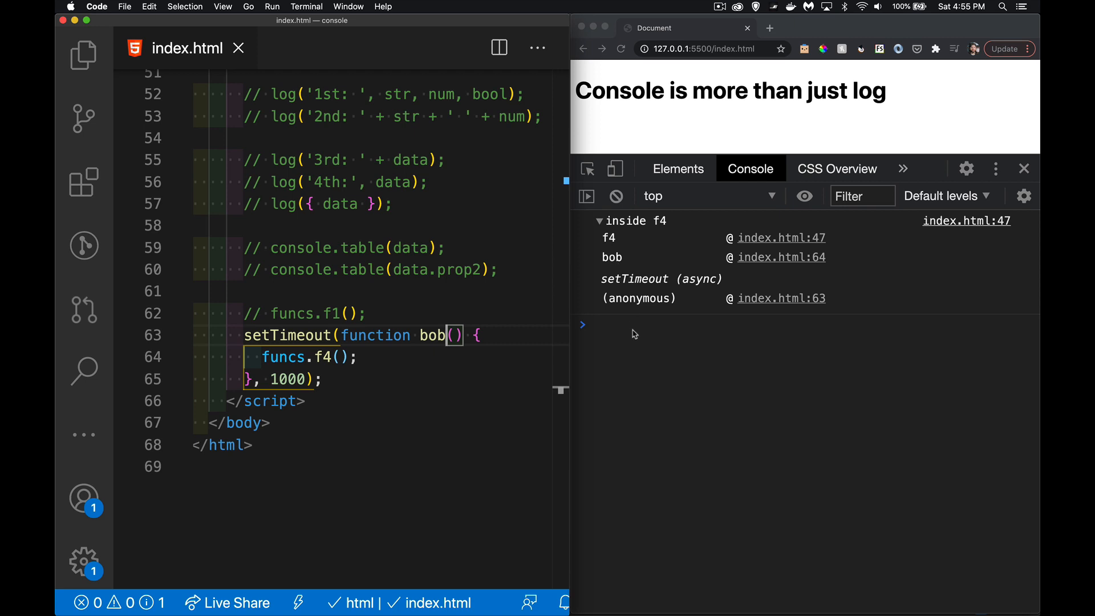
pyautogui.moveTo(625, 396)
pyautogui.write('(')
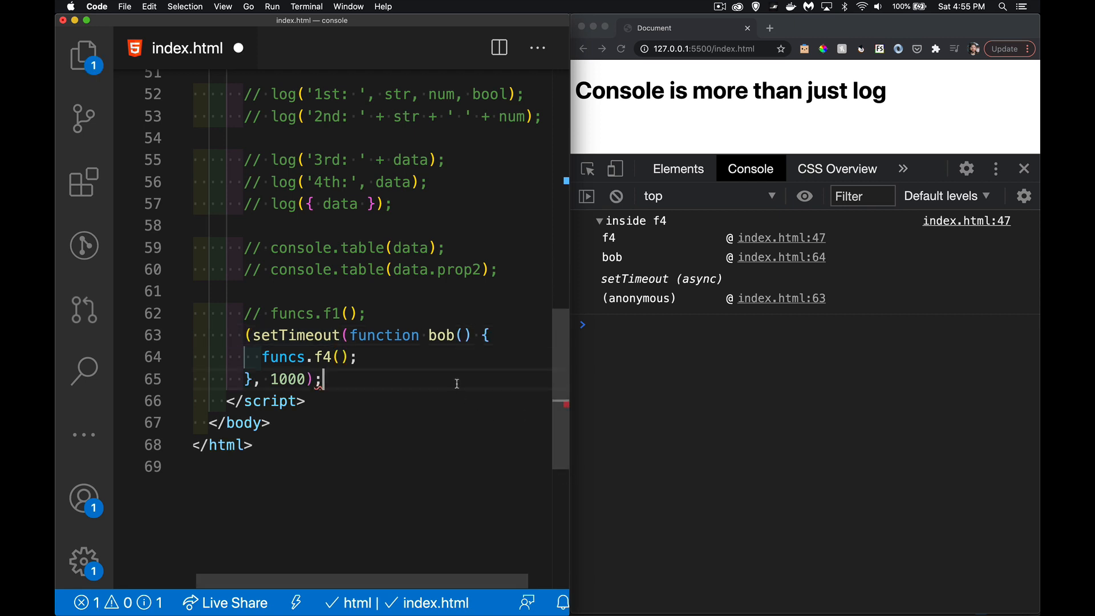
pyautogui.moveTo(273, 320)
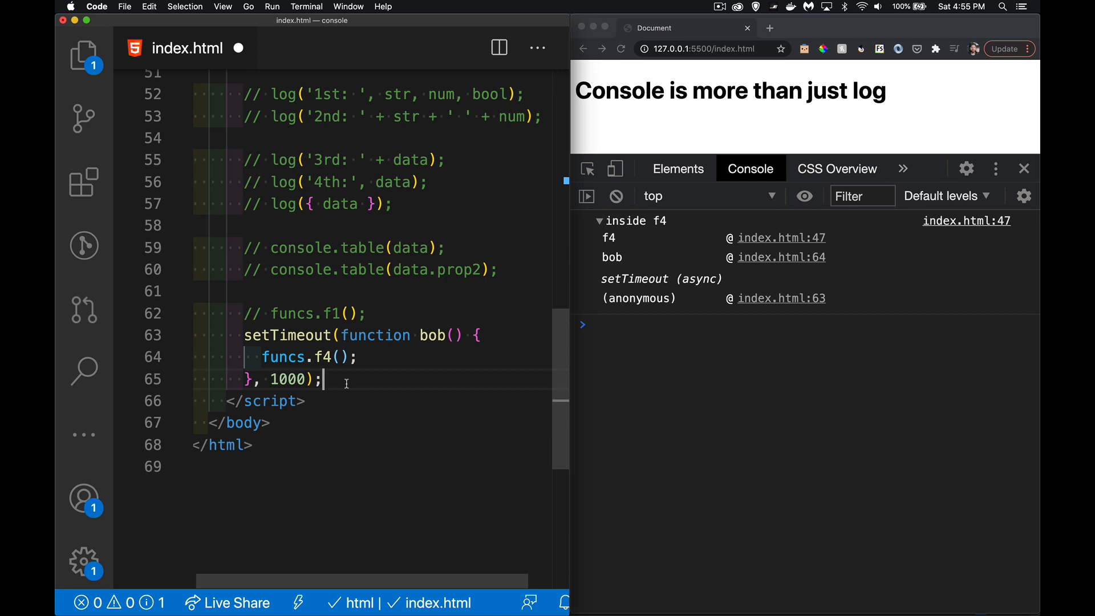
pyautogui.press('enter')
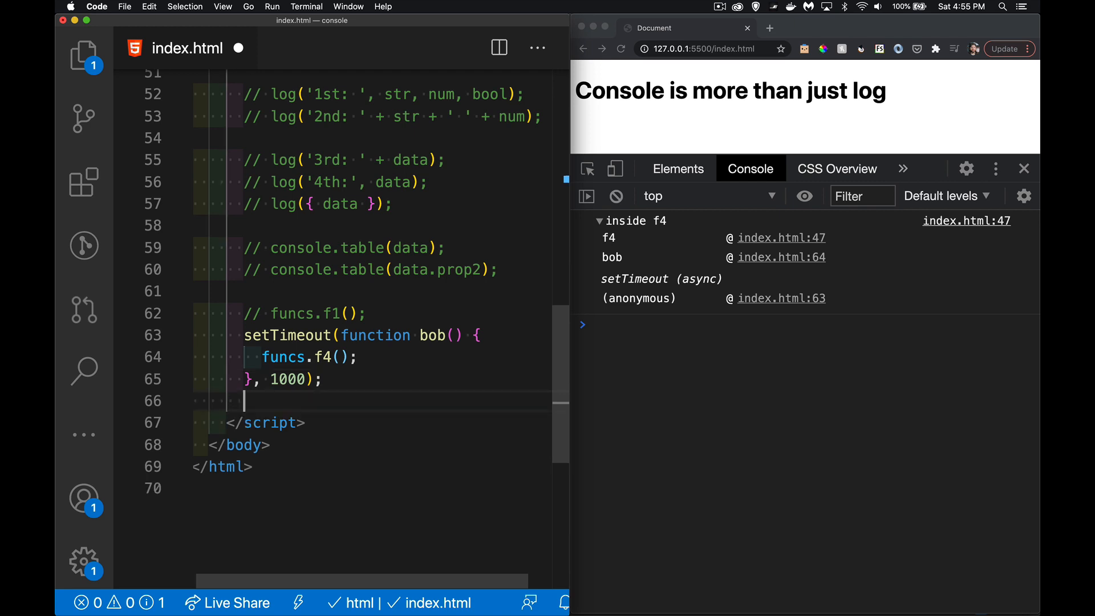
# Add console.error('hello'); below the setTimeout code.
pyautogui.write('console.')
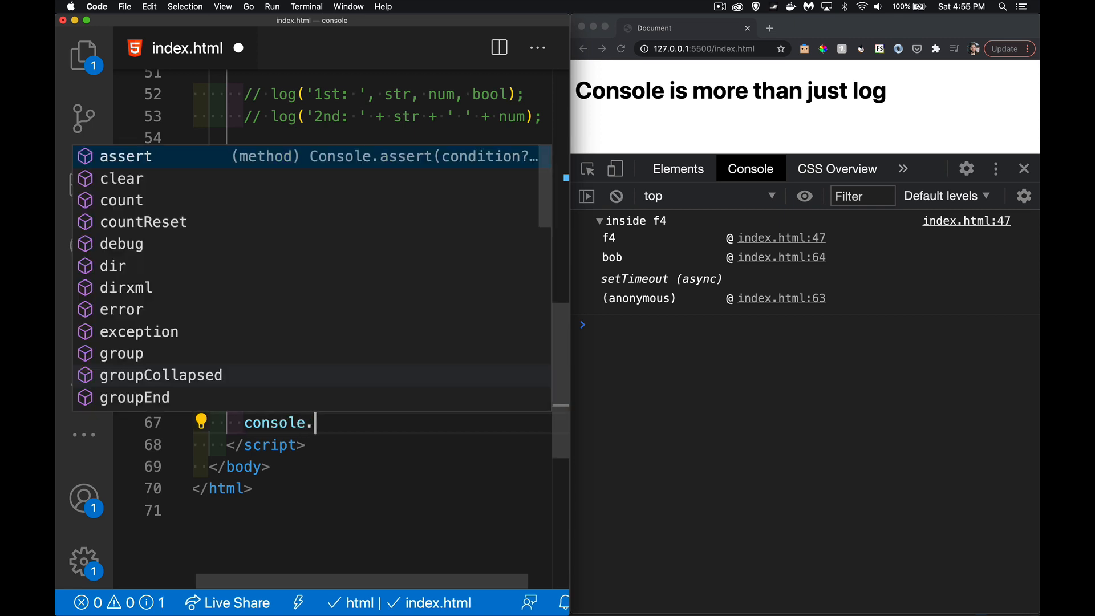
pyautogui.write('error')
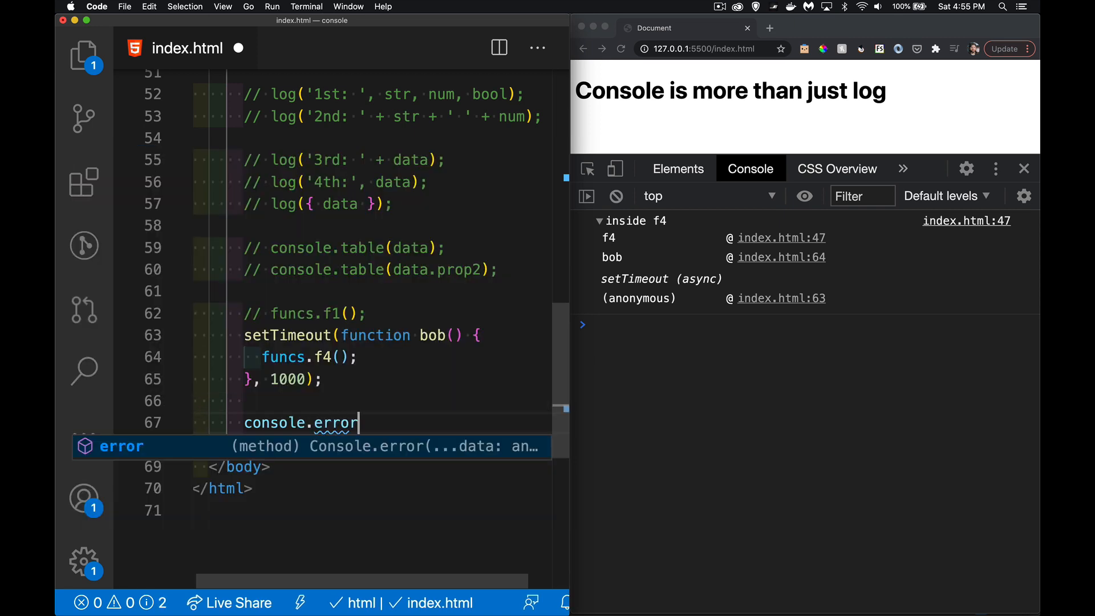
pyautogui.write("('h'")
pyautogui.write('c')
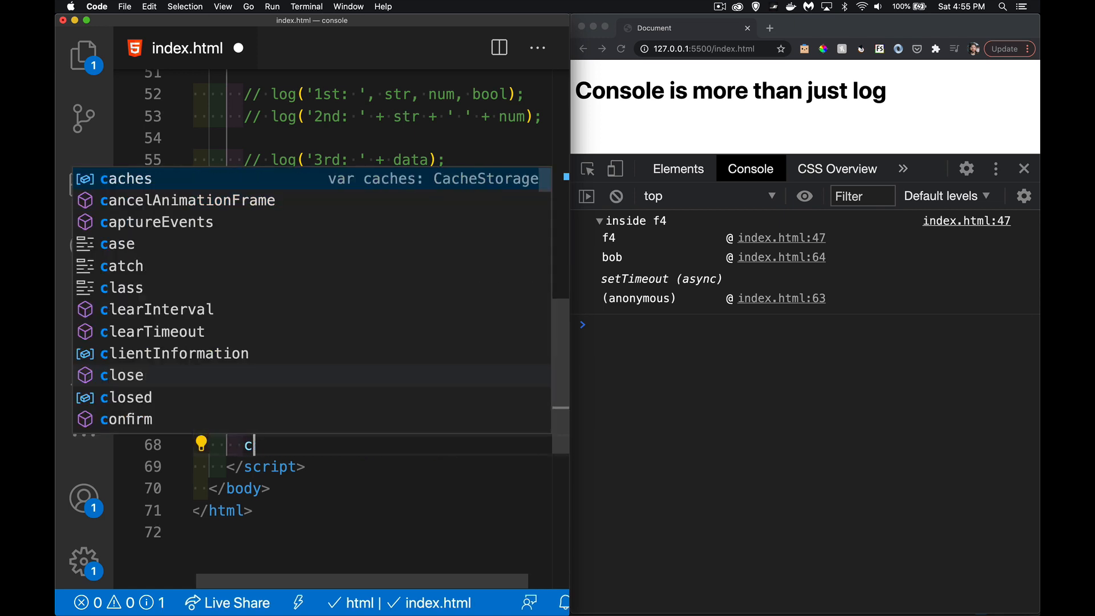
# Add a second console call with 'hello', changing info to console.warn('hello');.
pyautogui.write('onsoole')
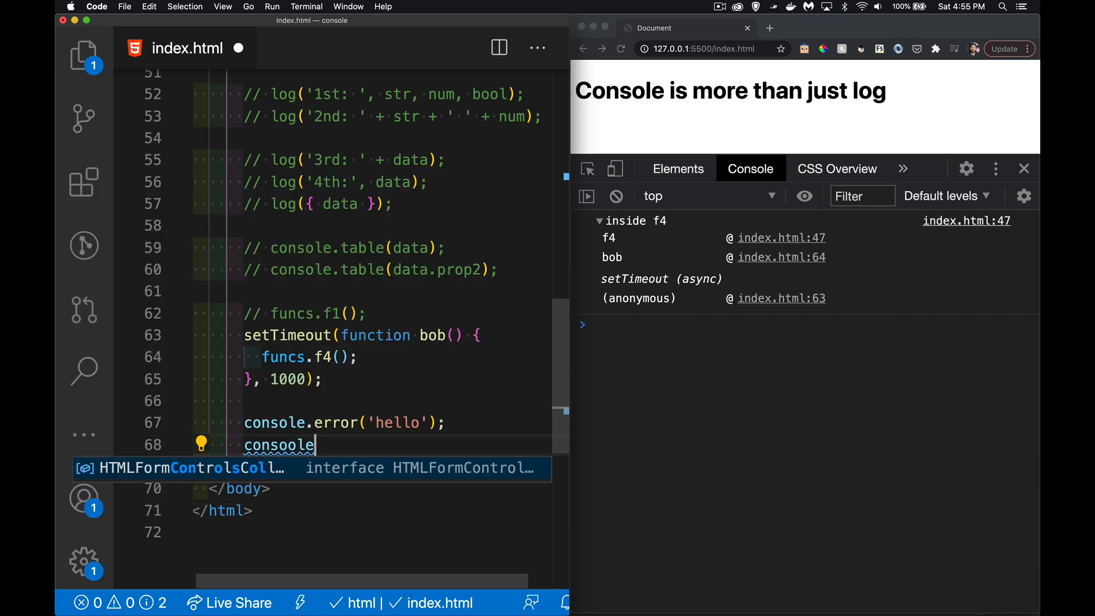
pyautogui.write('.info(')
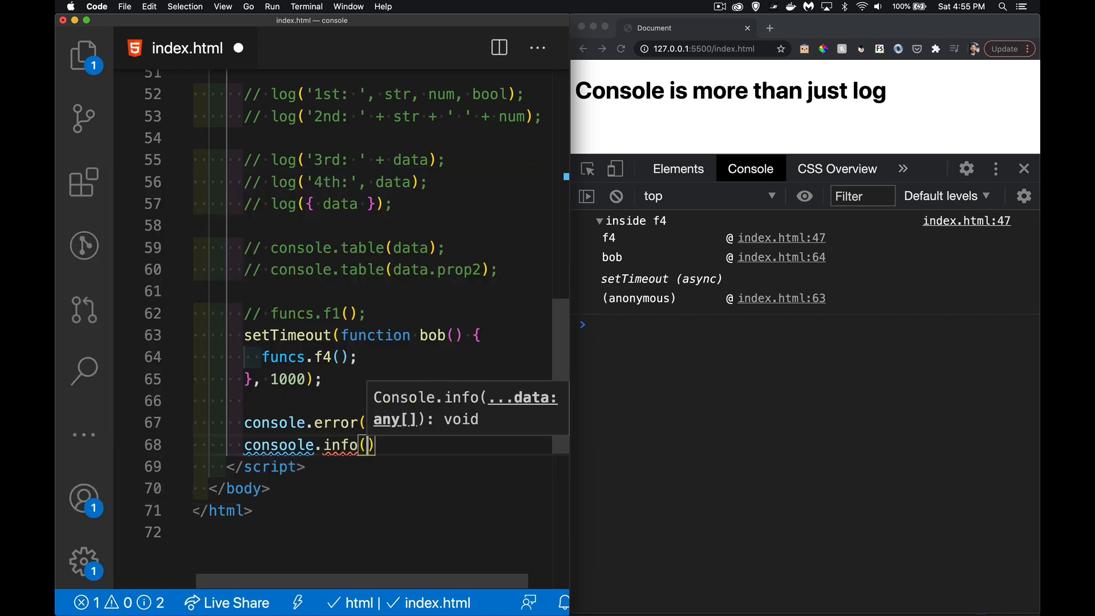
pyautogui.write("'hello'")
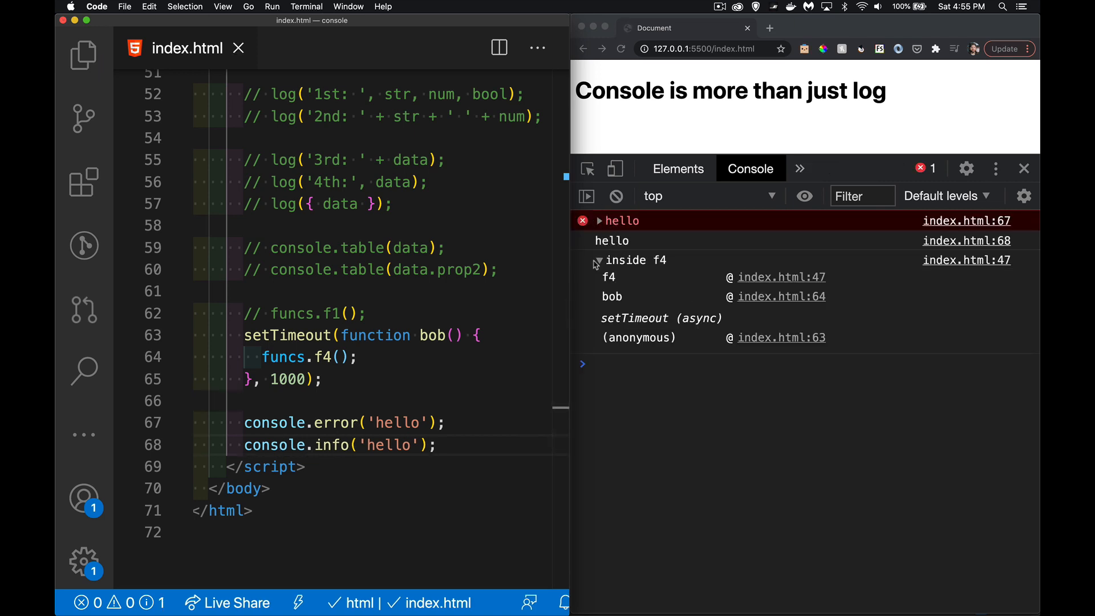
pyautogui.write('warn')
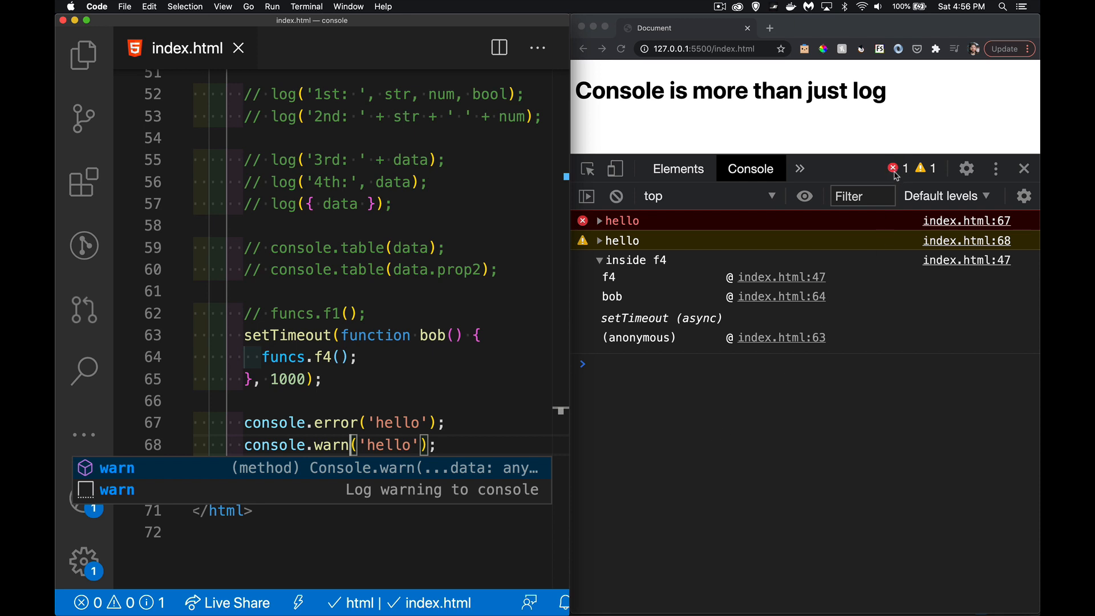
pyautogui.moveTo(909, 176)
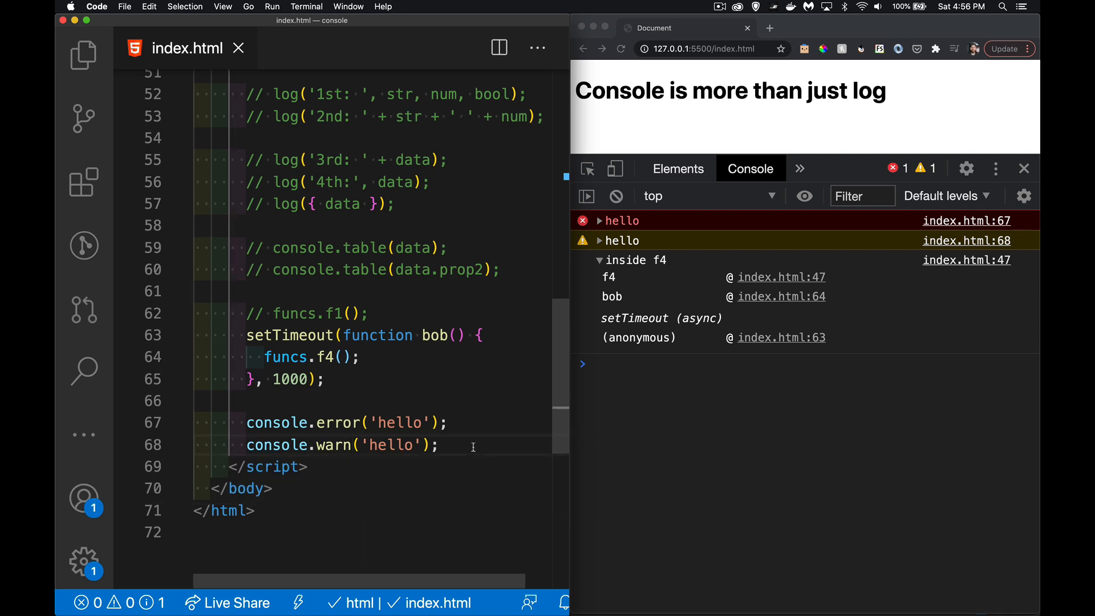
pyautogui.moveTo(471, 235)
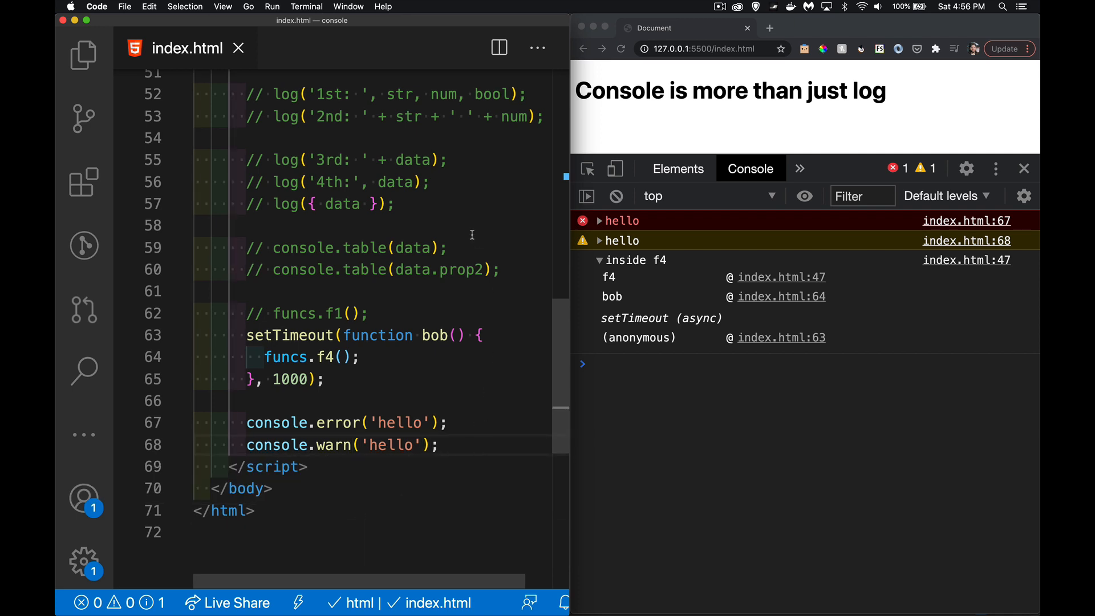